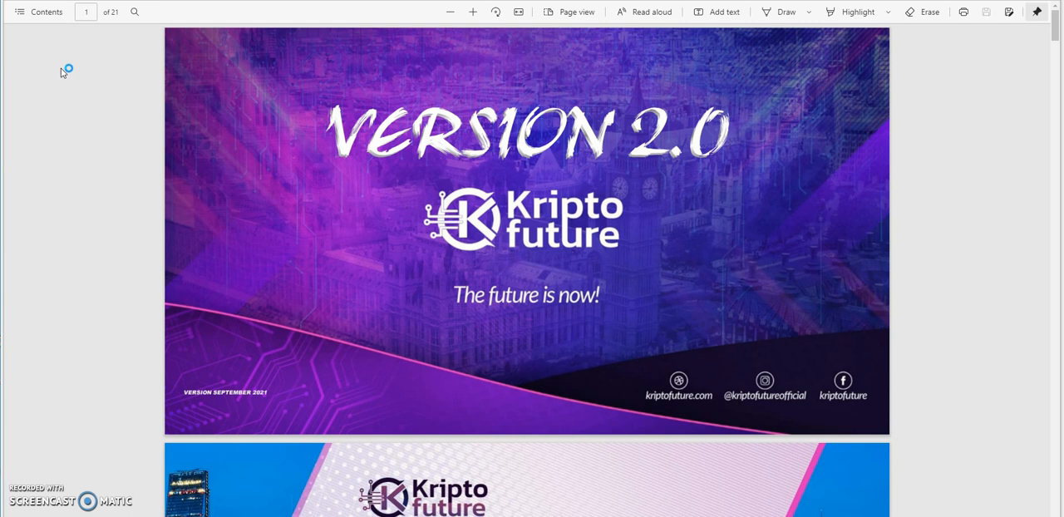
mouse_move(63, 73)
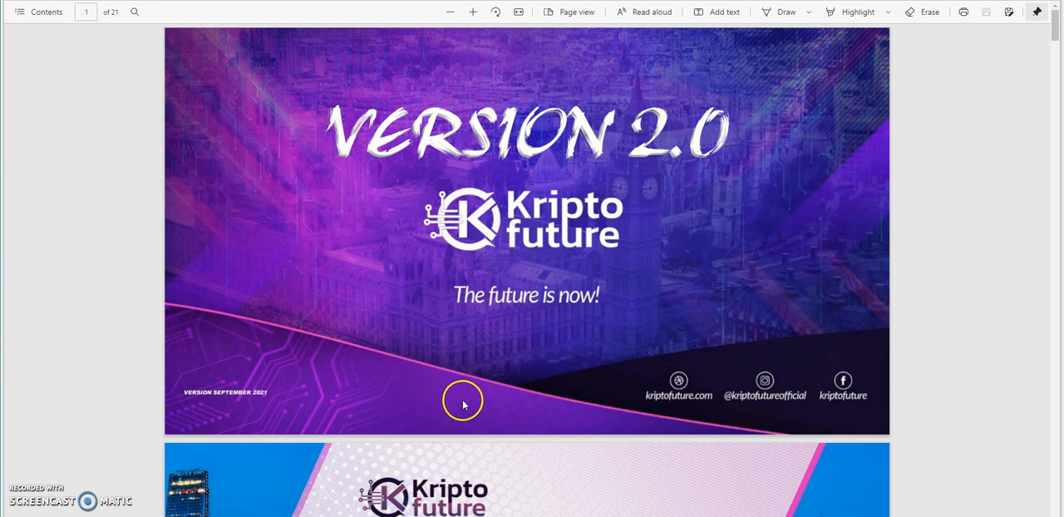
mouse_move(462, 403)
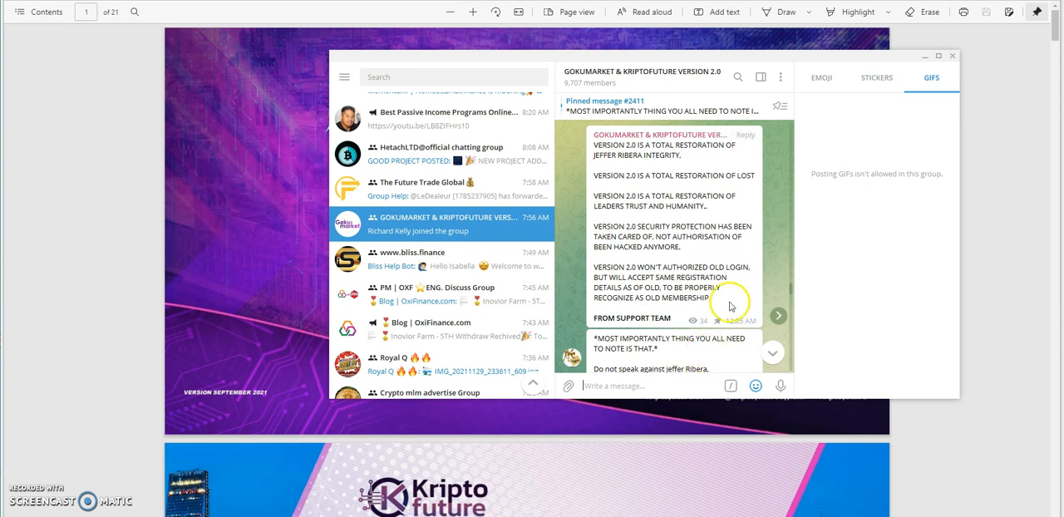
mouse_move(725, 301)
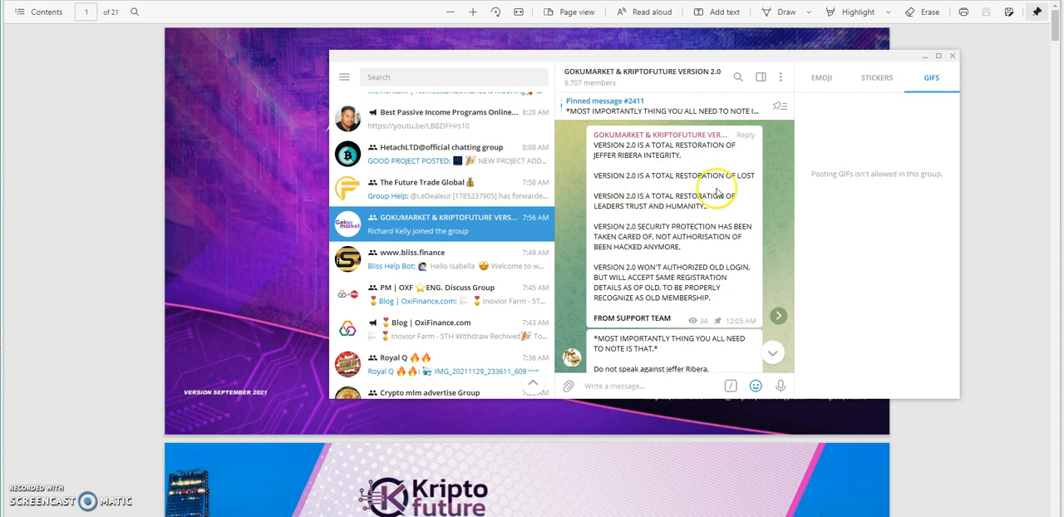
mouse_move(619, 223)
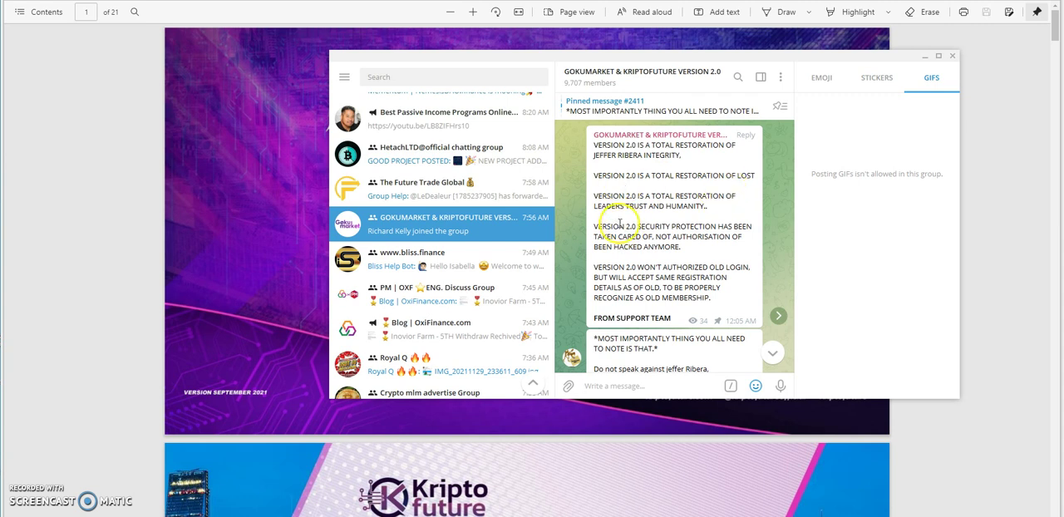
mouse_move(662, 246)
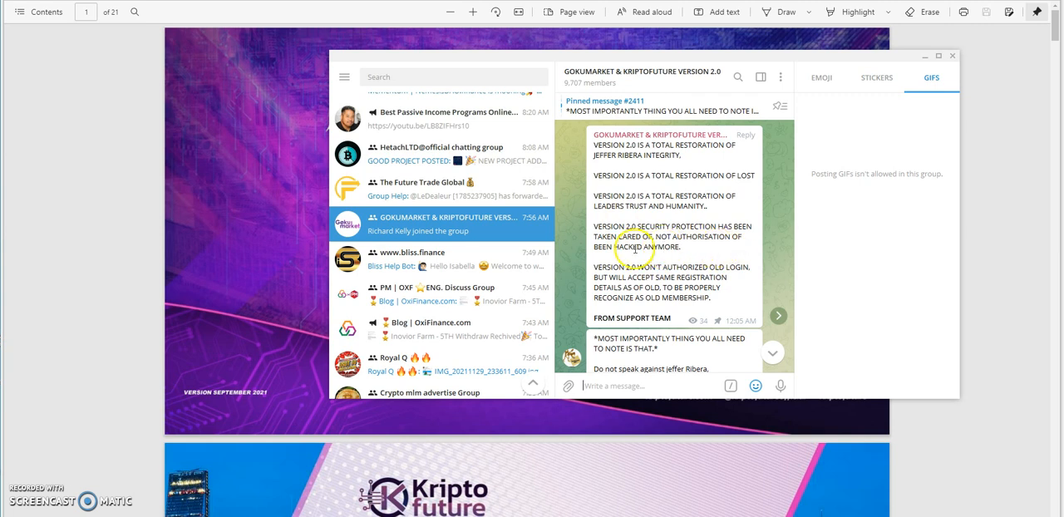
mouse_move(668, 260)
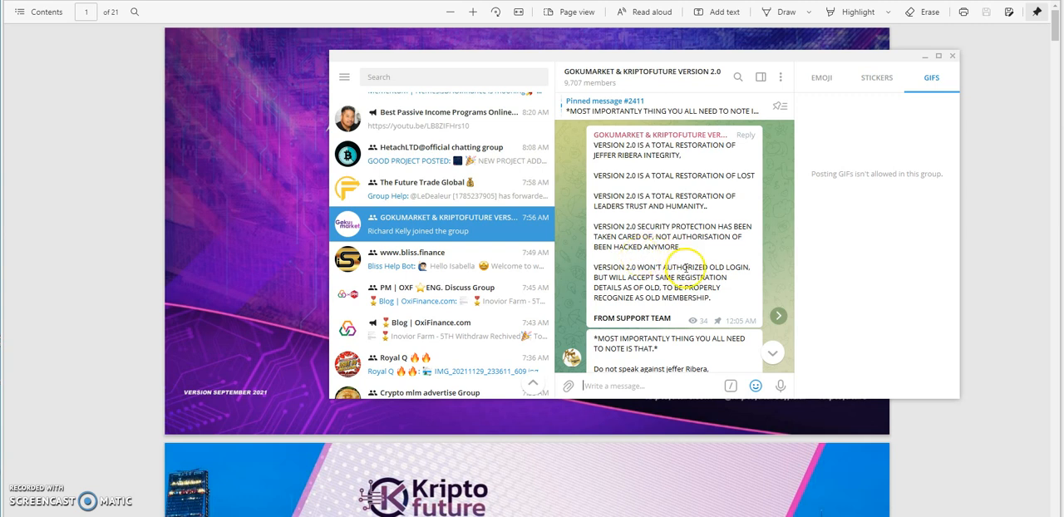
mouse_move(640, 291)
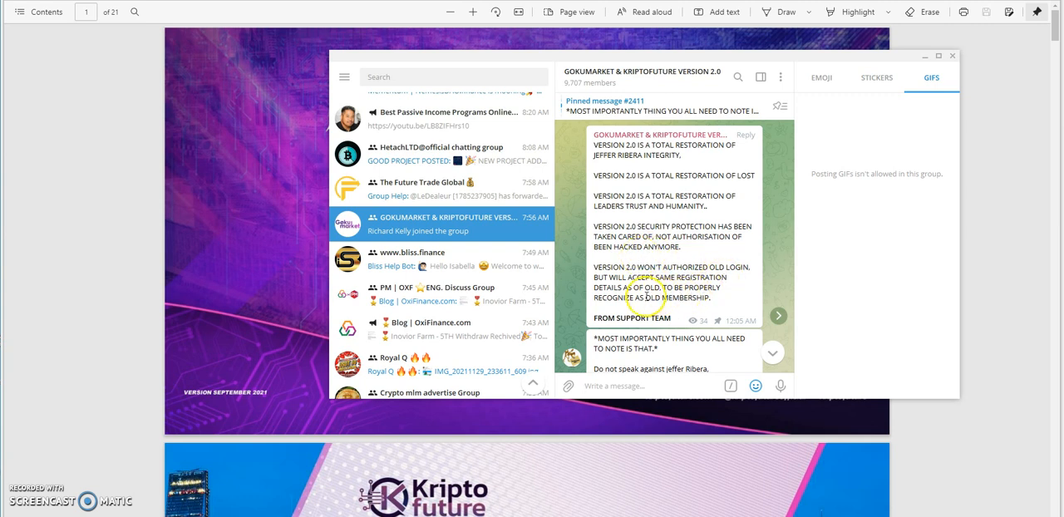
mouse_move(732, 297)
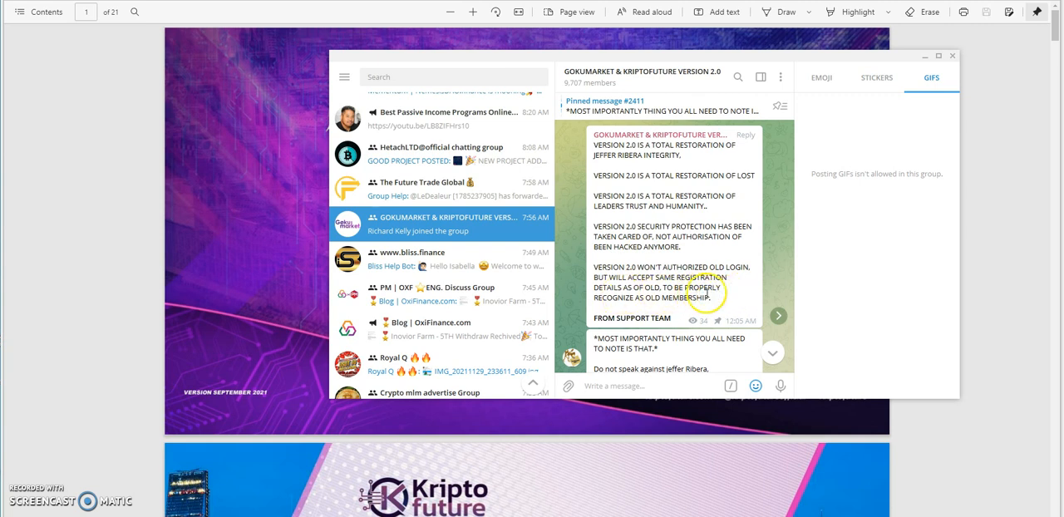
mouse_move(652, 302)
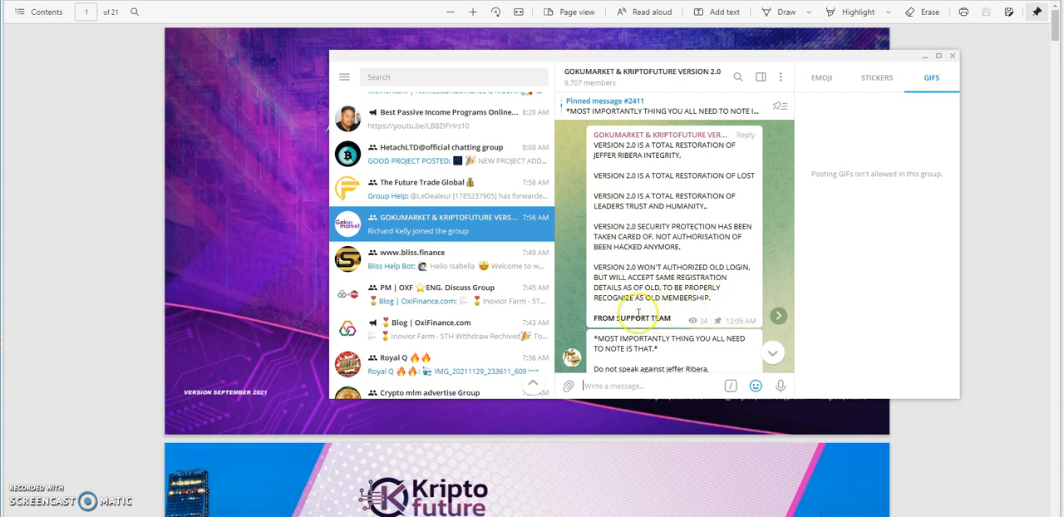
Scroll the pinned support-team message to its lines on mining software, rebuilding trust and version 2.0's origins.
scroll(down, 3)
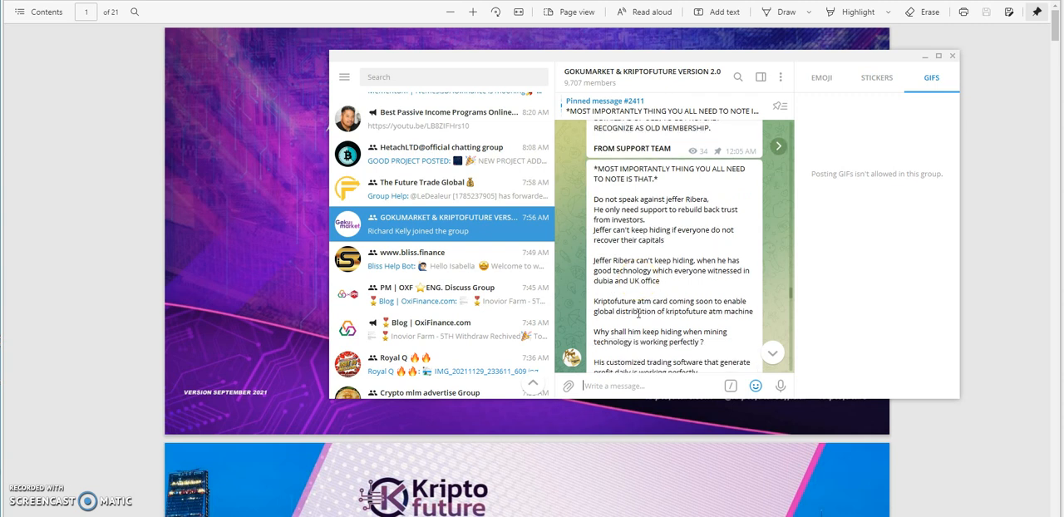
mouse_move(669, 244)
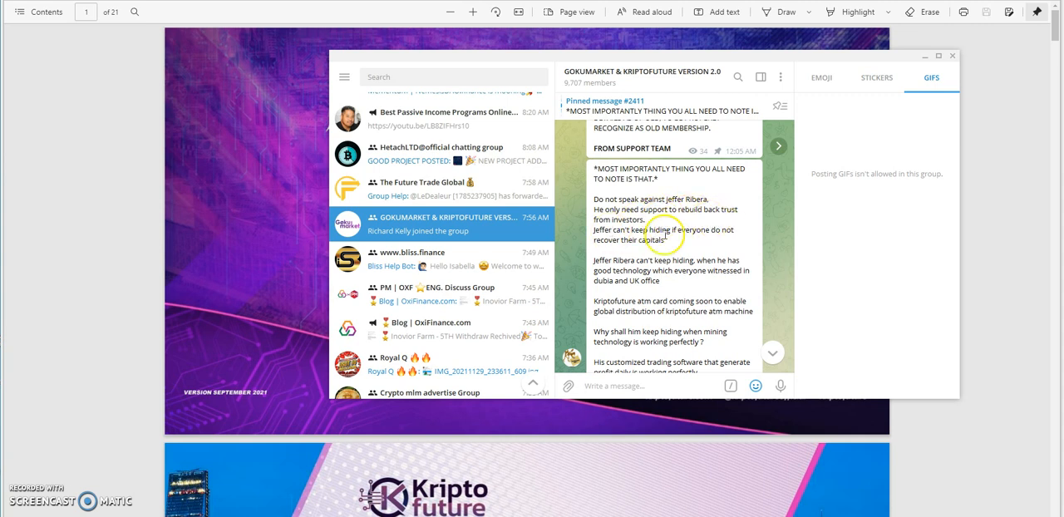
mouse_move(669, 239)
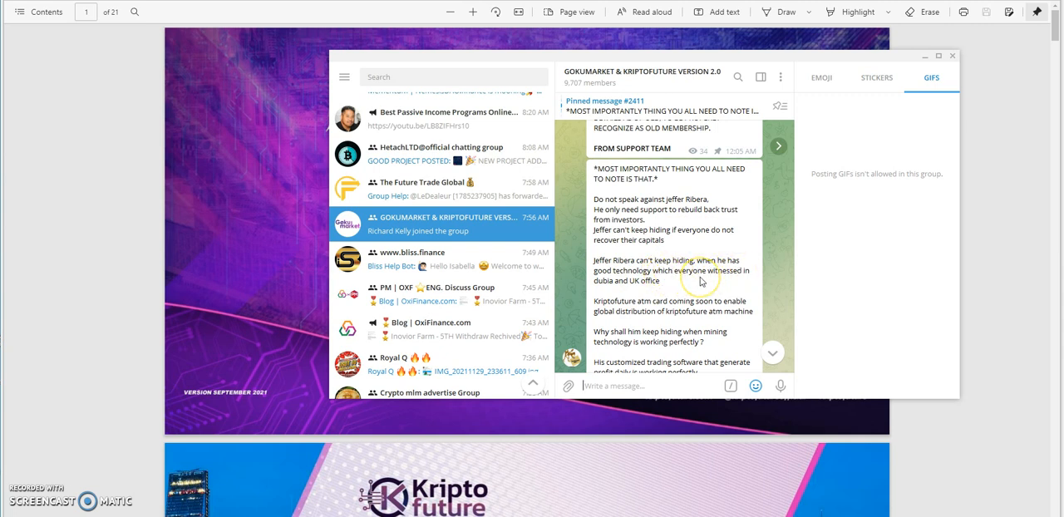
scroll(down, 3)
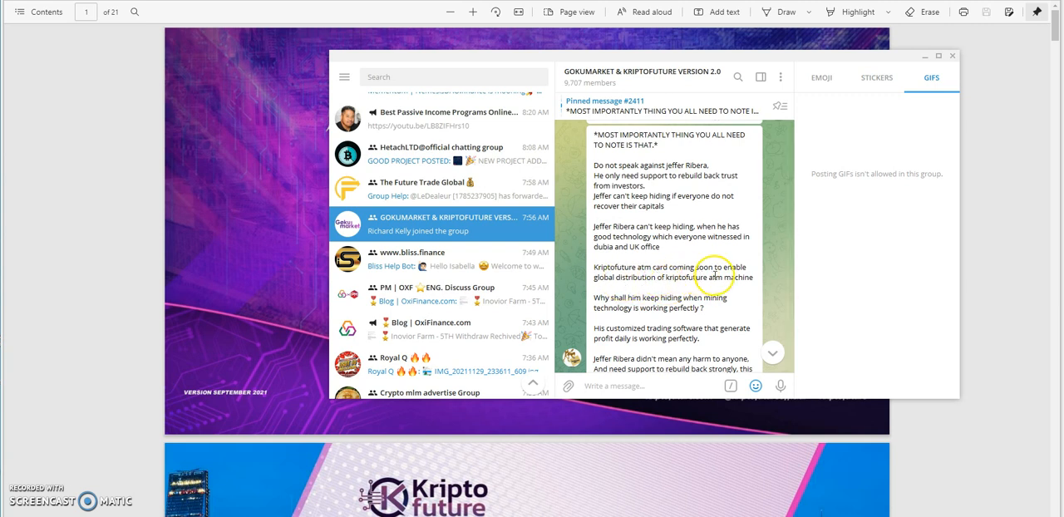
mouse_move(700, 289)
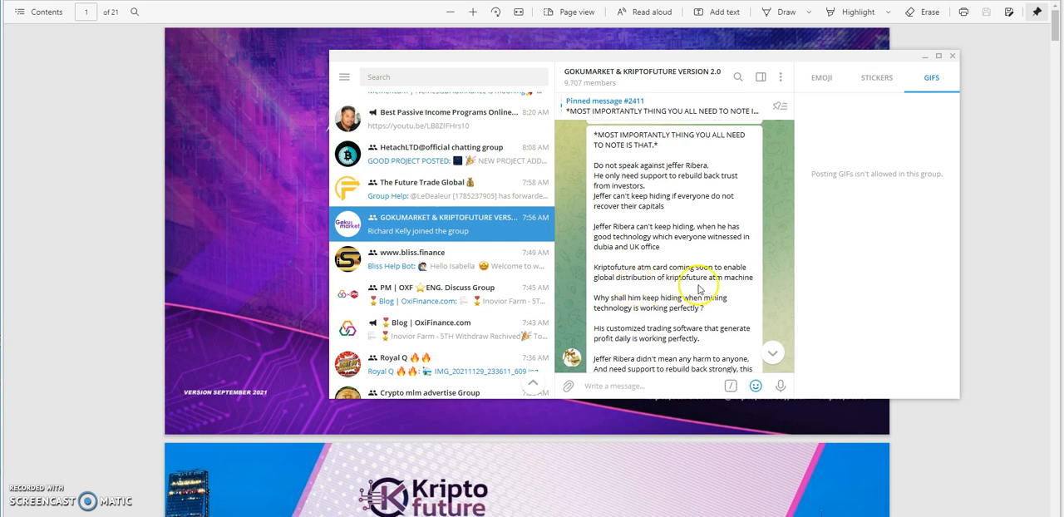
mouse_move(737, 291)
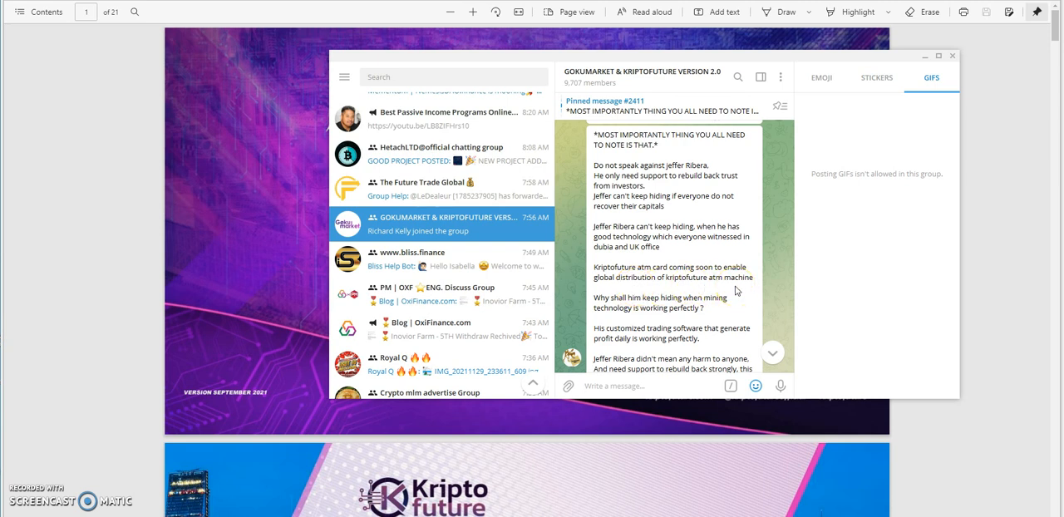
mouse_move(618, 291)
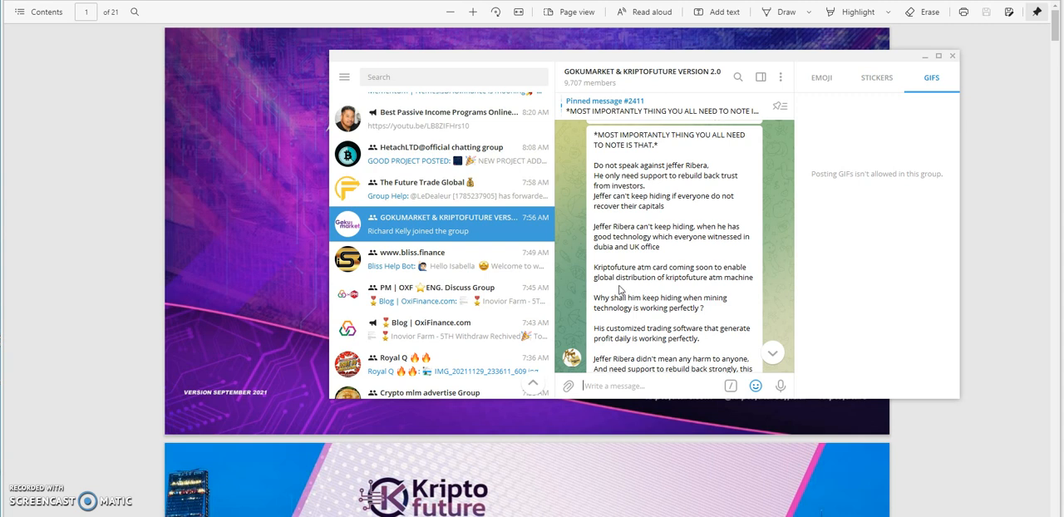
scroll(down, 3)
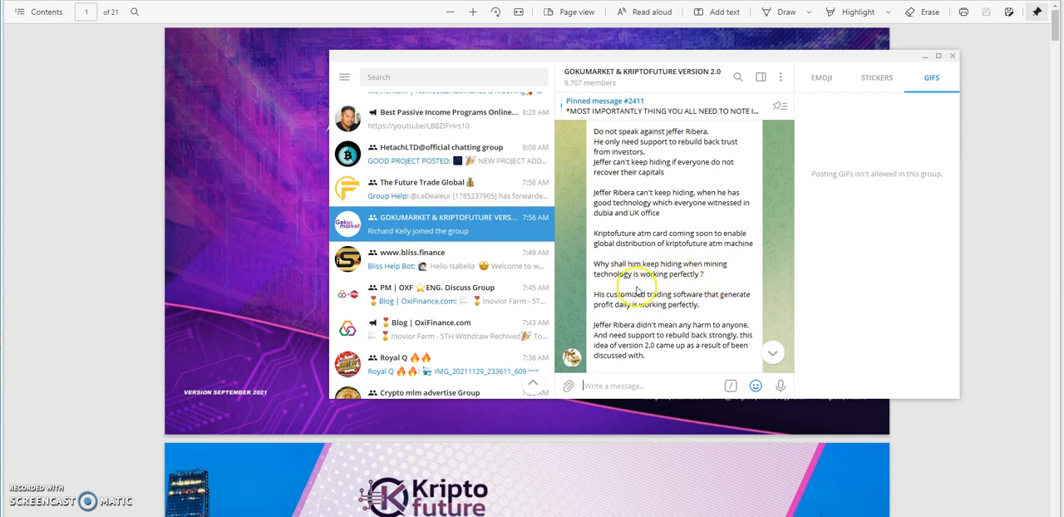
mouse_move(636, 312)
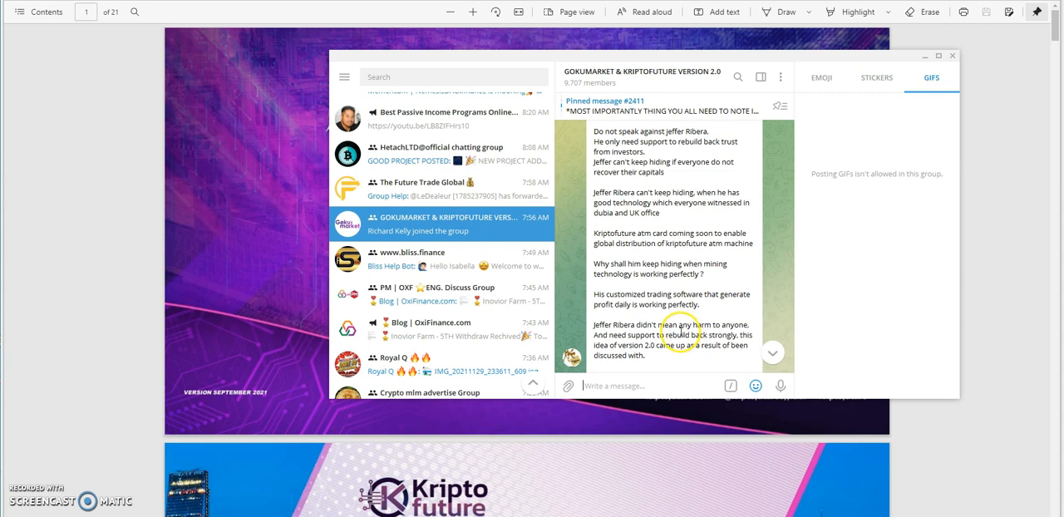
scroll(down, 3)
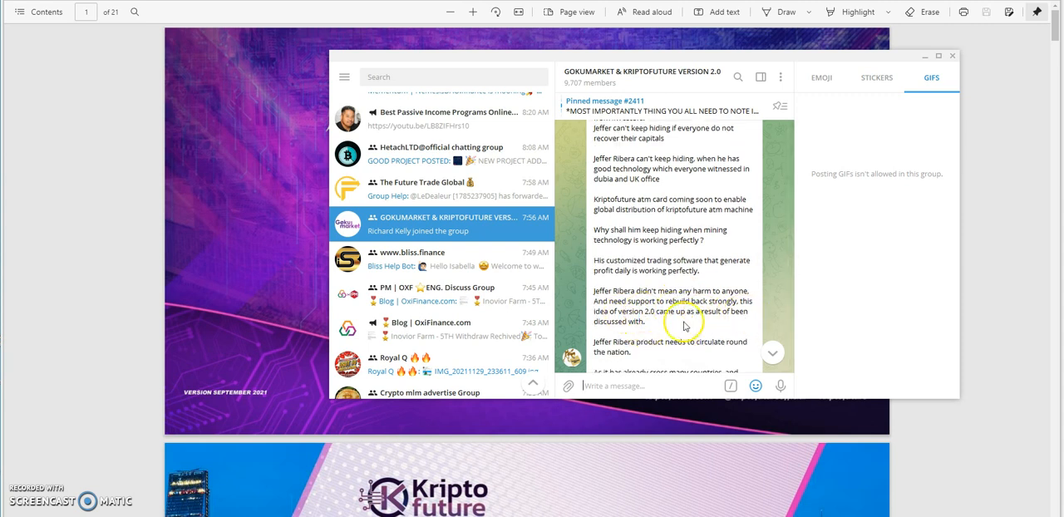
Scroll on to the passages on the global ATM card rollout, the Russia launch and staying positive.
scroll(down, 3)
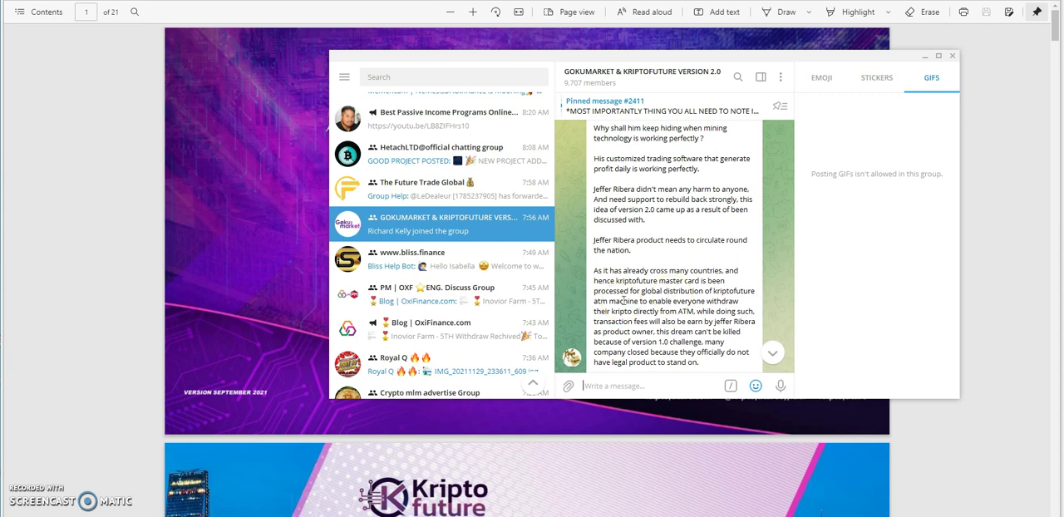
mouse_move(723, 319)
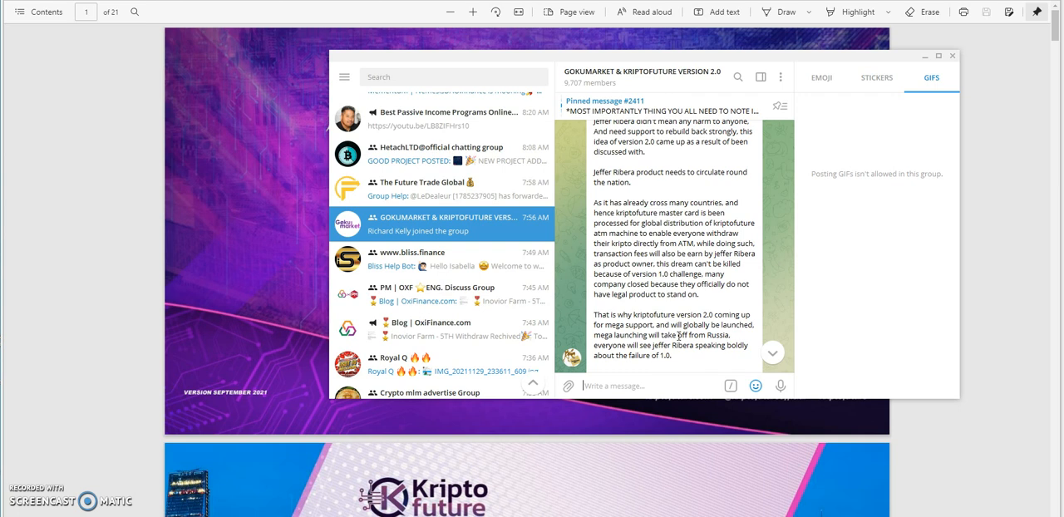
scroll(down, 3)
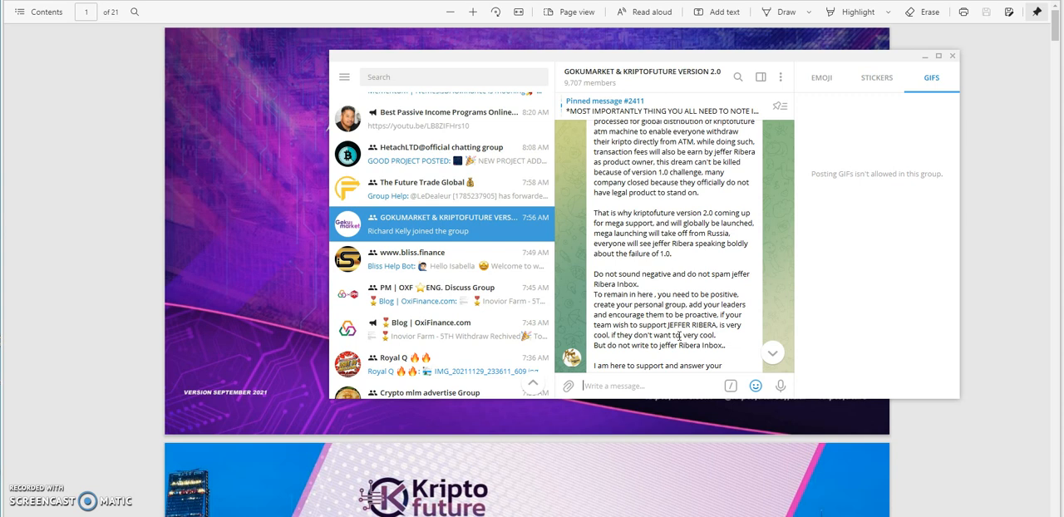
mouse_move(667, 343)
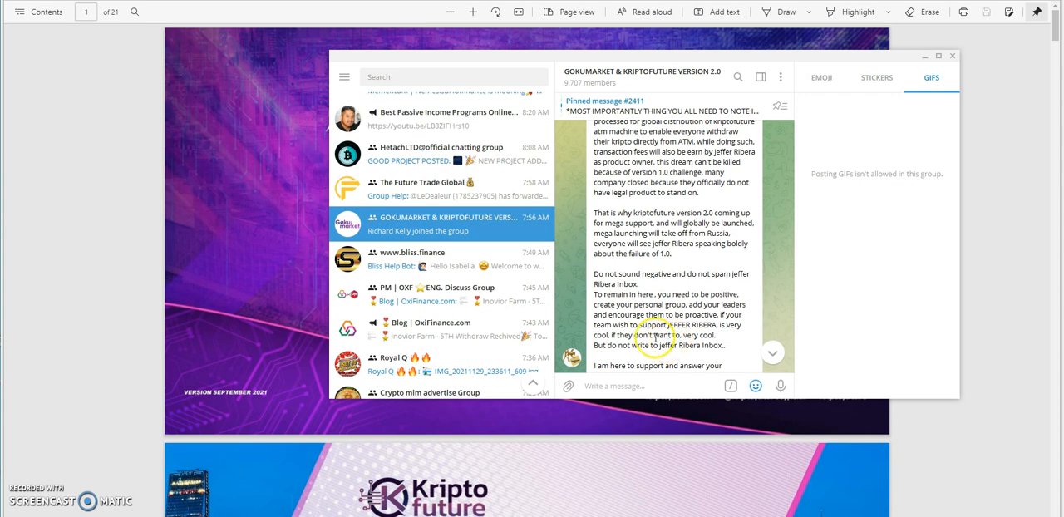
Scroll to pinned message #2412 and read points 1 to 3 barring leaders and support from trading and mining systems.
scroll(down, 3)
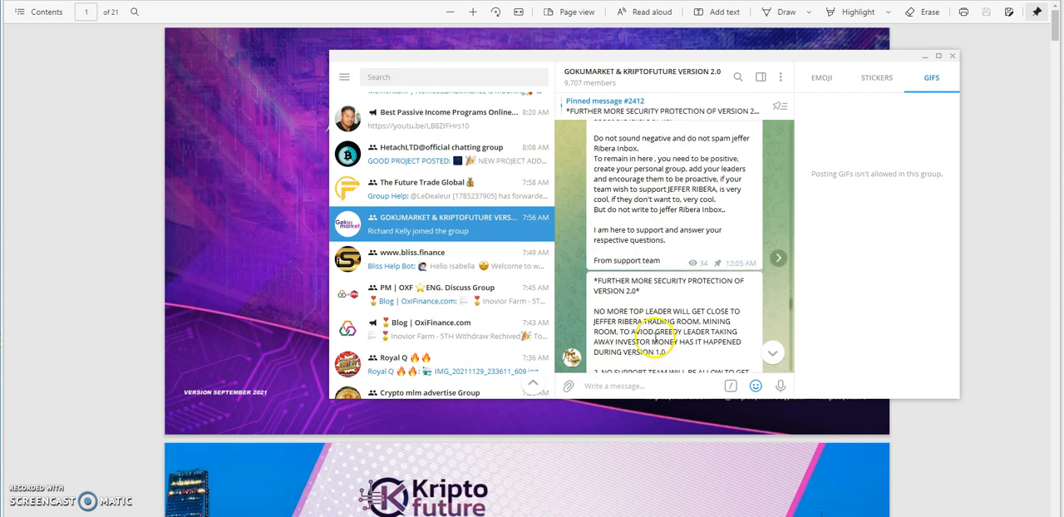
scroll(down, 3)
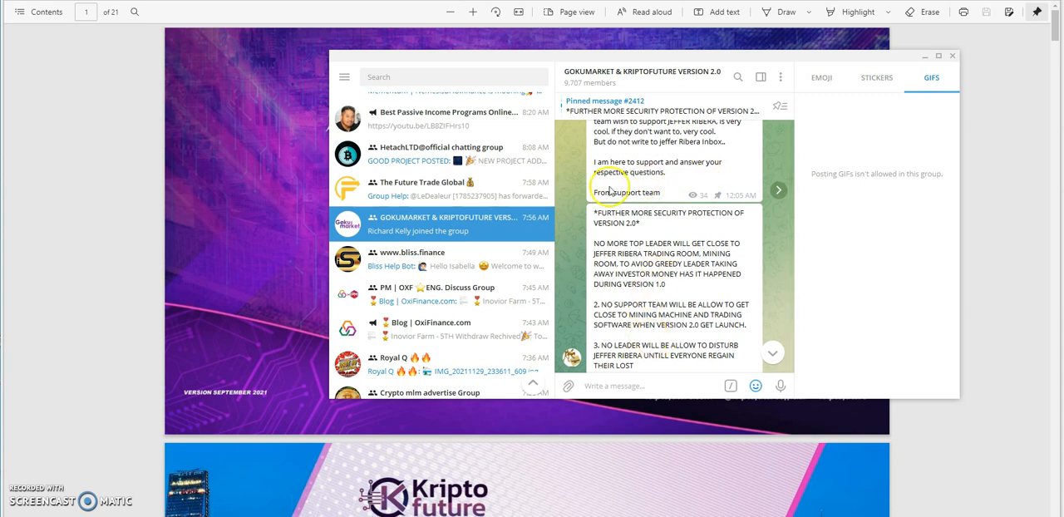
scroll(down, 3)
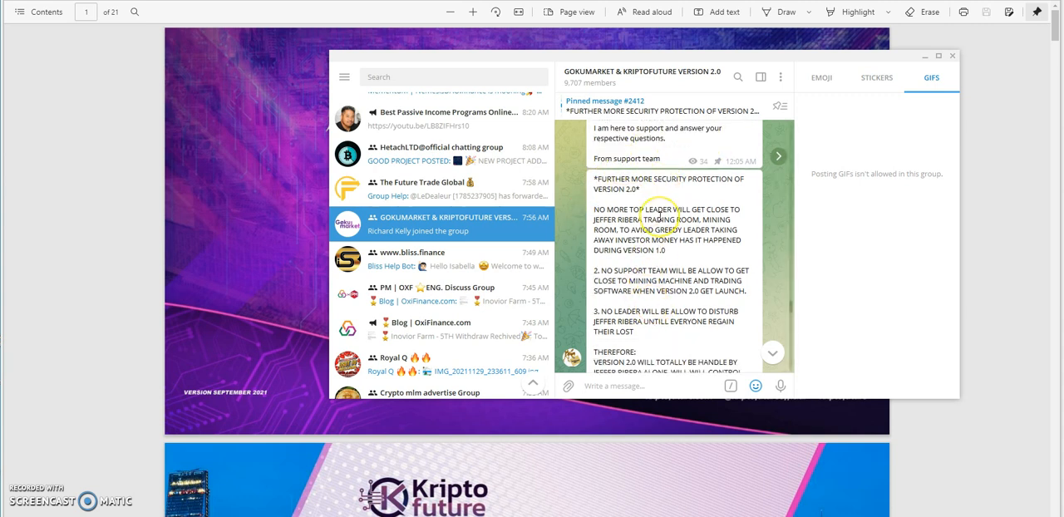
scroll(down, 3)
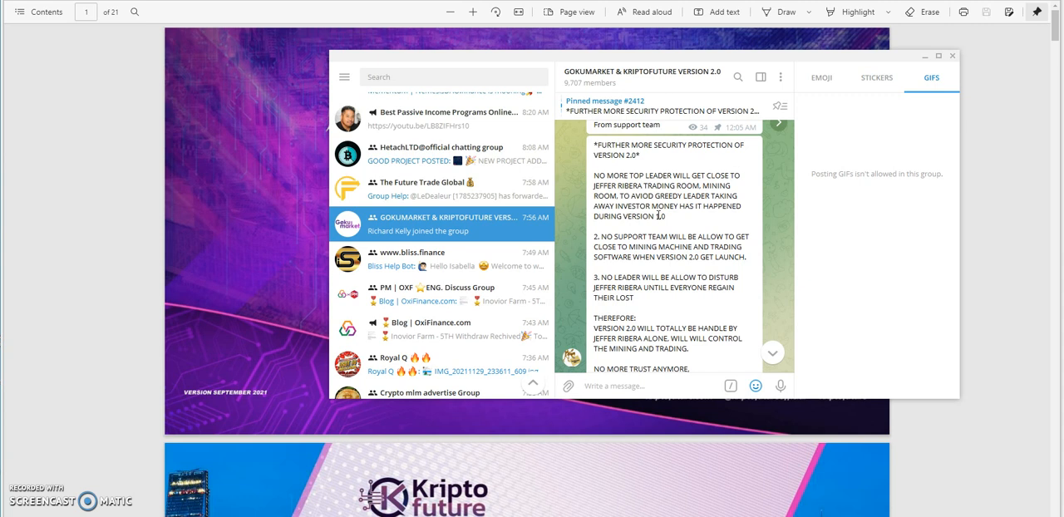
click(632, 386)
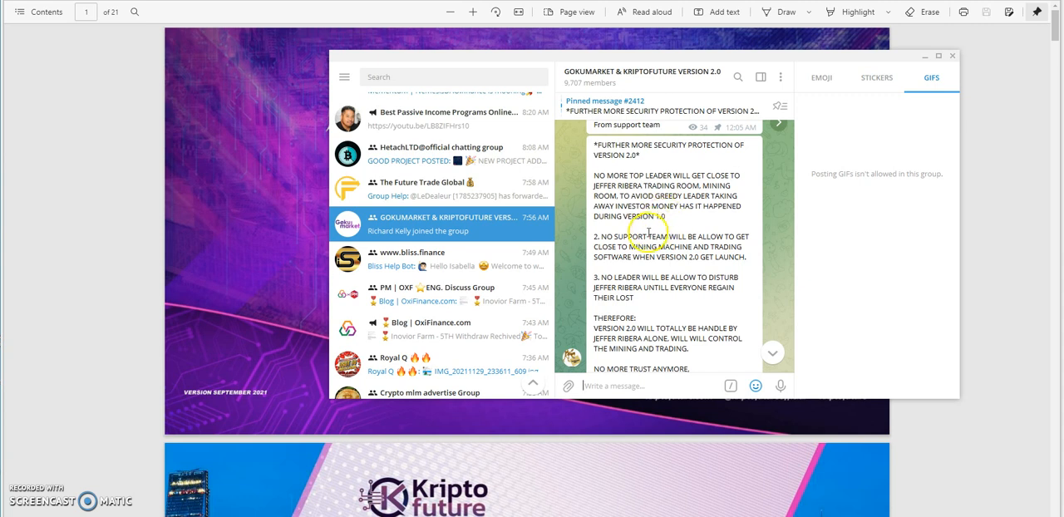
mouse_move(608, 204)
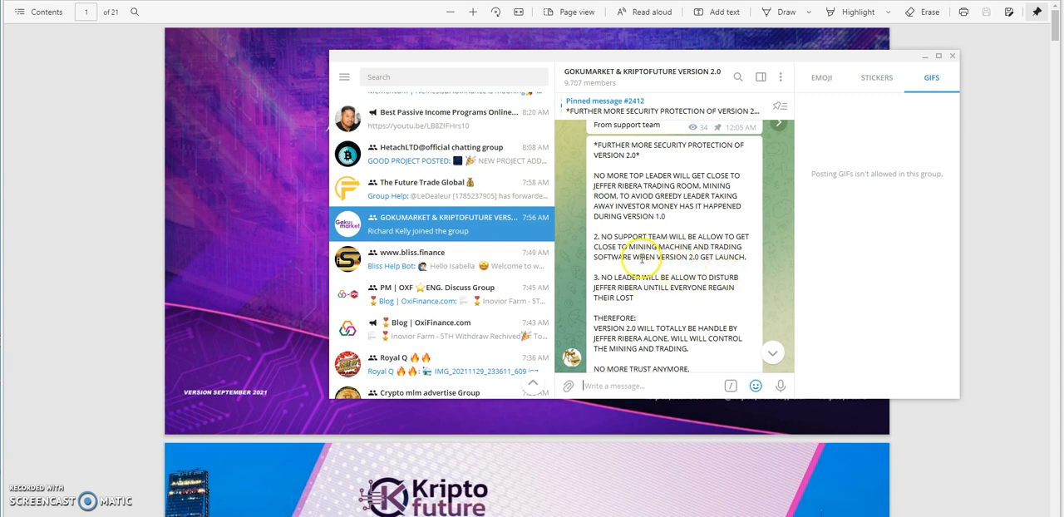
mouse_move(652, 266)
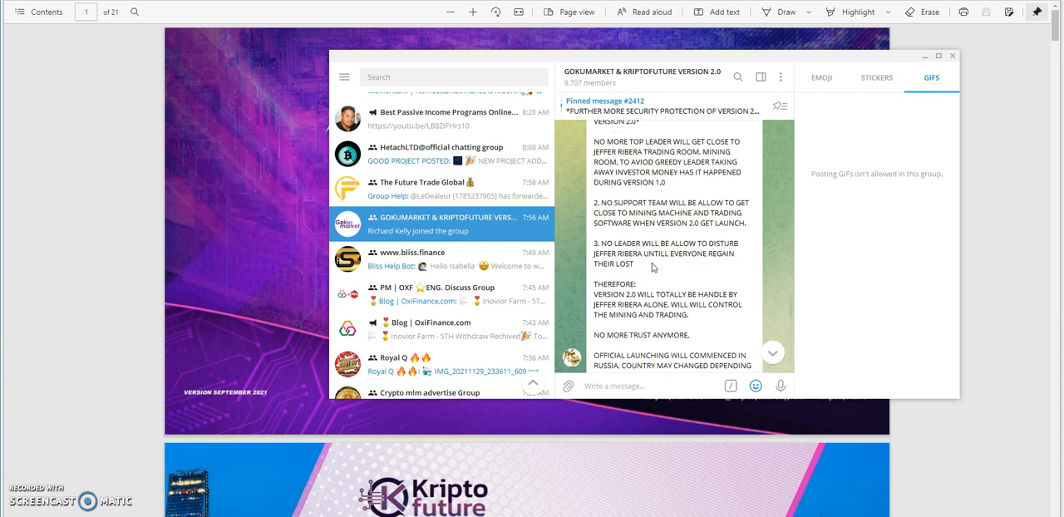
Scroll through the launch countries to message #2412's closing thanks, reaching the marketing breakdown message.
scroll(down, 3)
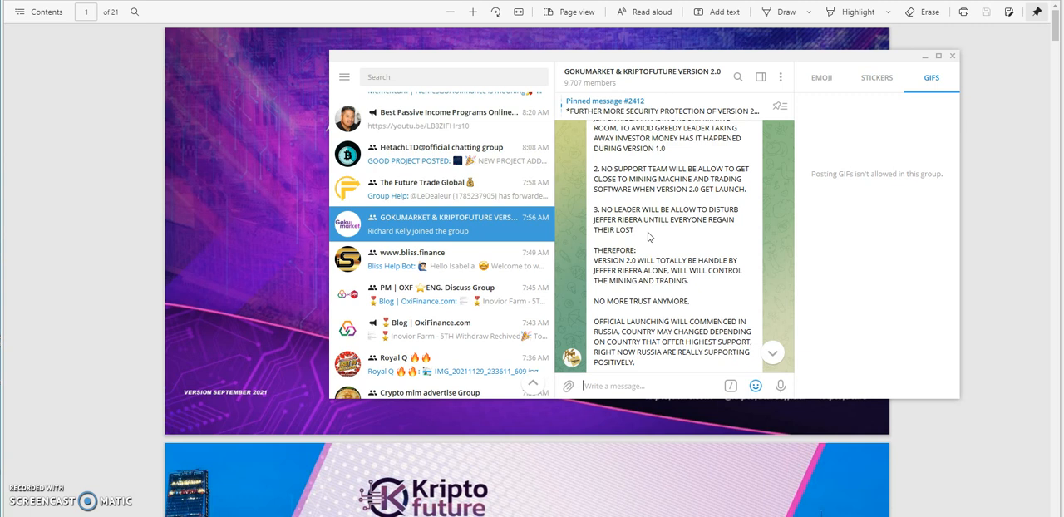
scroll(down, 3)
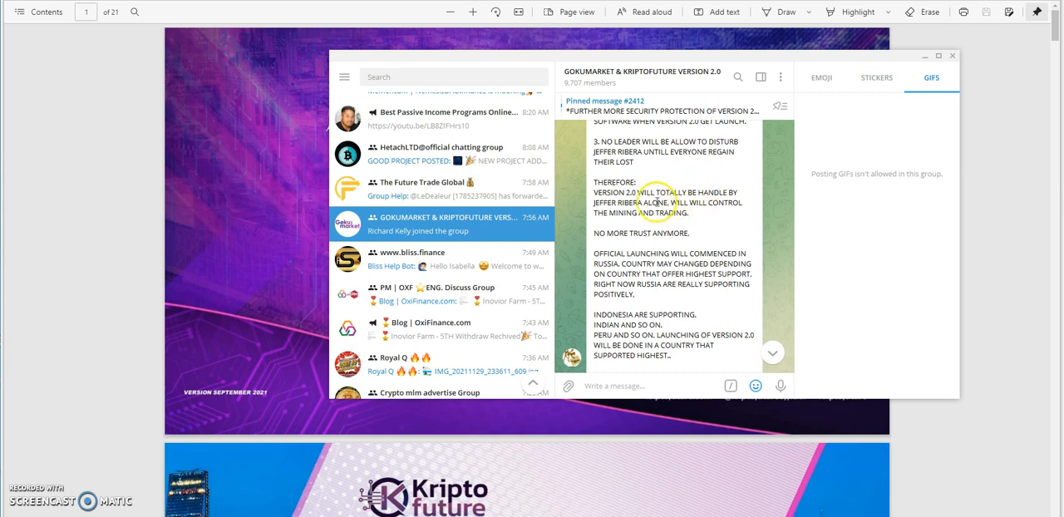
mouse_move(729, 217)
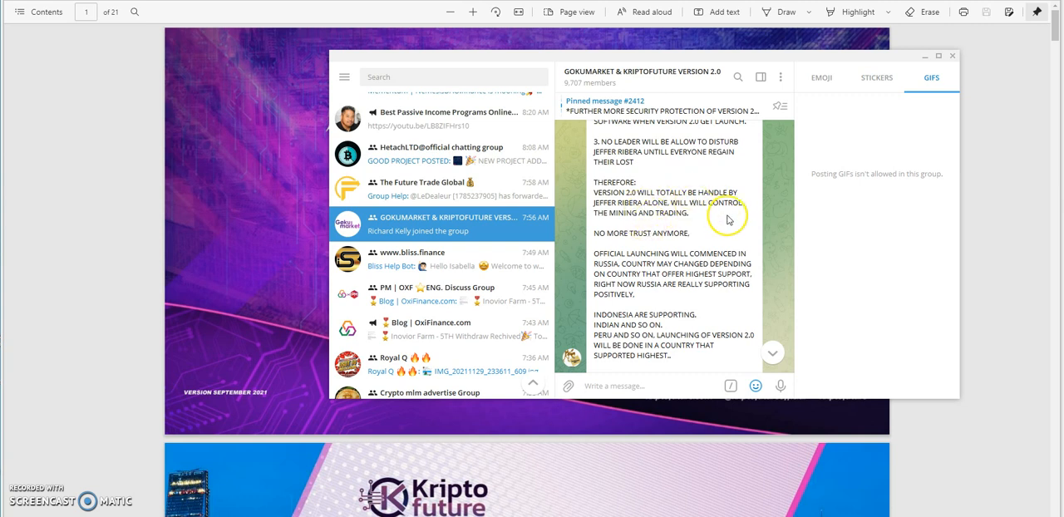
mouse_move(685, 226)
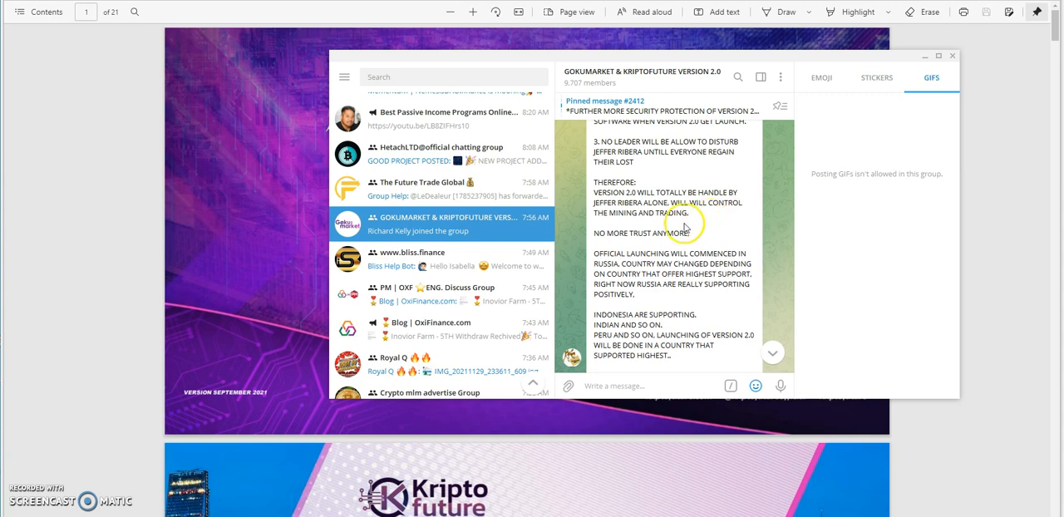
mouse_move(647, 231)
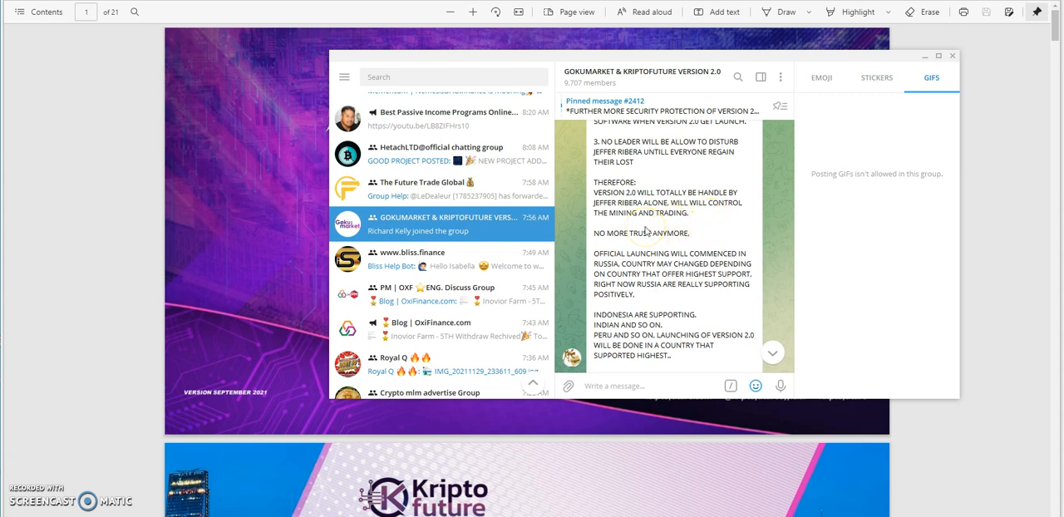
mouse_move(650, 251)
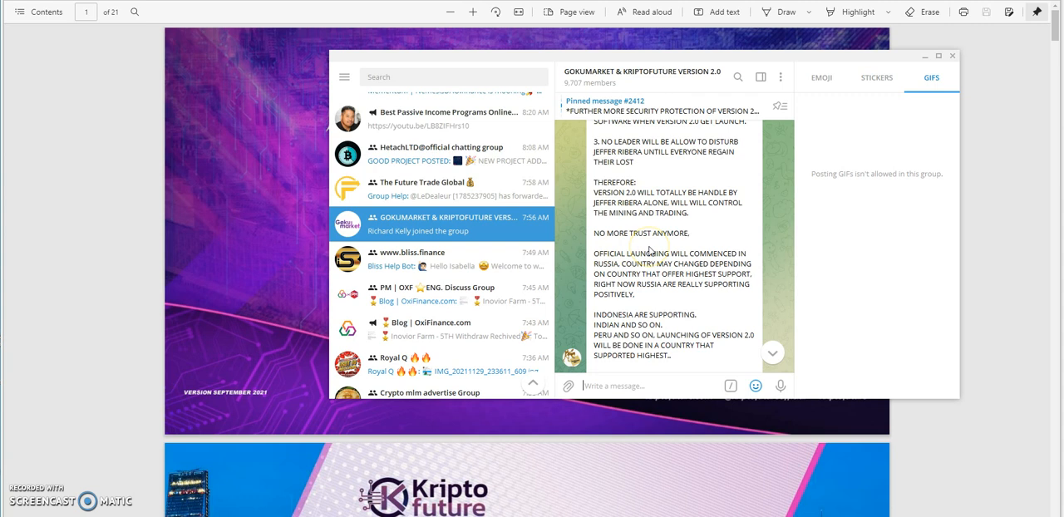
mouse_move(679, 249)
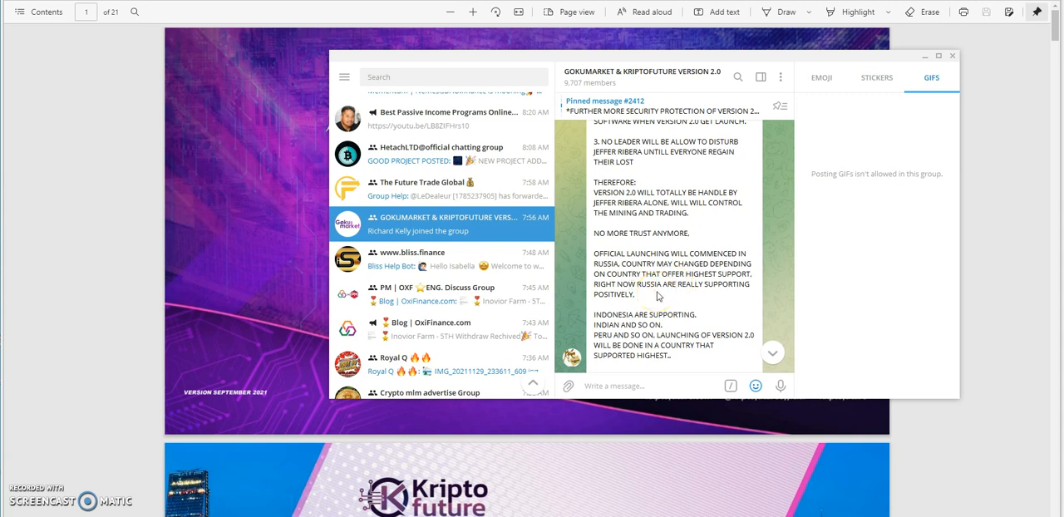
scroll(down, 3)
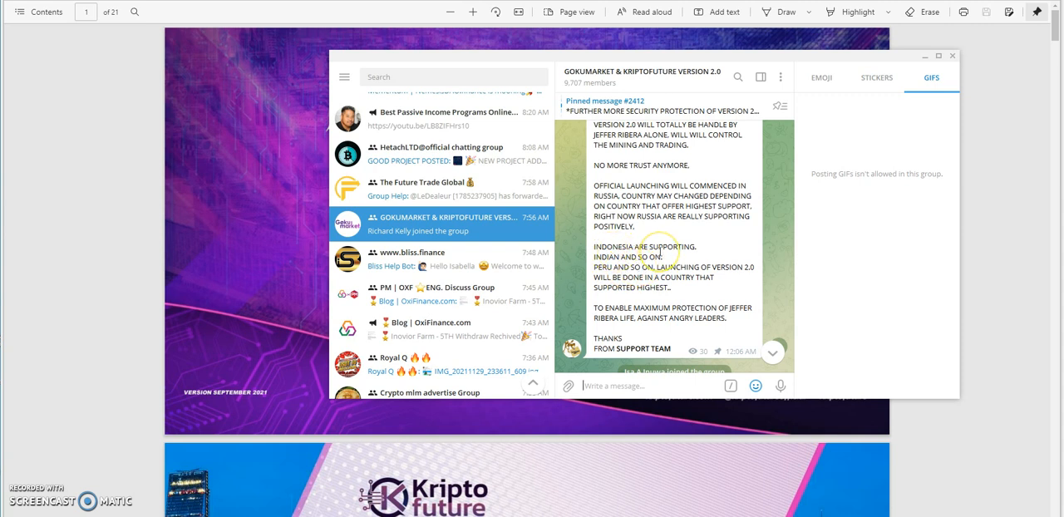
mouse_move(602, 268)
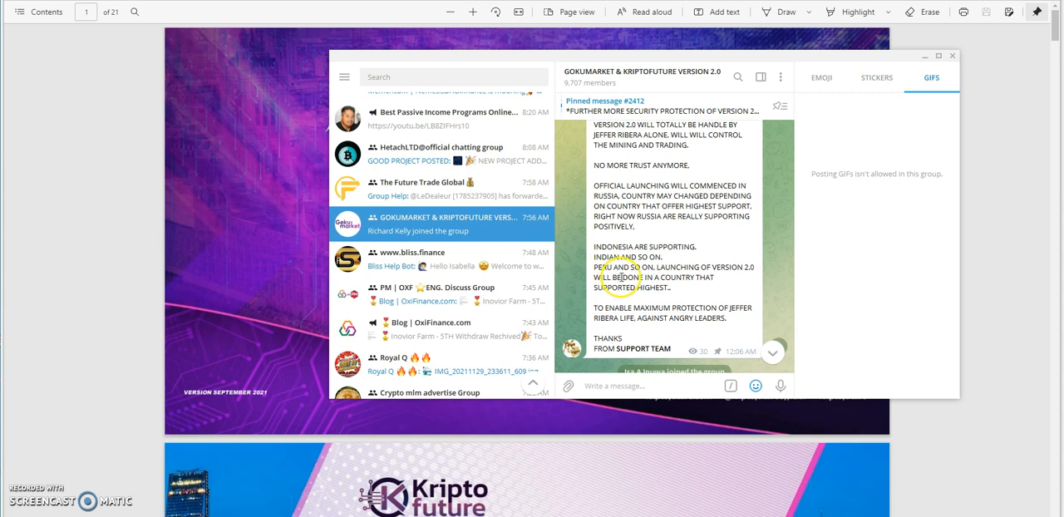
mouse_move(722, 278)
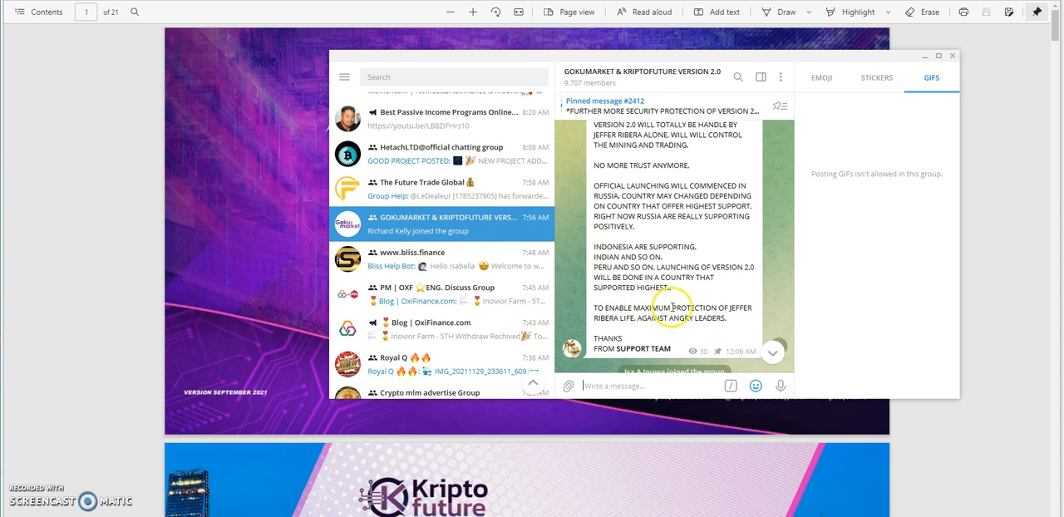
scroll(down, 3)
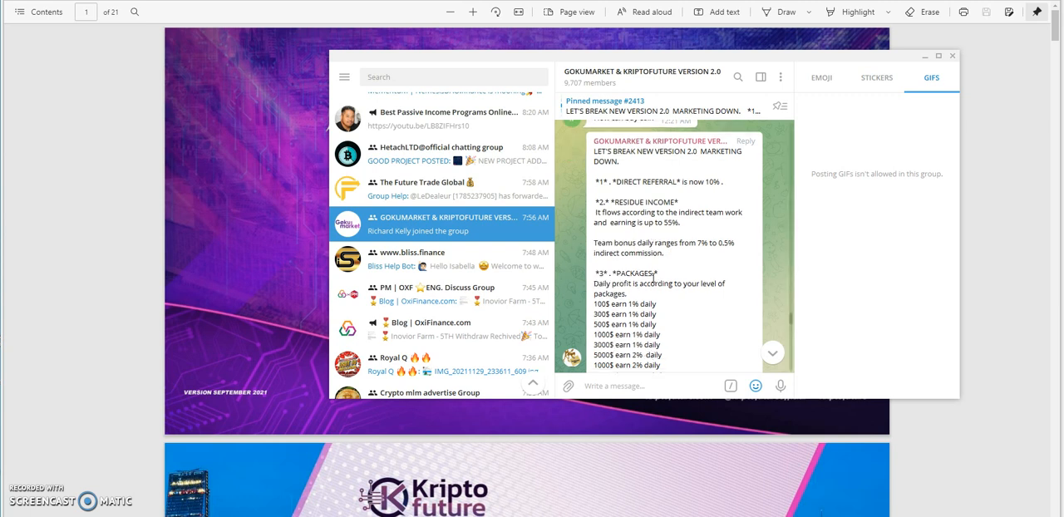
mouse_move(662, 223)
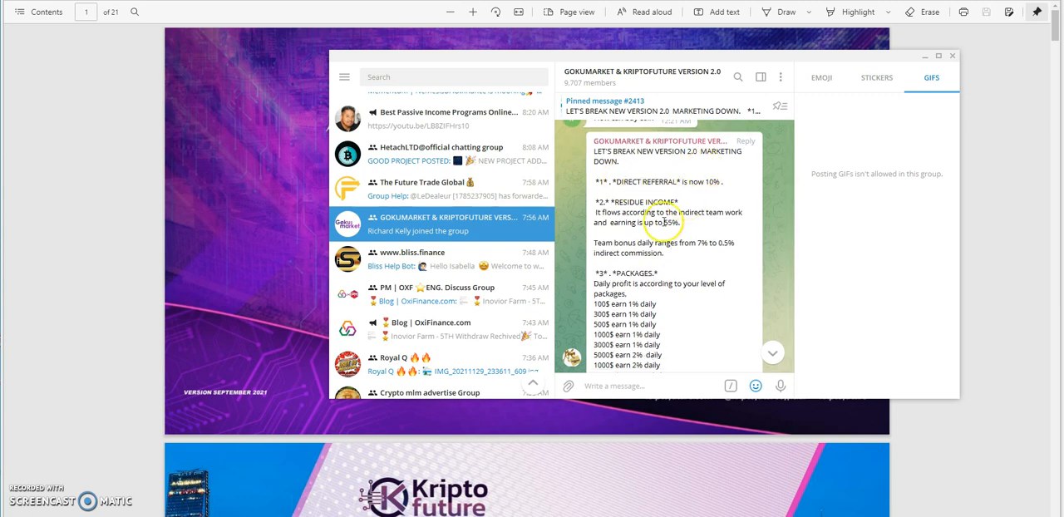
mouse_move(707, 191)
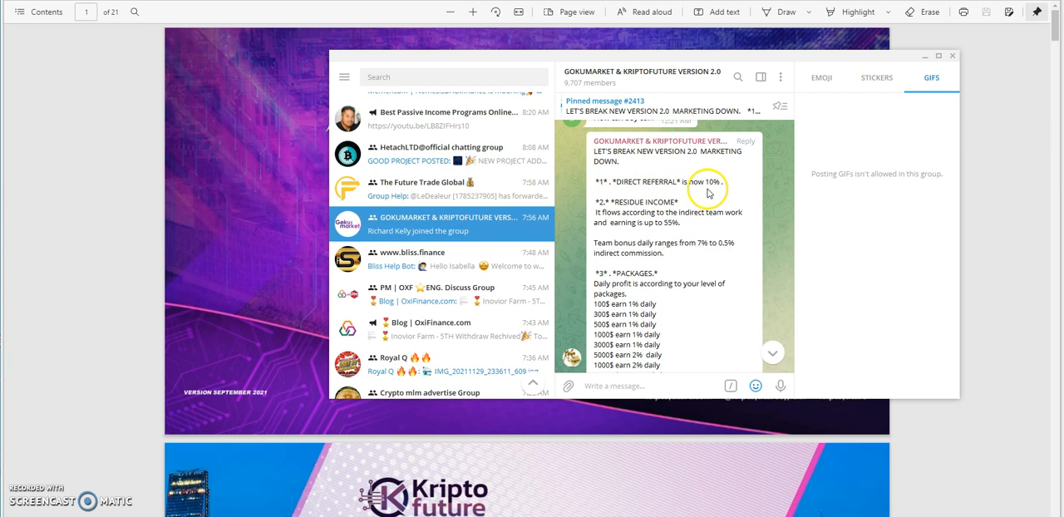
mouse_move(650, 226)
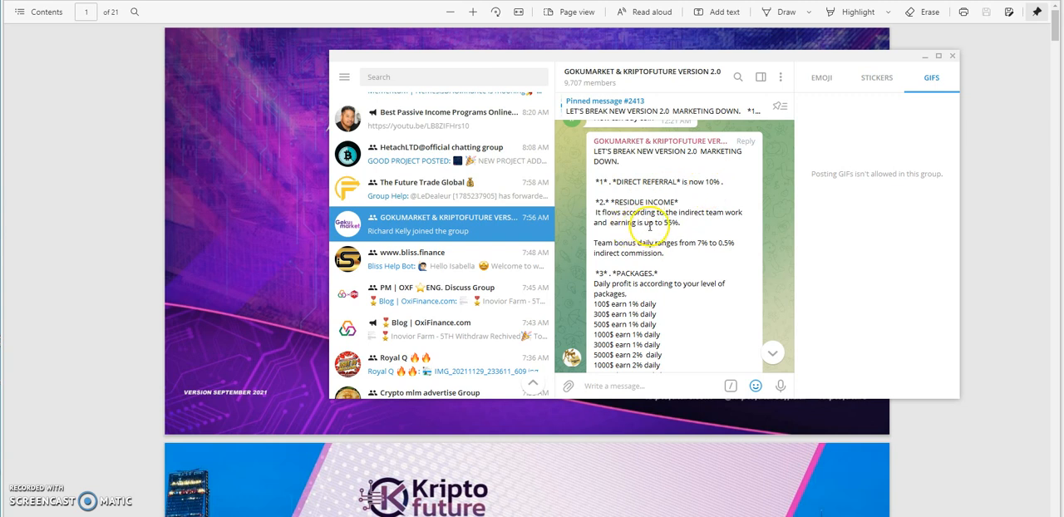
mouse_move(636, 232)
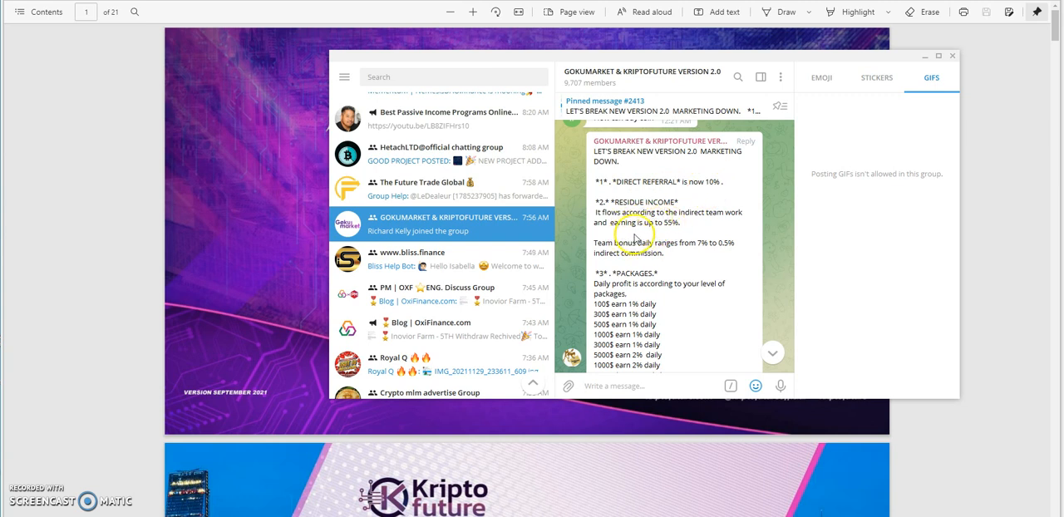
mouse_move(602, 264)
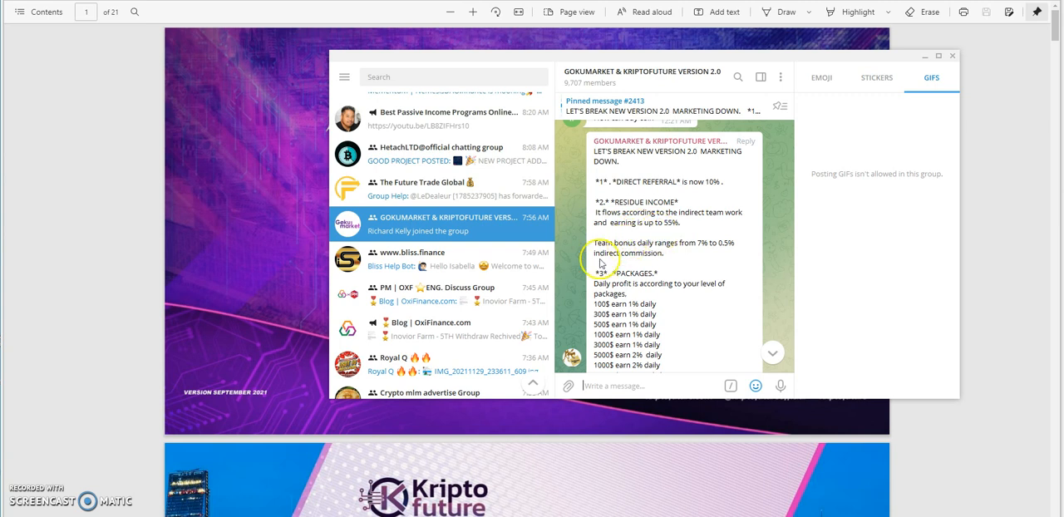
mouse_move(707, 256)
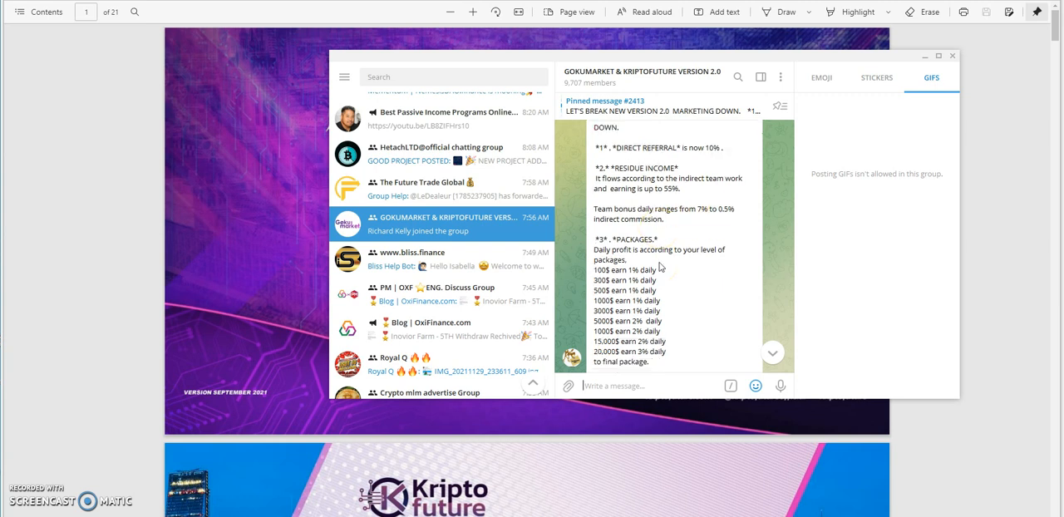
Scroll message #2413 through referrals and residual income to its package tiers and package-based earnings note.
scroll(down, 3)
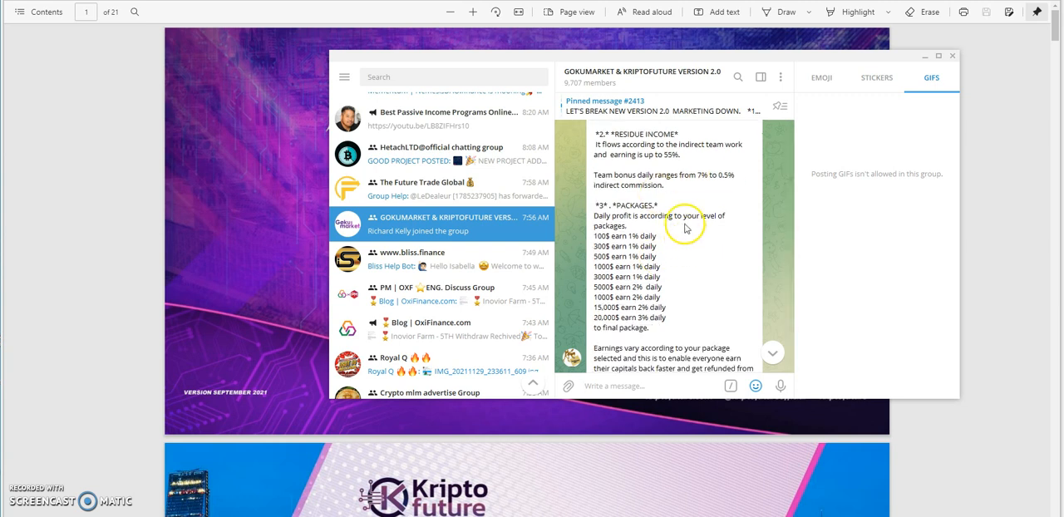
mouse_move(701, 199)
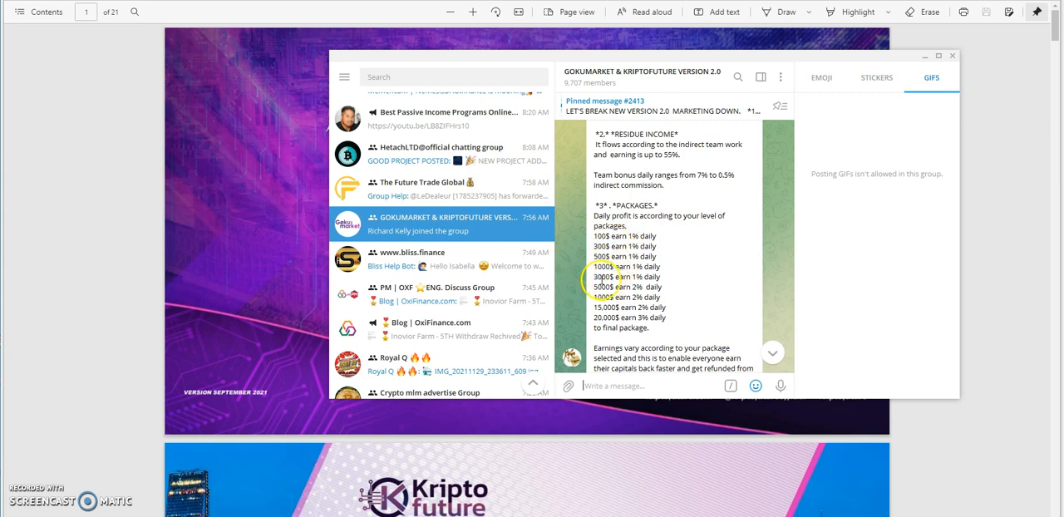
mouse_move(642, 226)
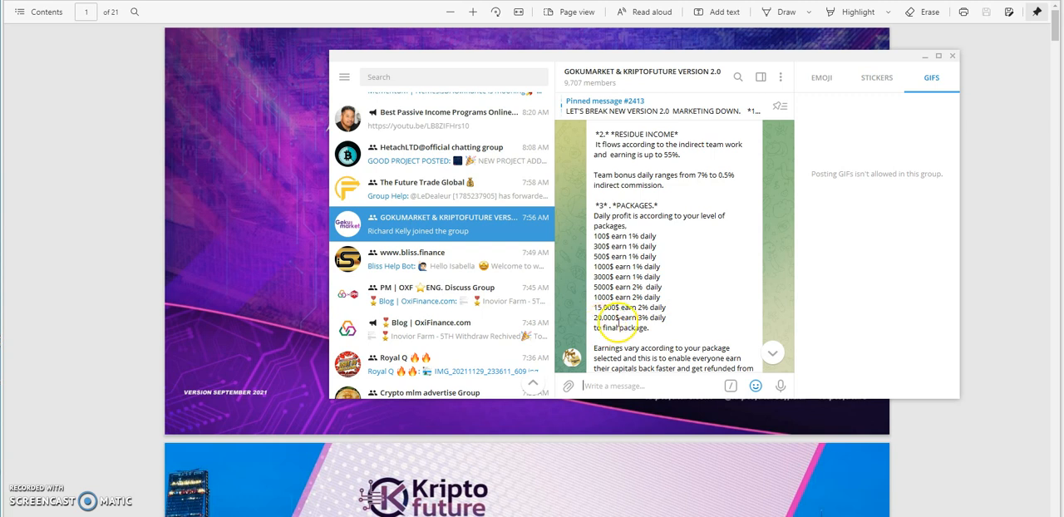
mouse_move(702, 318)
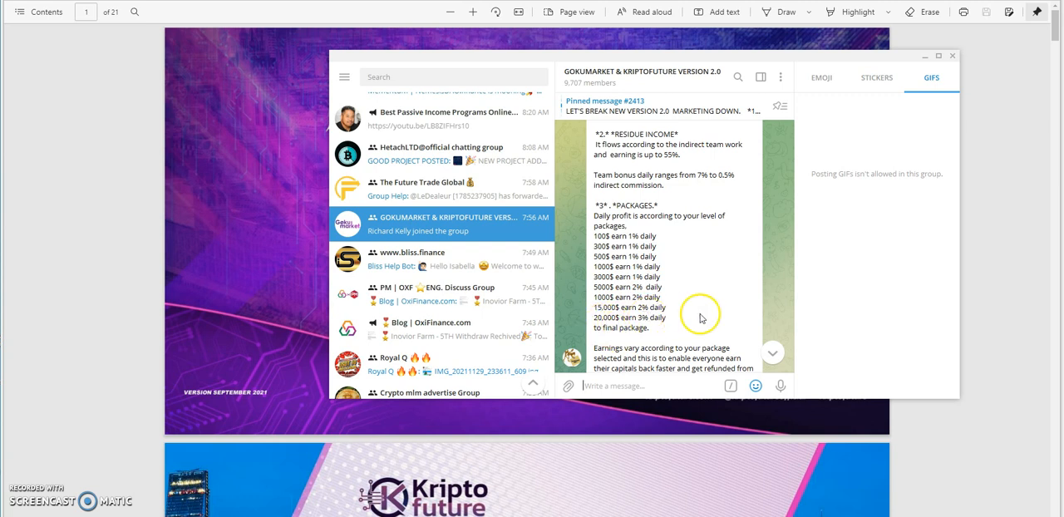
scroll(down, 3)
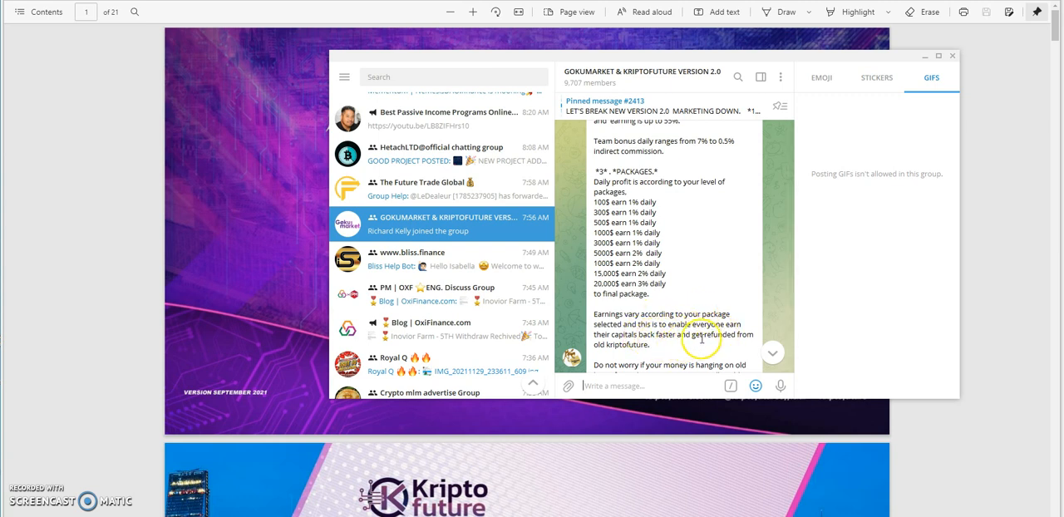
Scroll past the daily-profit packages to the warning about leaders speaking badly.
scroll(down, 3)
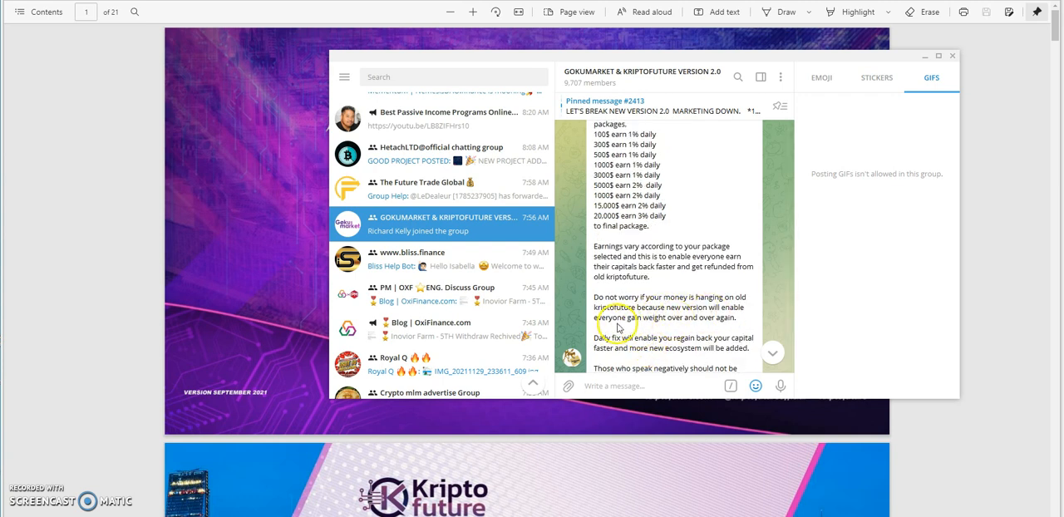
mouse_move(717, 318)
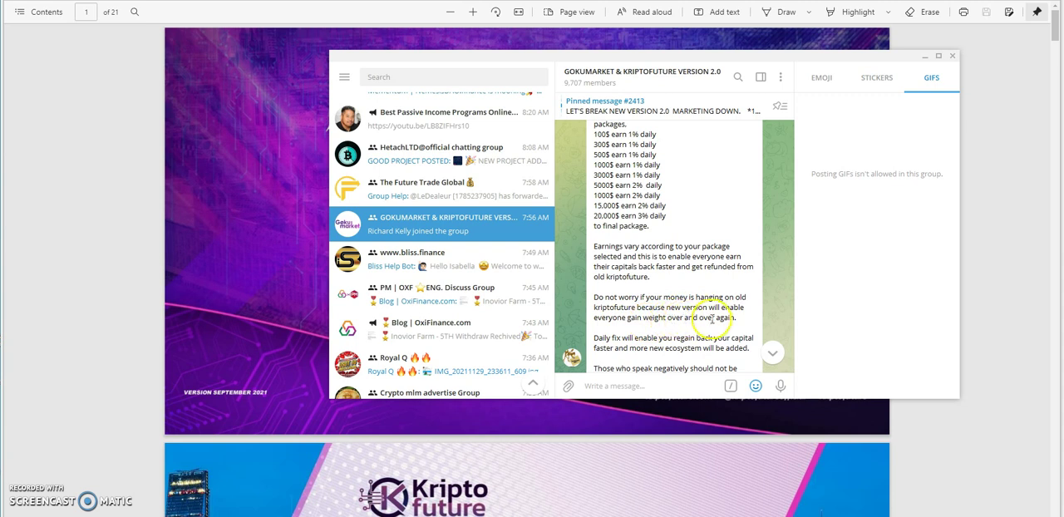
mouse_move(668, 329)
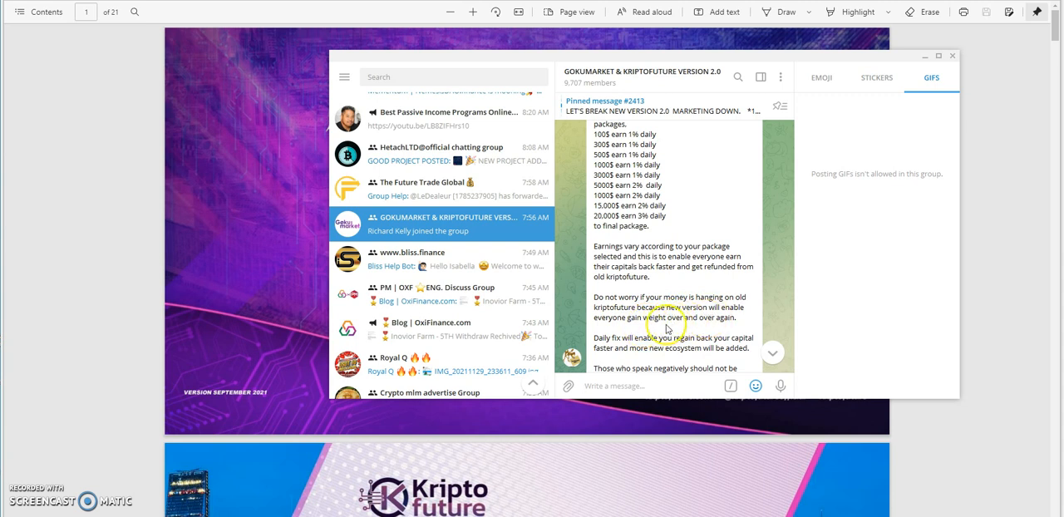
scroll(down, 3)
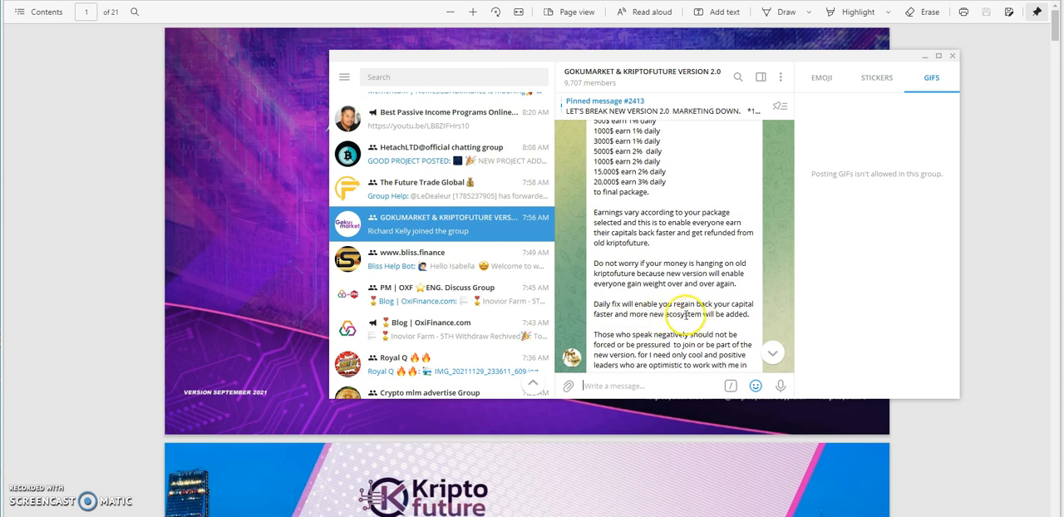
mouse_move(647, 331)
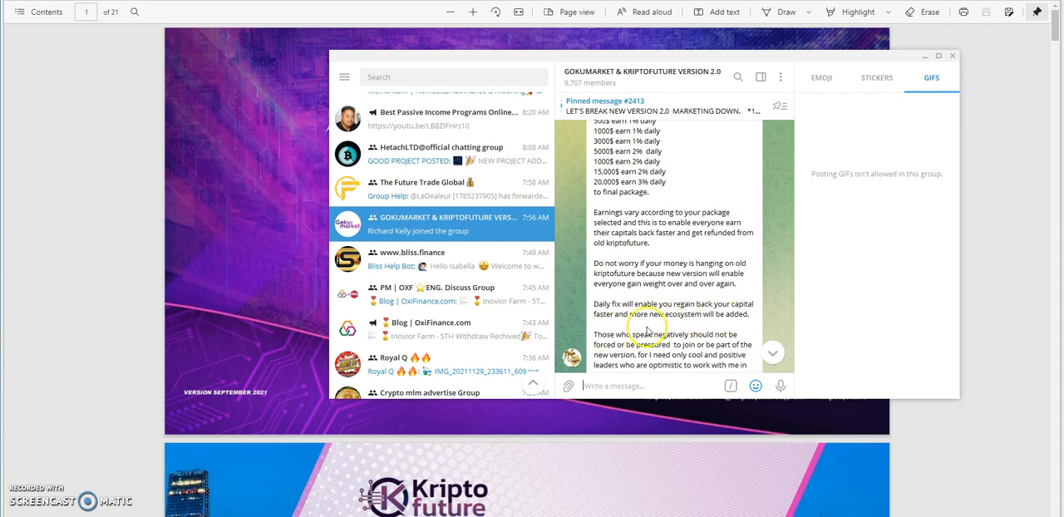
scroll(down, 3)
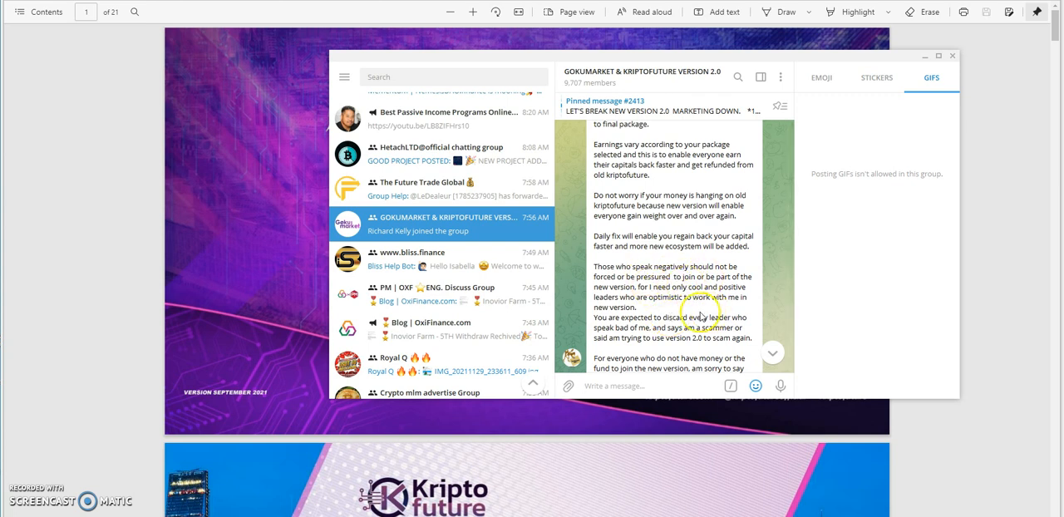
mouse_move(697, 314)
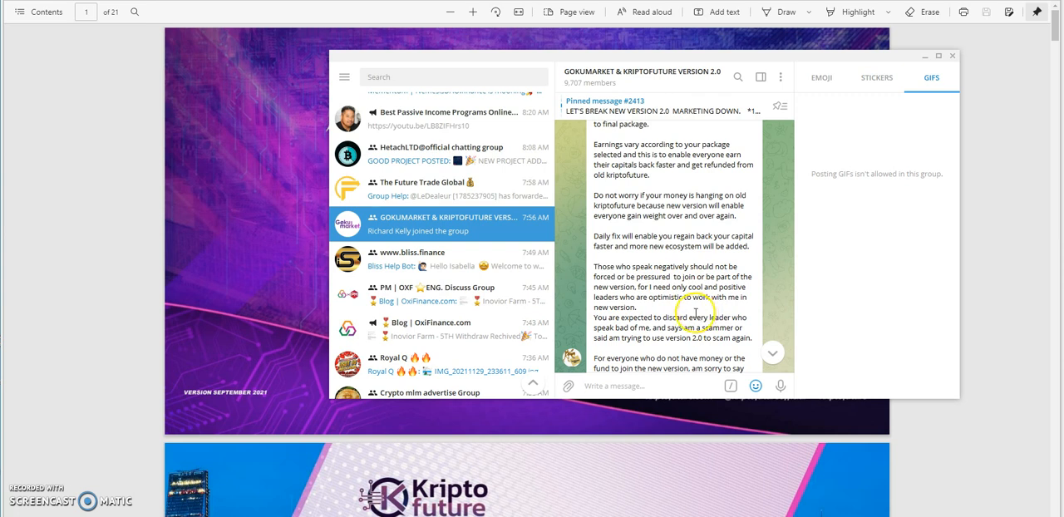
mouse_move(659, 313)
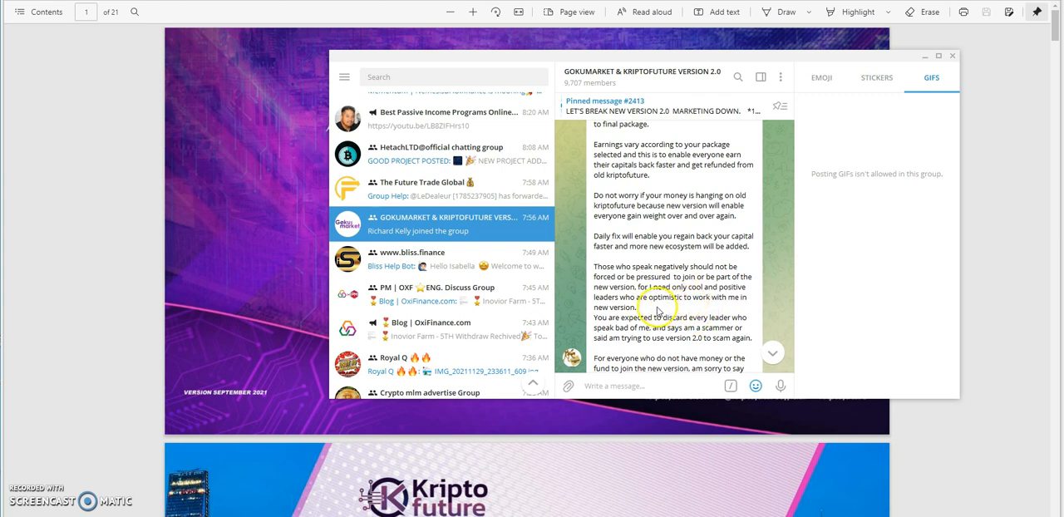
mouse_move(652, 314)
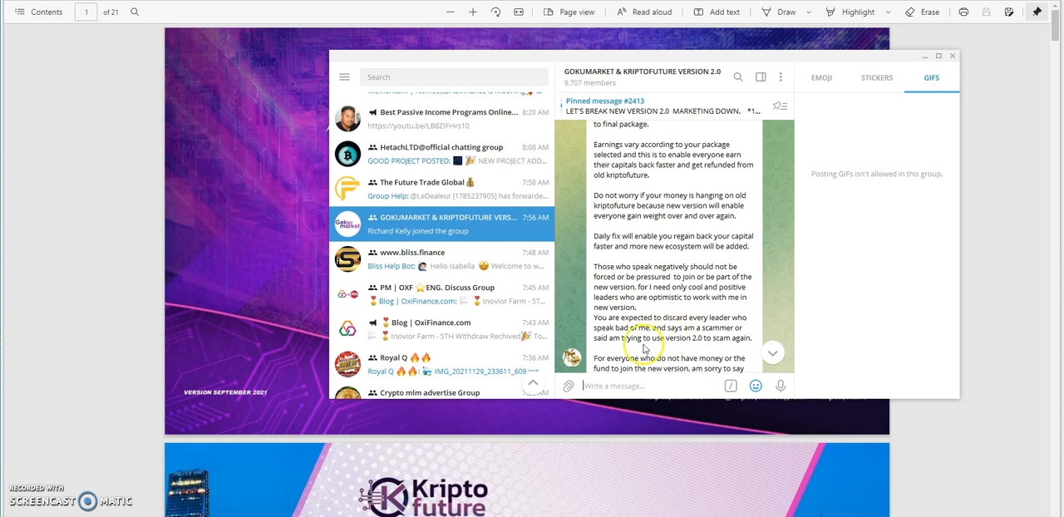
scroll(down, 3)
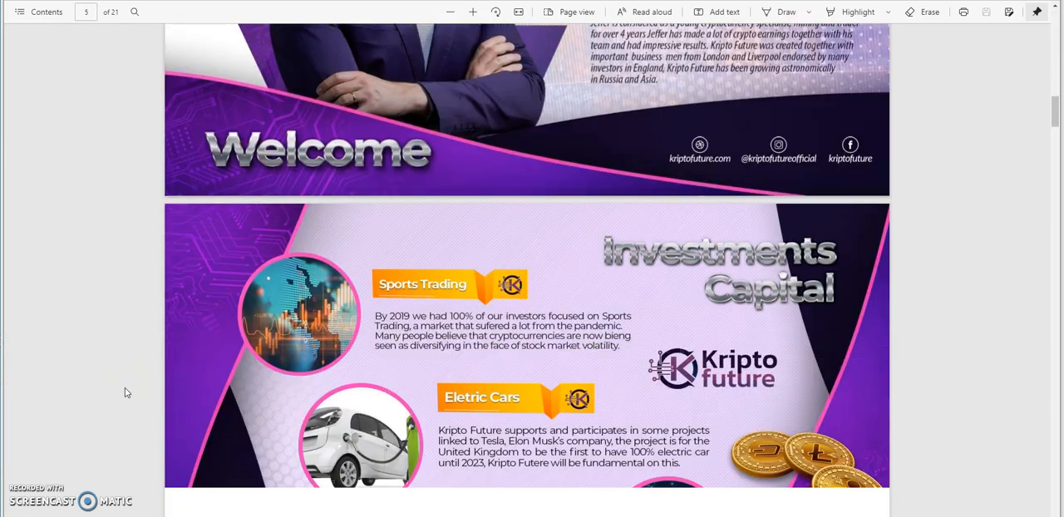
Page the Kripto Future PDF from Investments Capital through the Packages and Residual Structure slides.
scroll(down, 3)
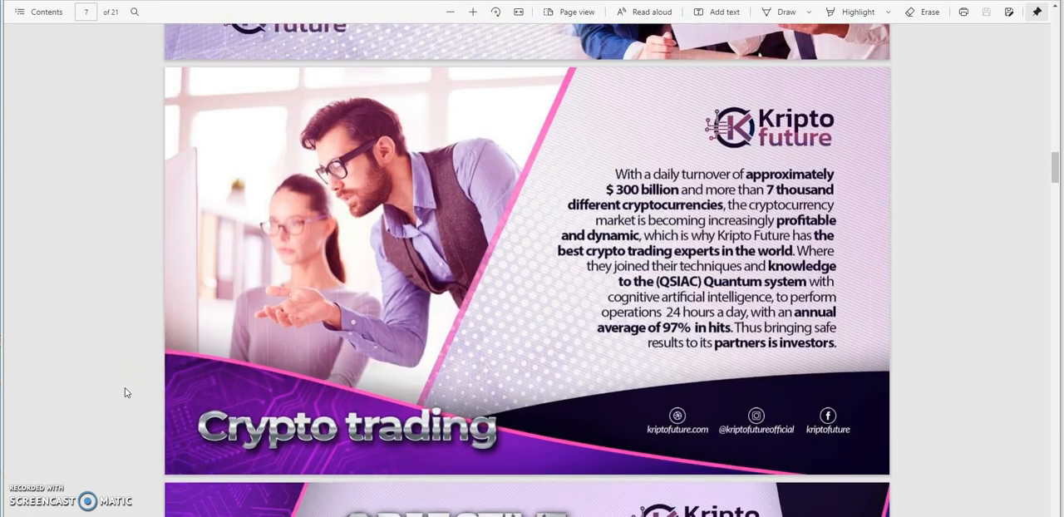
scroll(down, 3)
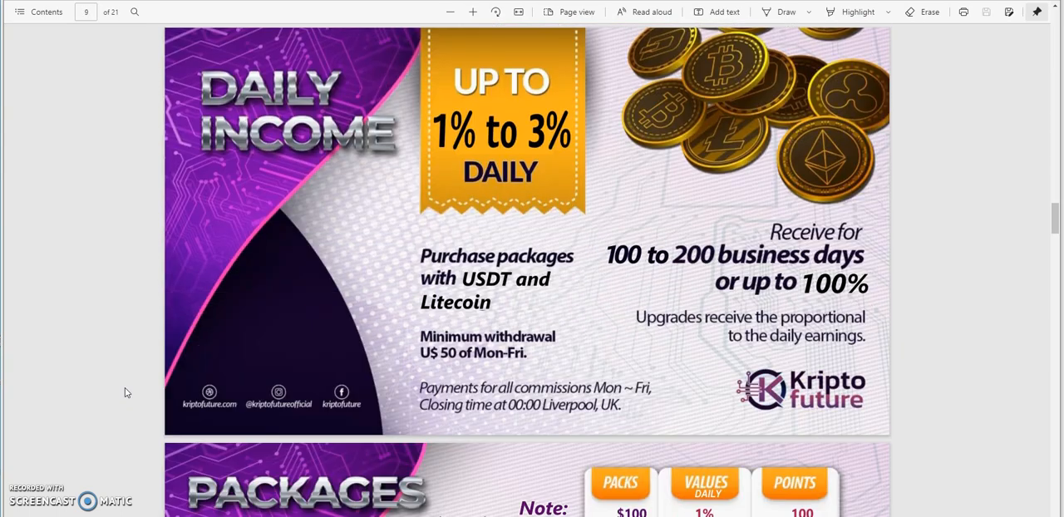
scroll(up, 3)
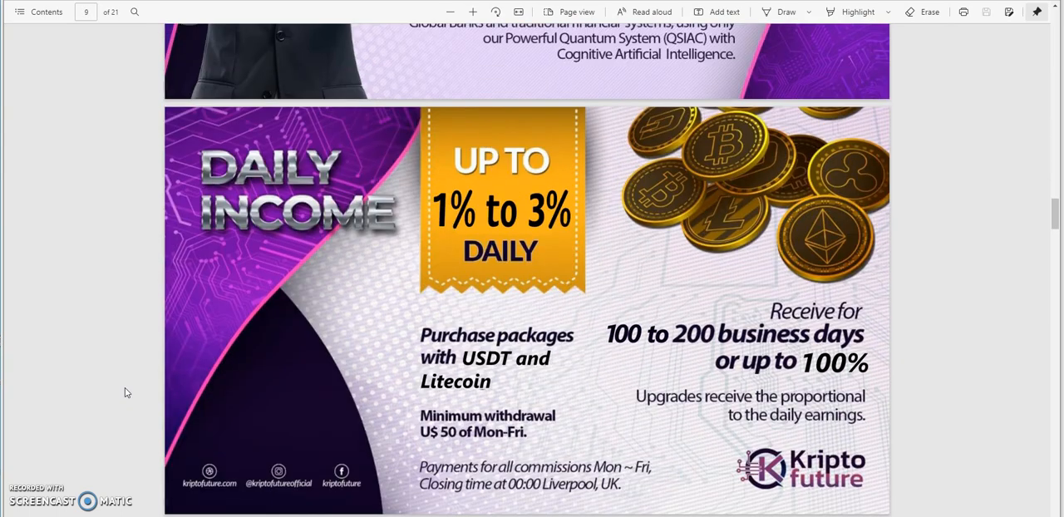
scroll(down, 3)
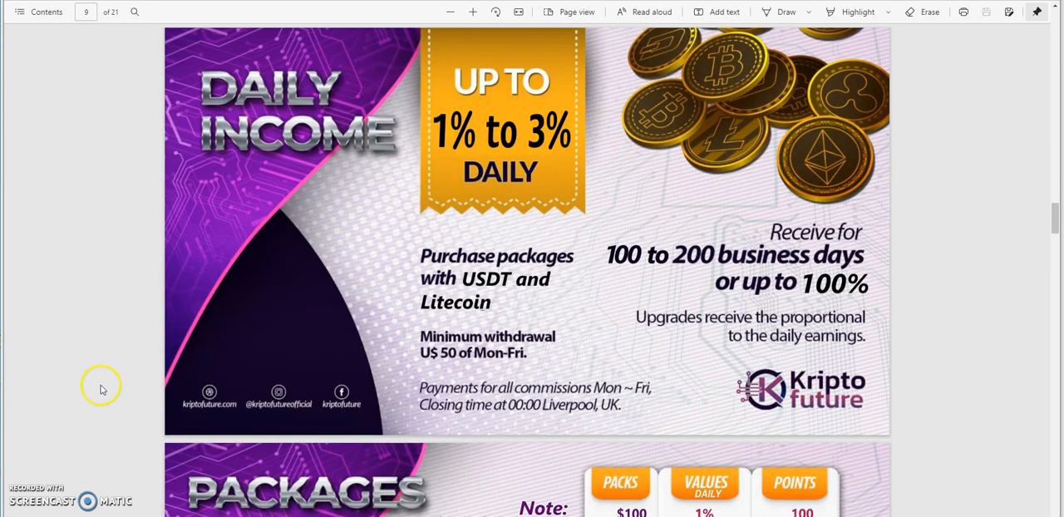
scroll(down, 3)
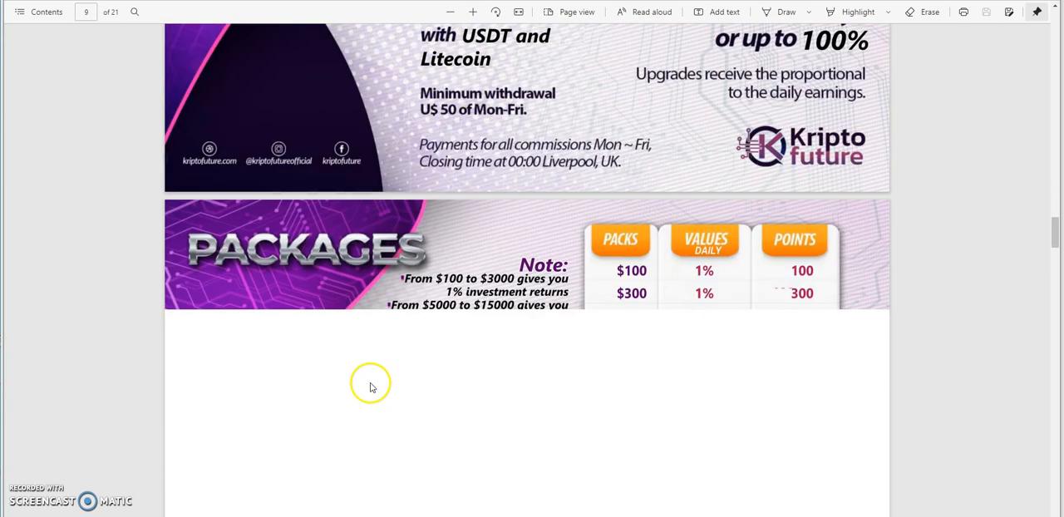
scroll(down, 3)
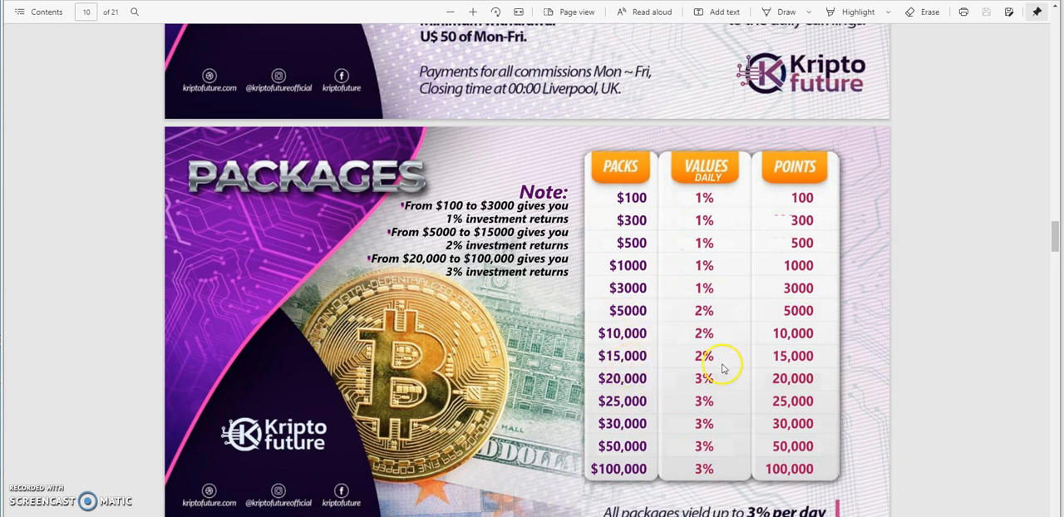
mouse_move(717, 376)
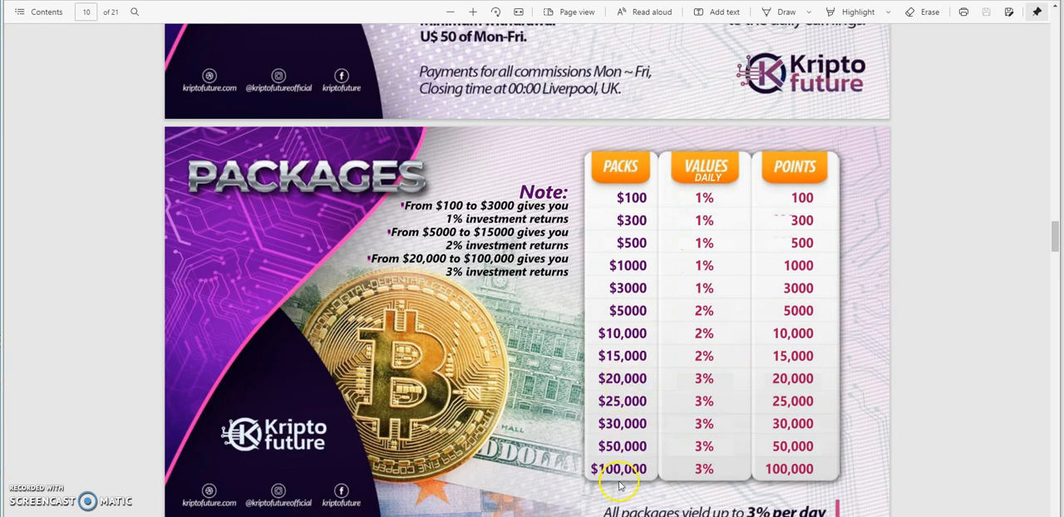
Continue through the Rewards slides to the Emerald bonus MacBook page 17.
scroll(down, 3)
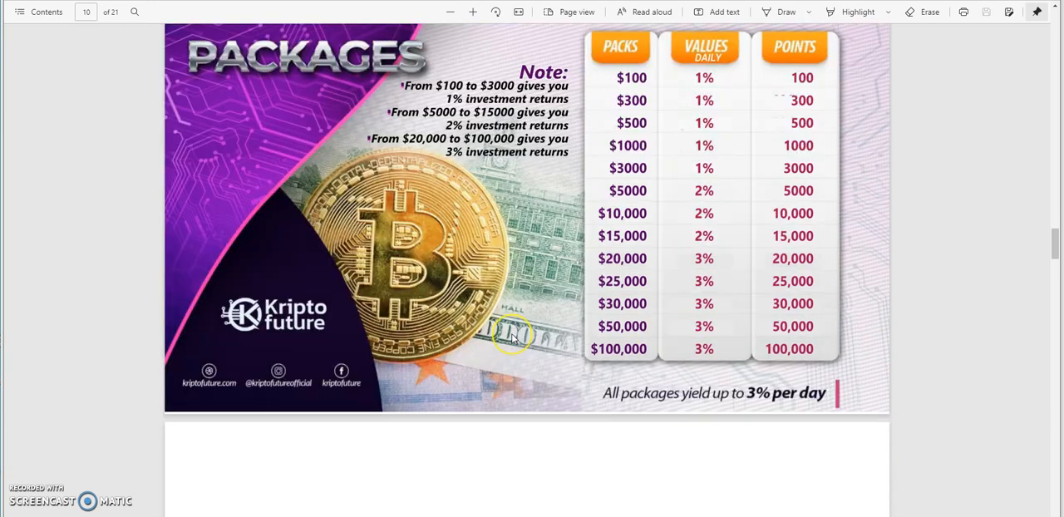
scroll(down, 3)
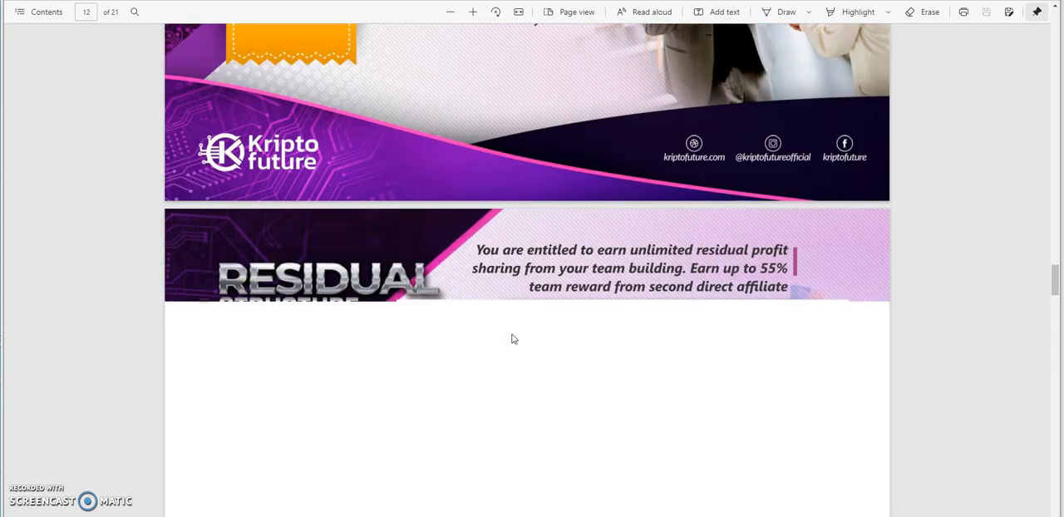
scroll(down, 3)
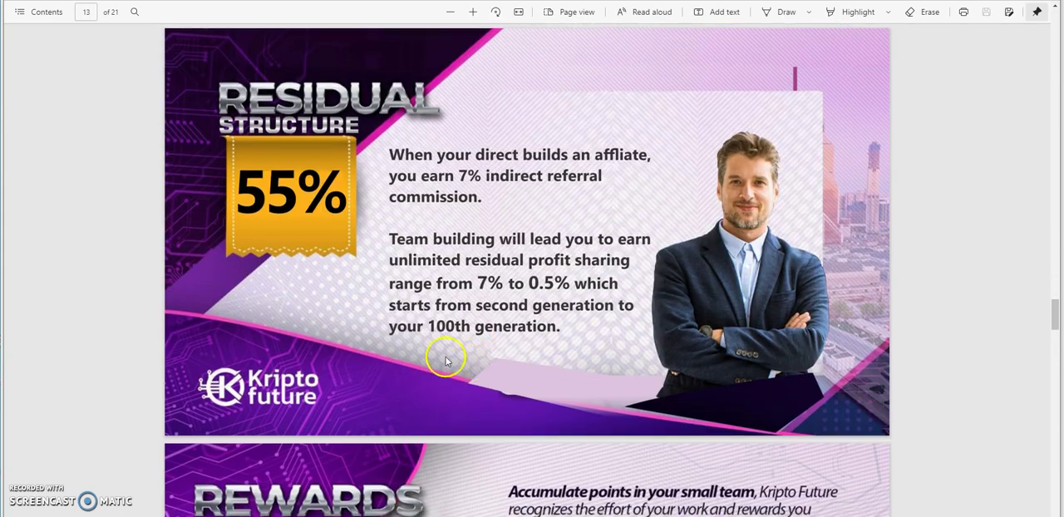
scroll(down, 3)
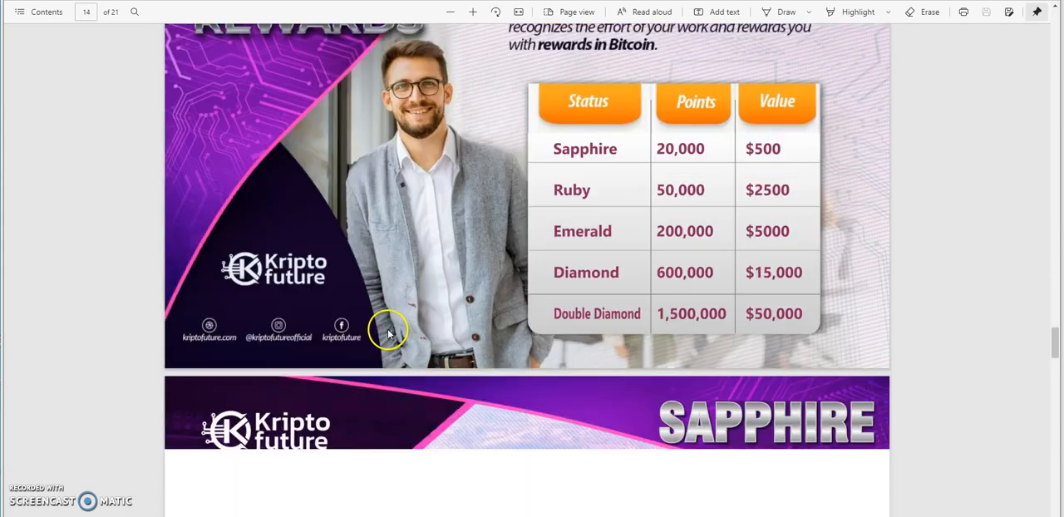
scroll(down, 3)
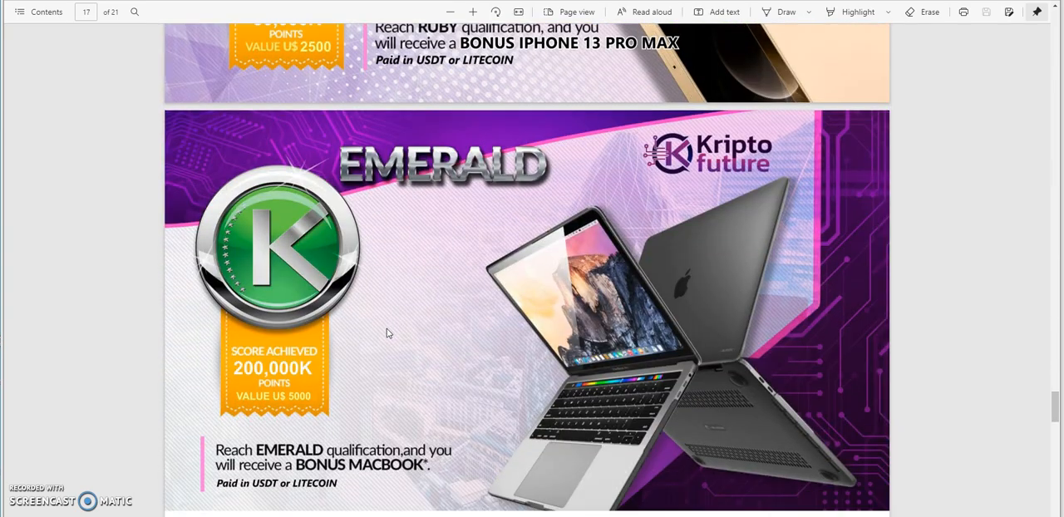
scroll(down, 3)
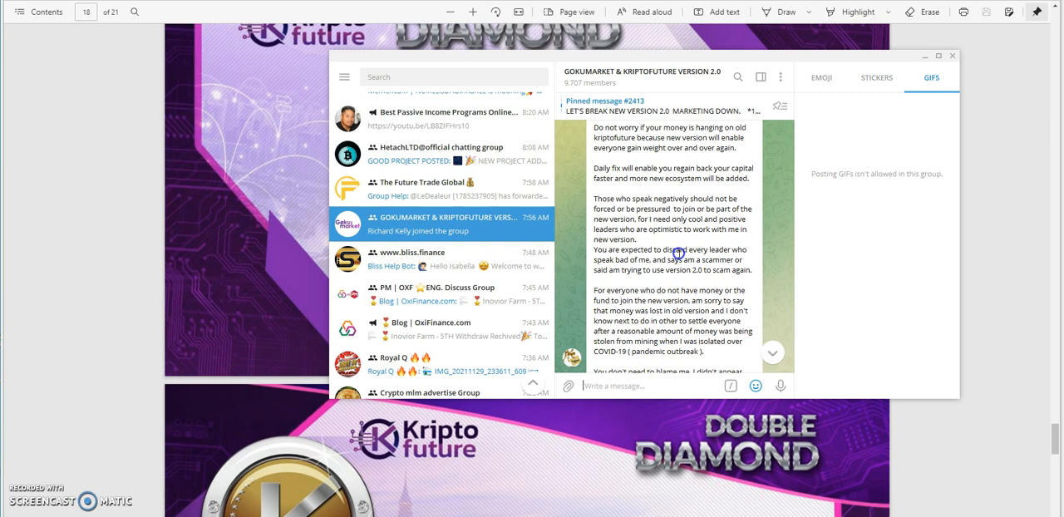
Scroll message #2413 past the money-stolen passage to the apology for failing to speak on zoom.
scroll(down, 3)
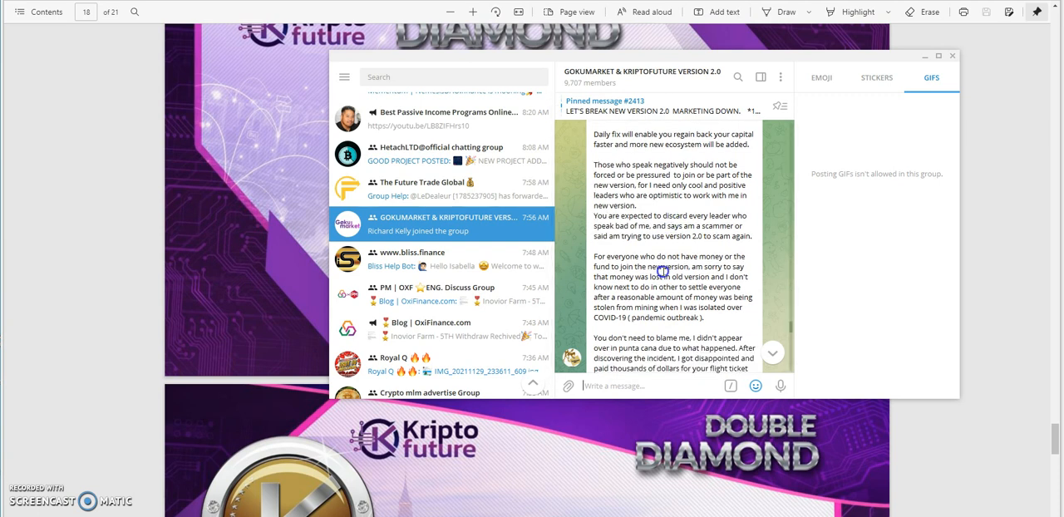
scroll(down, 3)
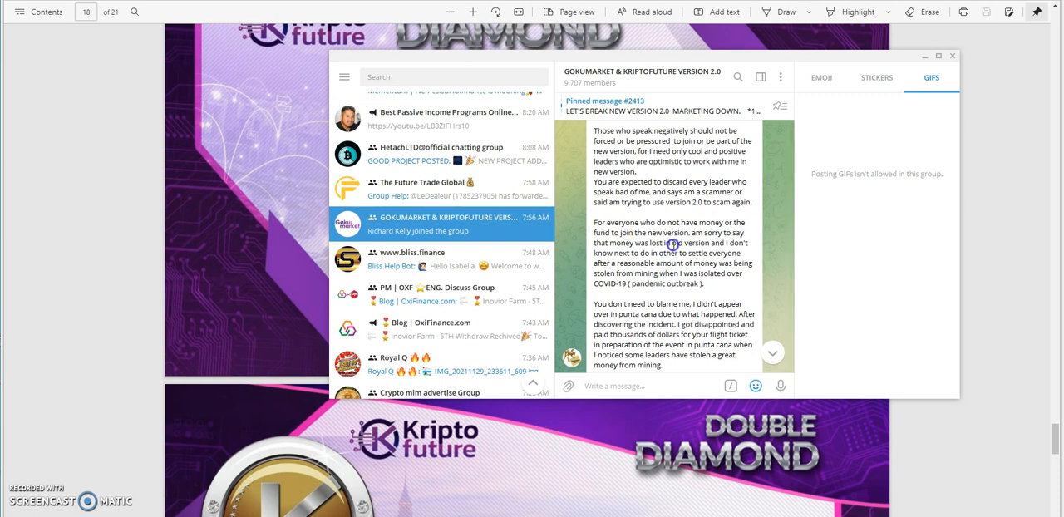
mouse_move(629, 246)
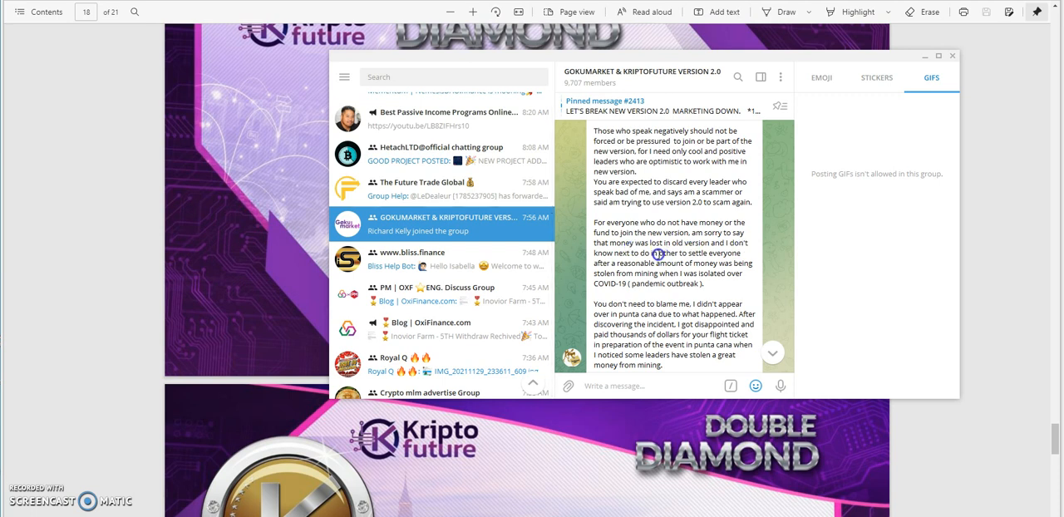
mouse_move(639, 271)
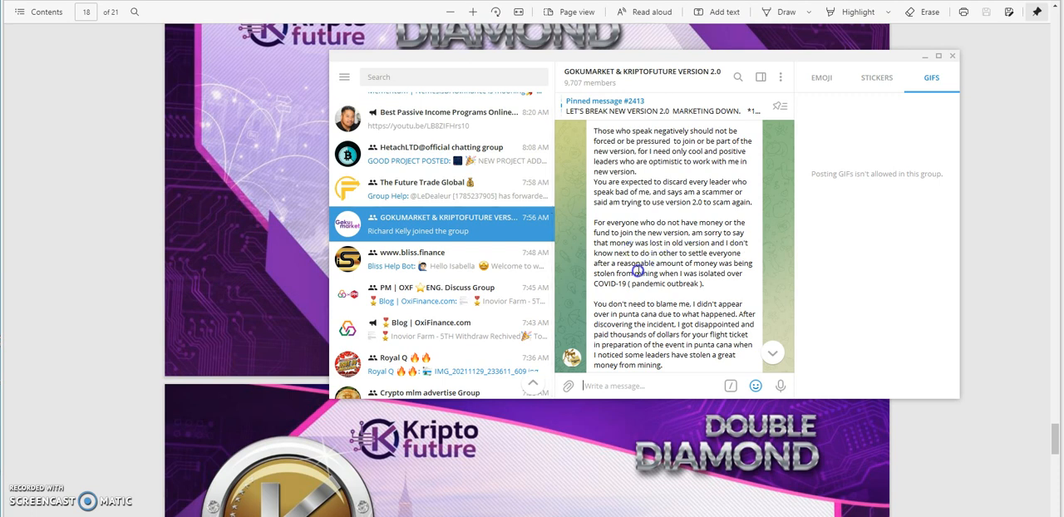
mouse_move(685, 273)
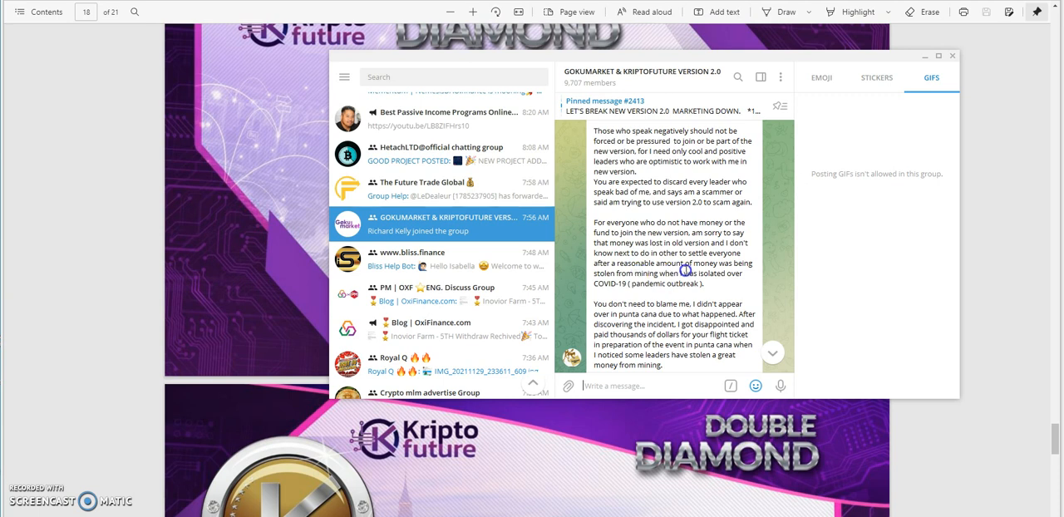
mouse_move(615, 272)
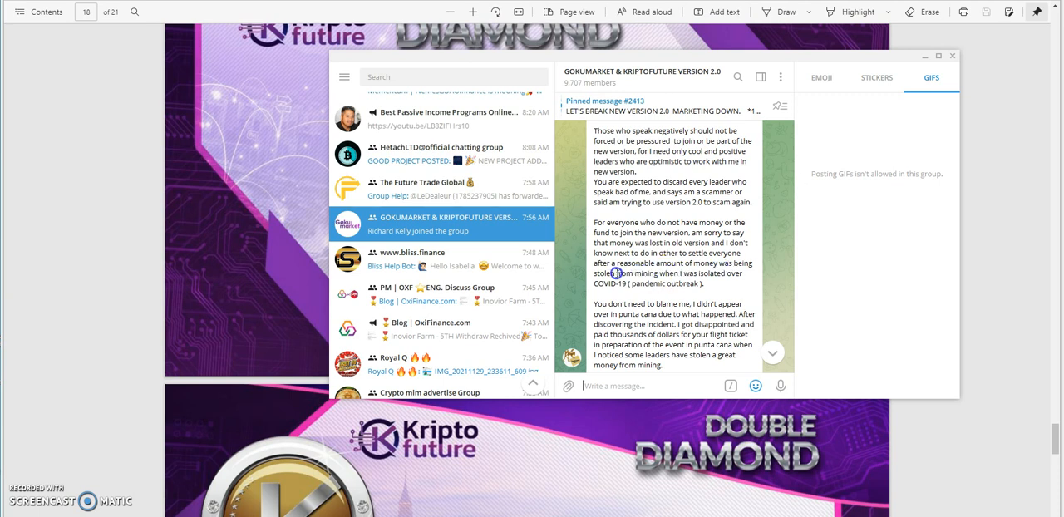
mouse_move(619, 284)
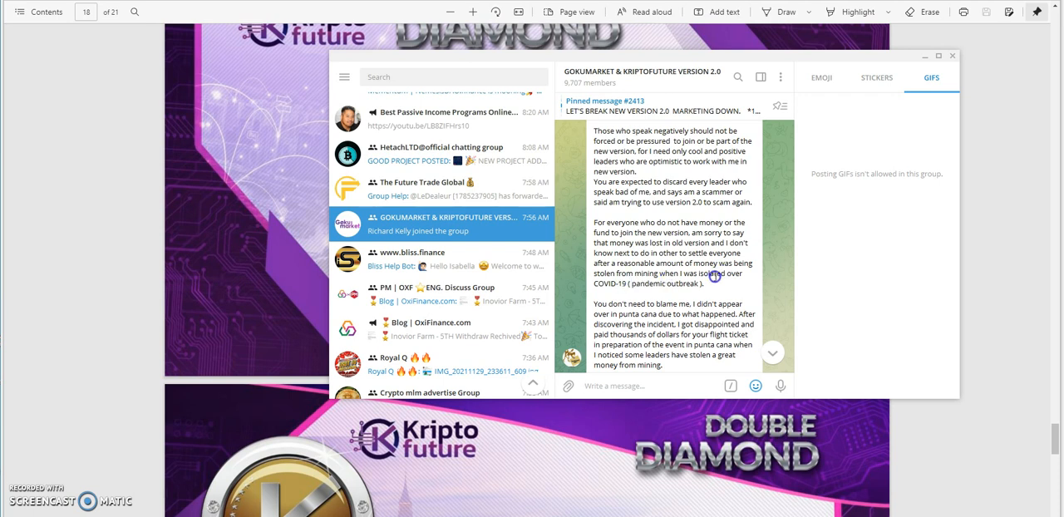
scroll(down, 3)
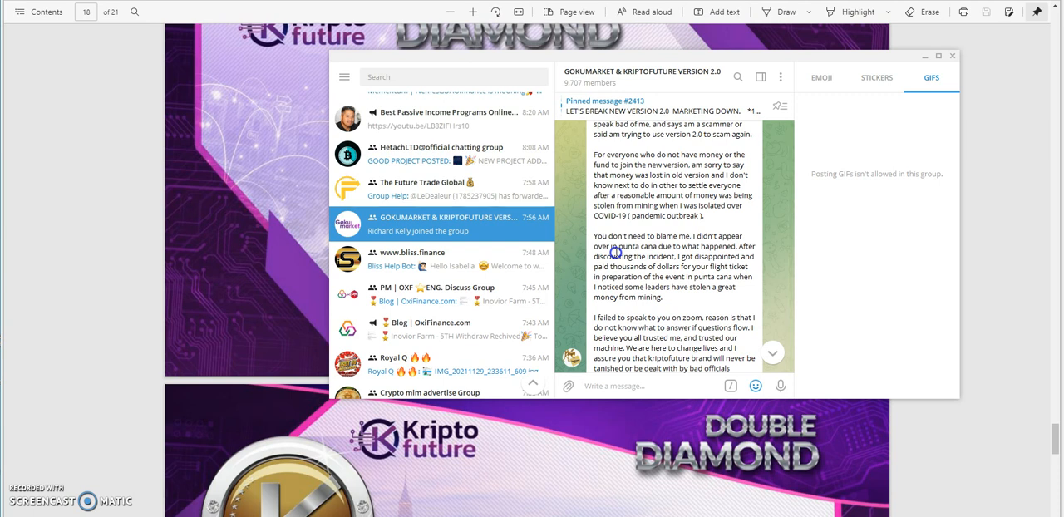
mouse_move(662, 259)
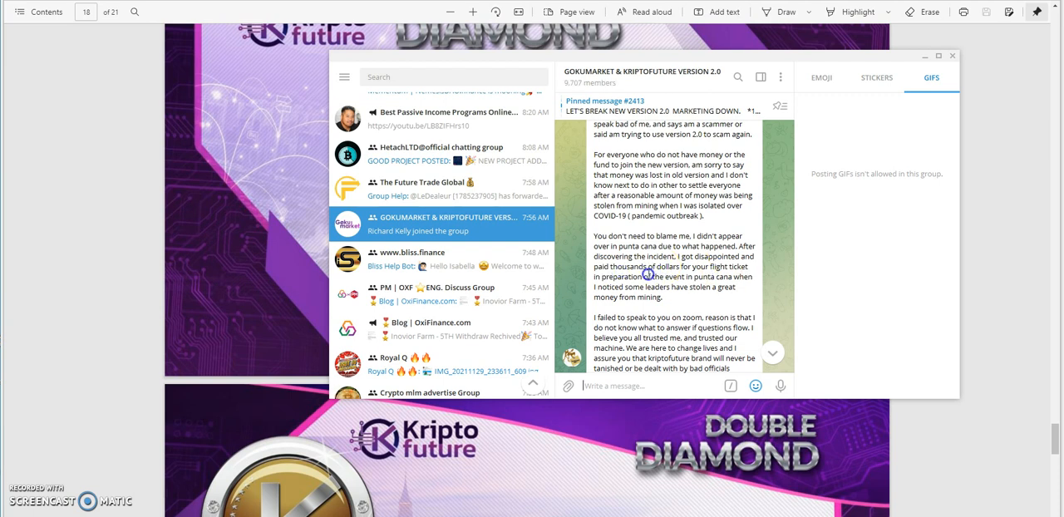
mouse_move(642, 290)
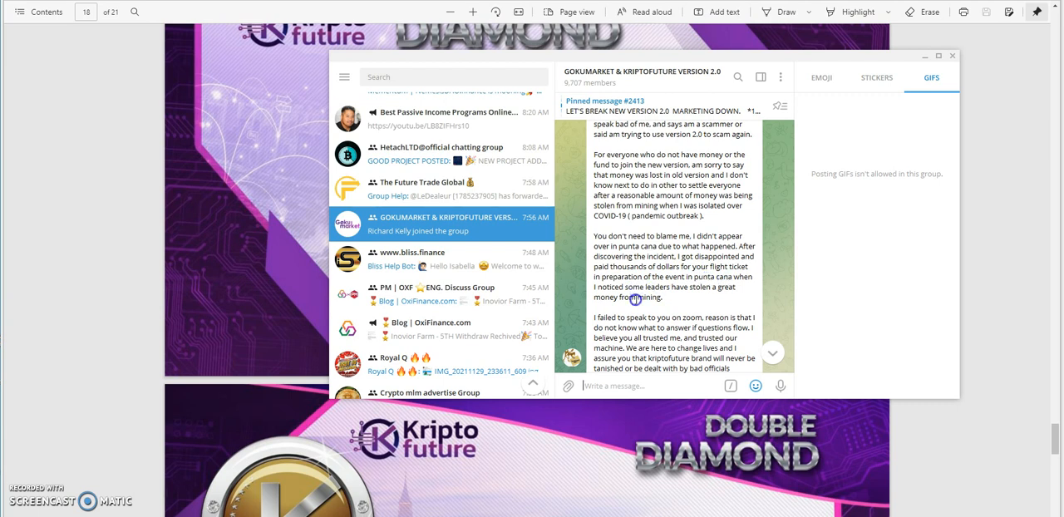
mouse_move(640, 324)
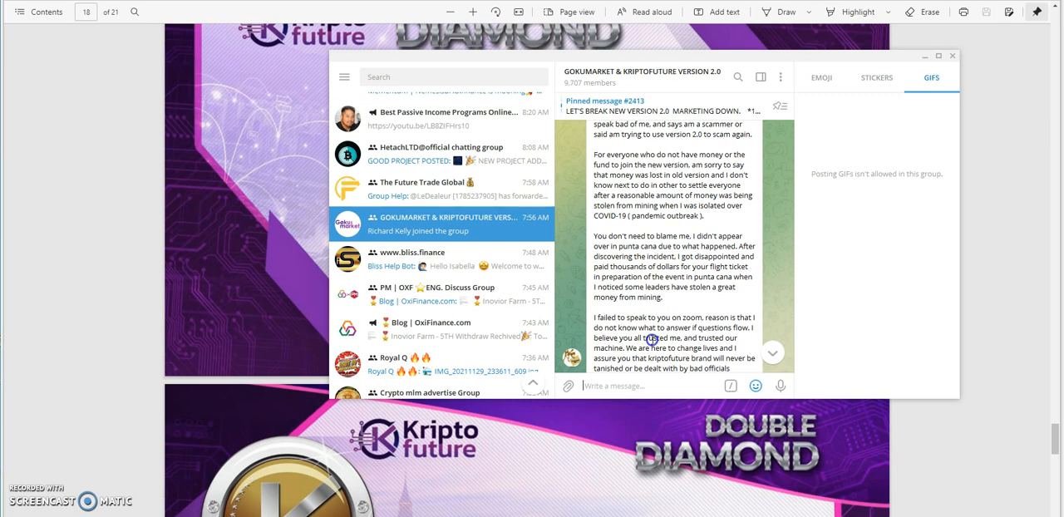
mouse_move(707, 199)
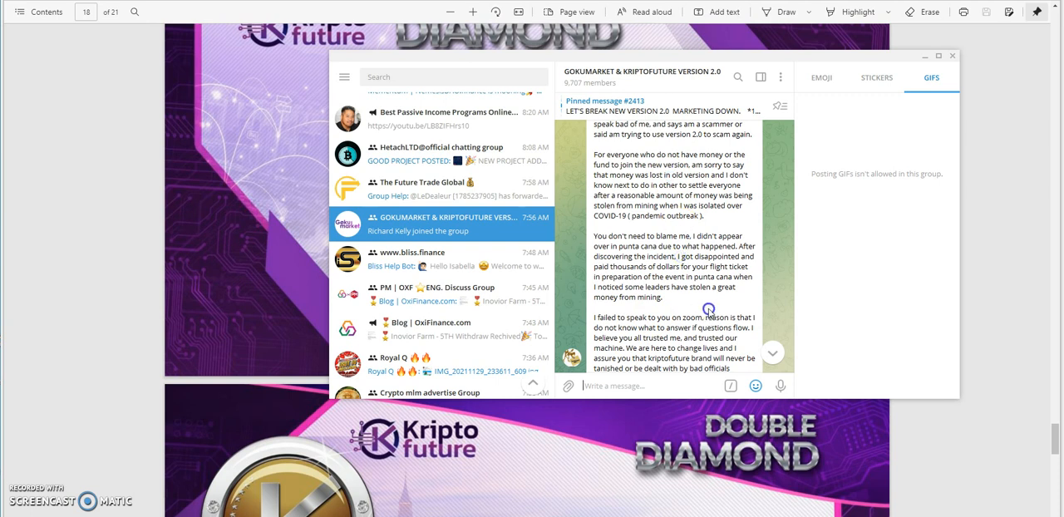
Scroll the launch announcement through its launch dates, Russia launch, Coldfund and E-commerce sections.
scroll(down, 3)
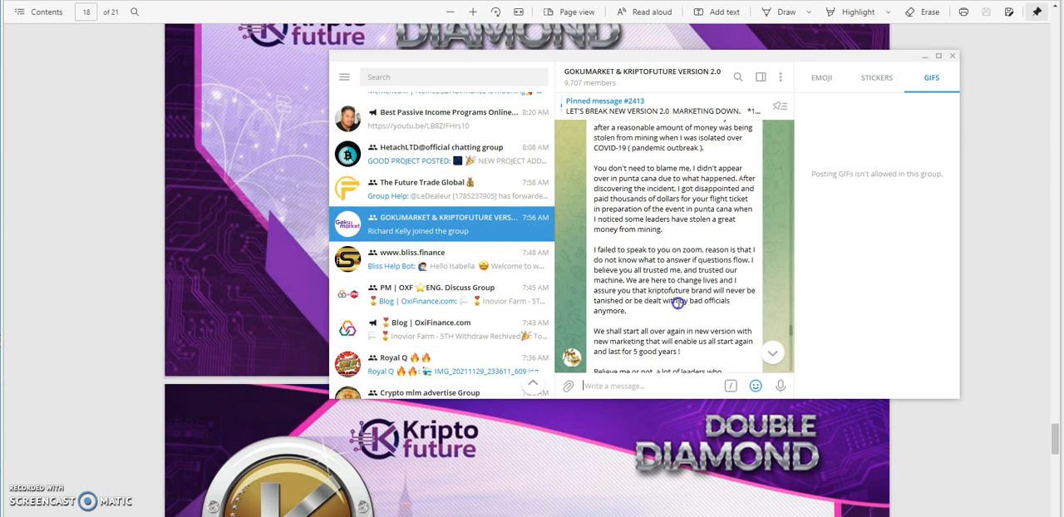
mouse_move(661, 296)
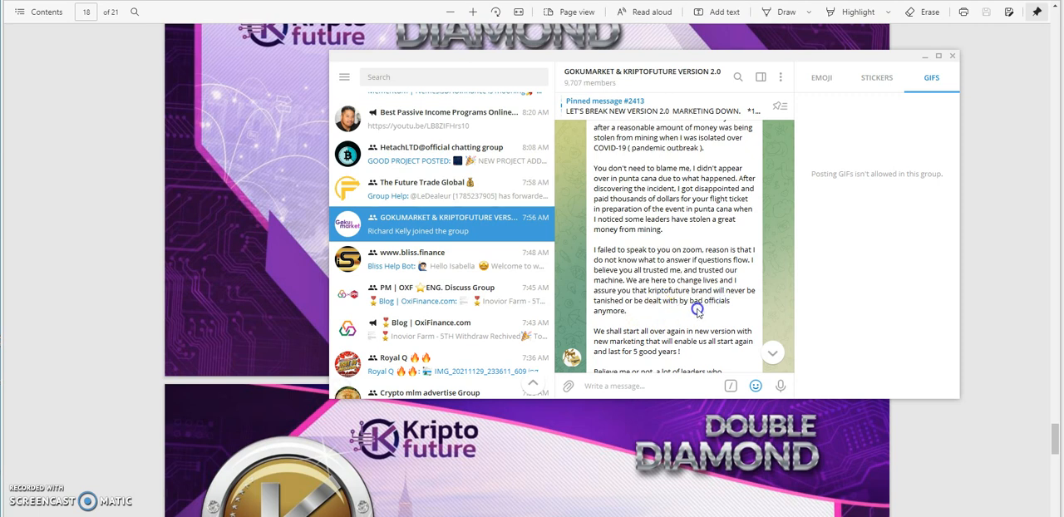
mouse_move(649, 317)
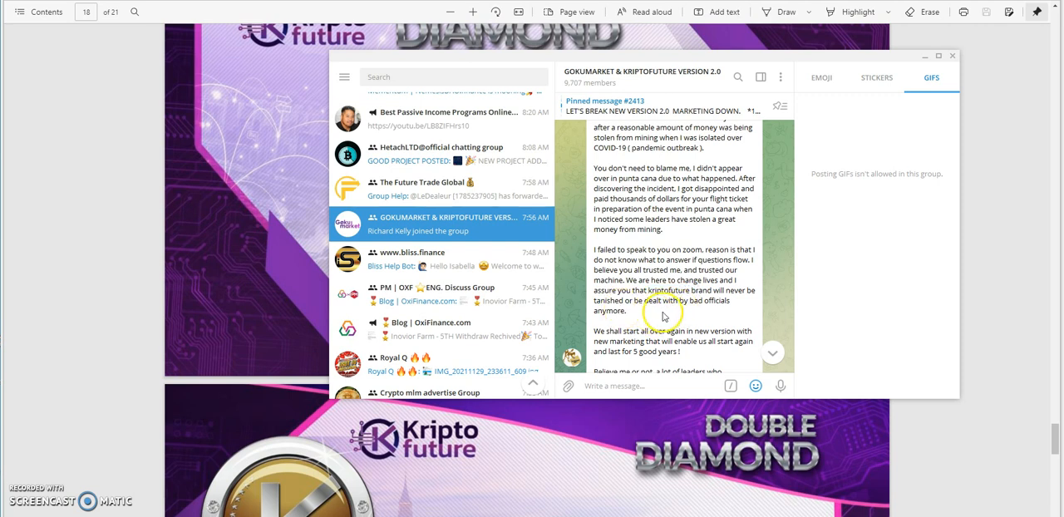
scroll(down, 3)
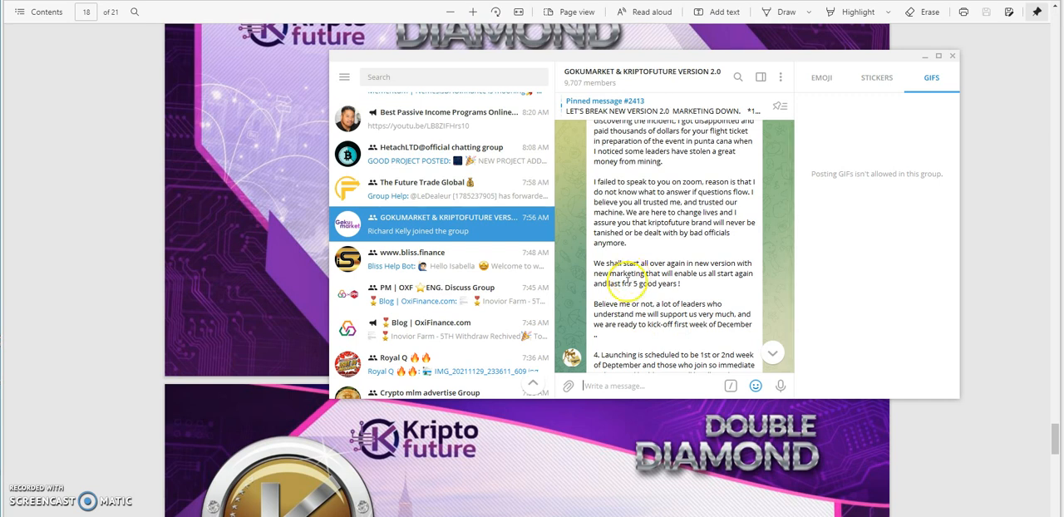
mouse_move(705, 284)
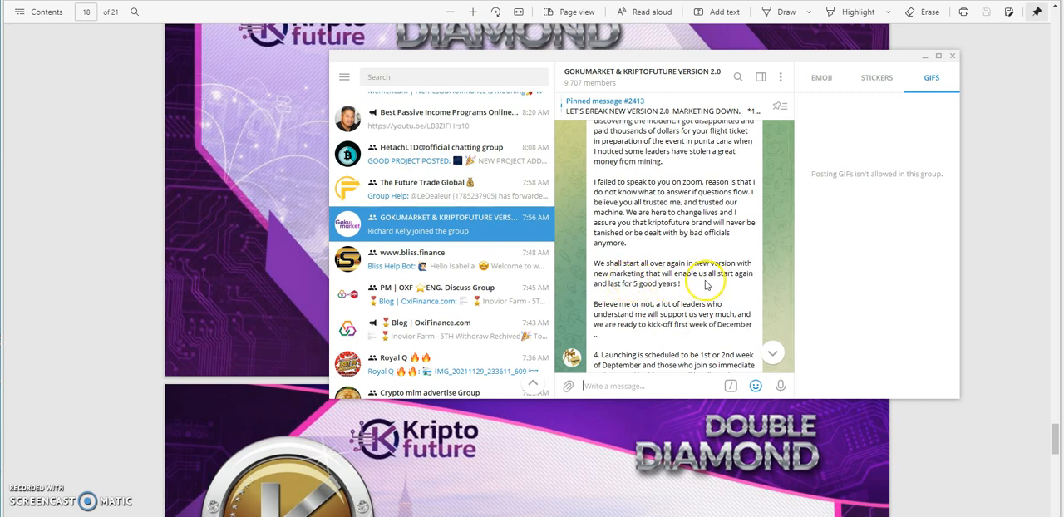
mouse_move(676, 293)
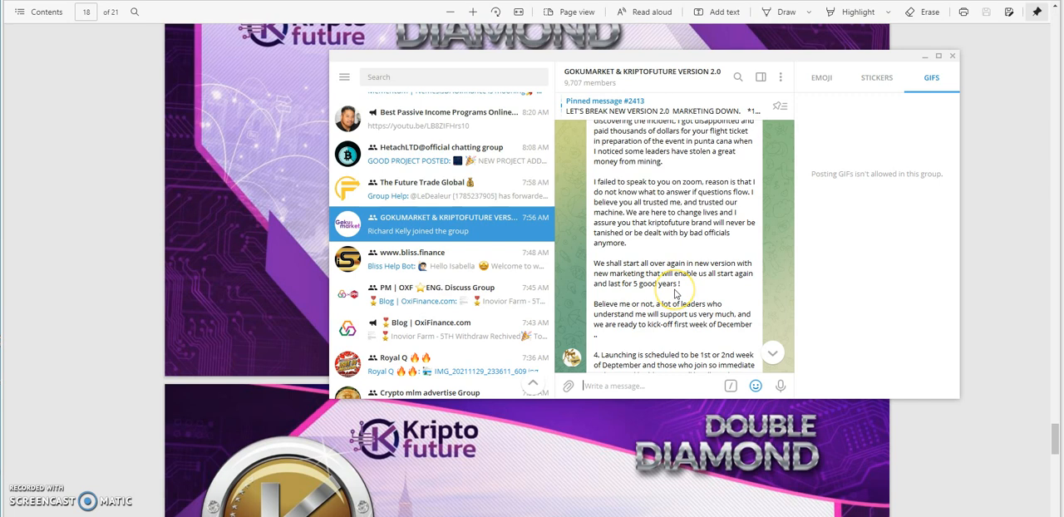
scroll(down, 3)
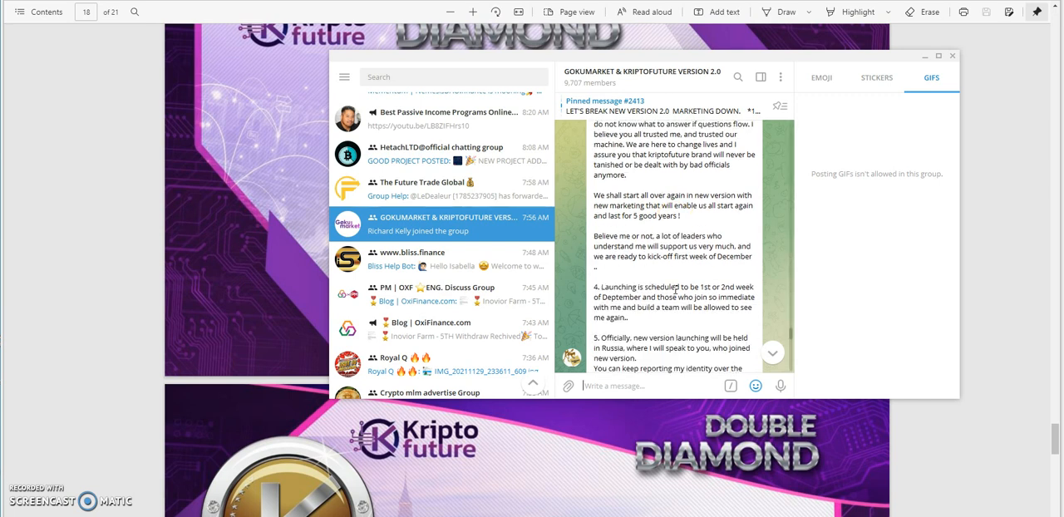
mouse_move(619, 273)
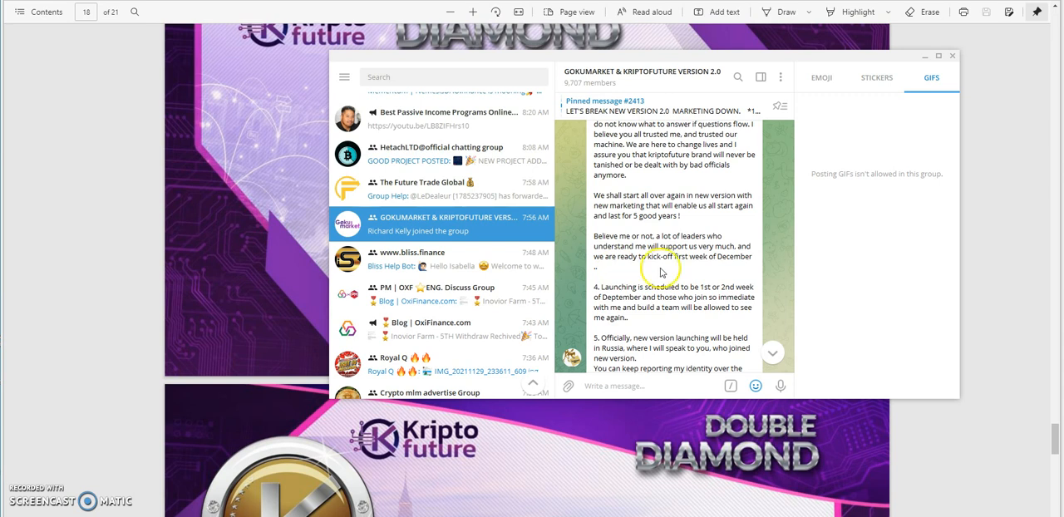
mouse_move(612, 286)
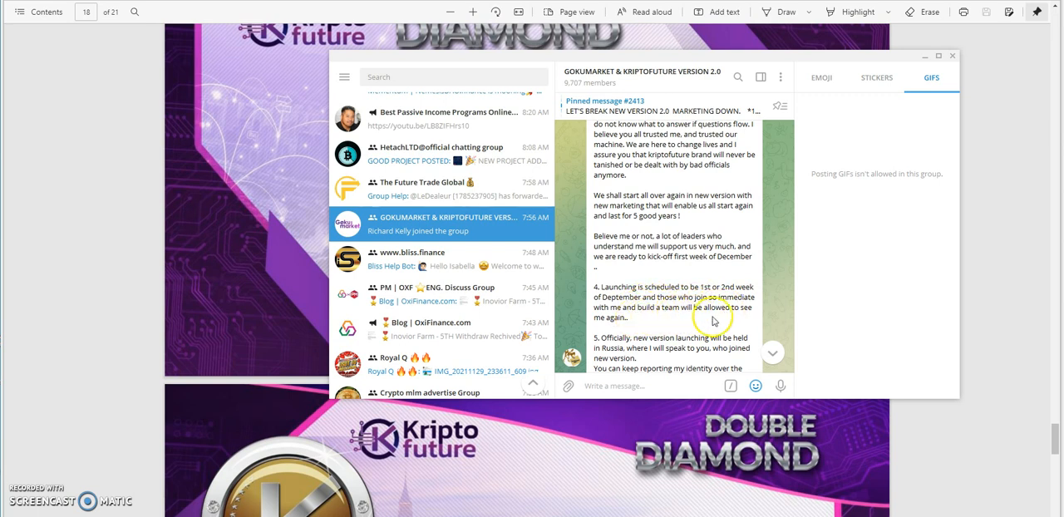
mouse_move(685, 322)
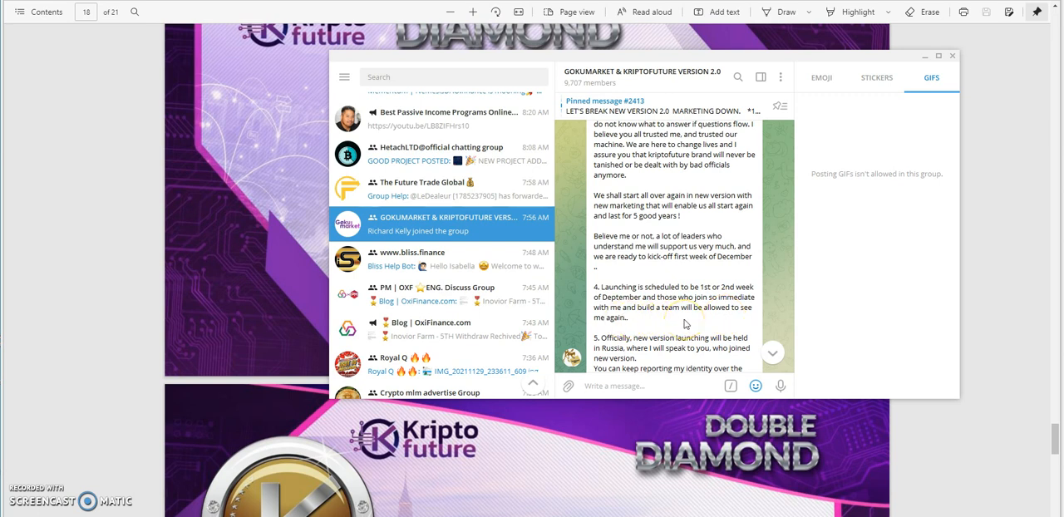
scroll(down, 3)
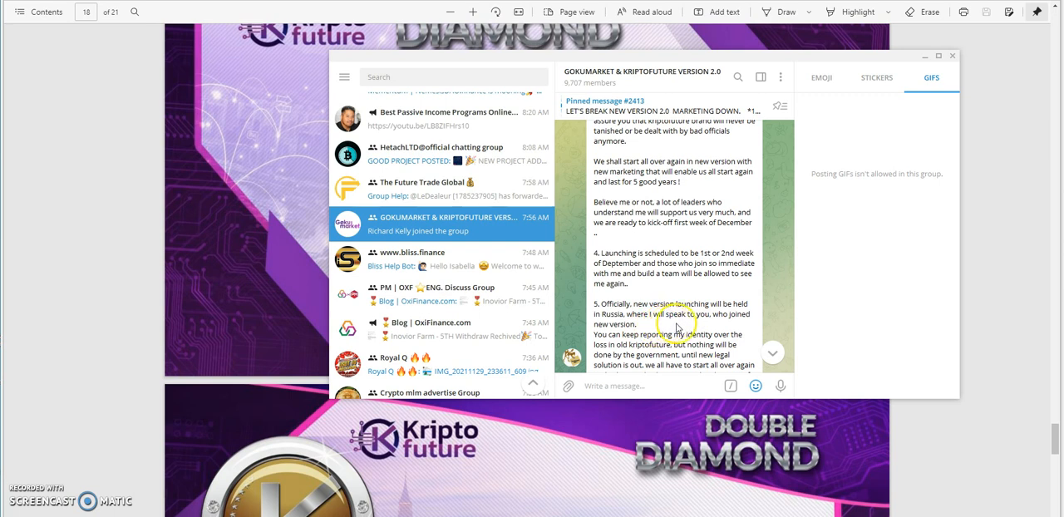
mouse_move(650, 329)
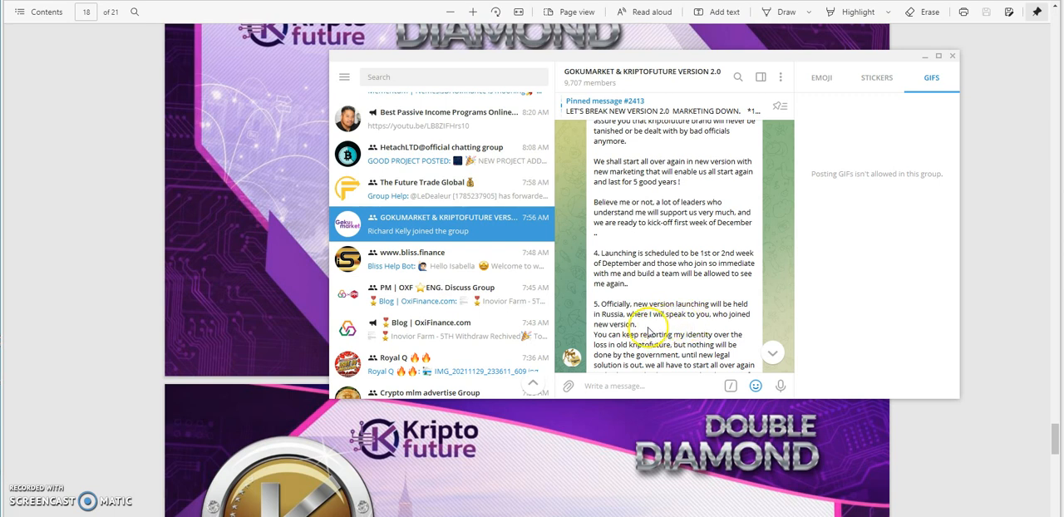
scroll(down, 3)
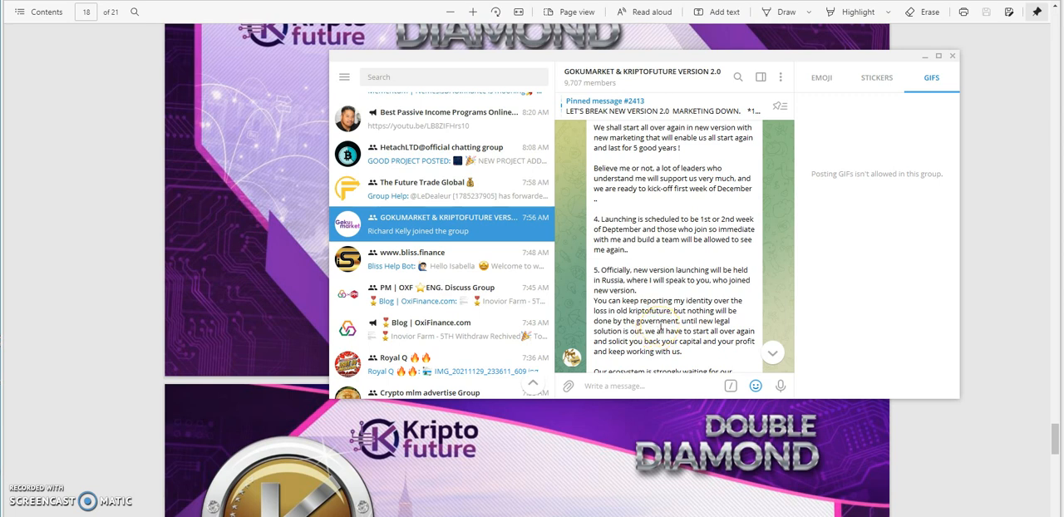
Scroll to the message's closing thanks until the KRIPTOFUTURE-PRESENTATION-2.pdf file appears.
scroll(down, 3)
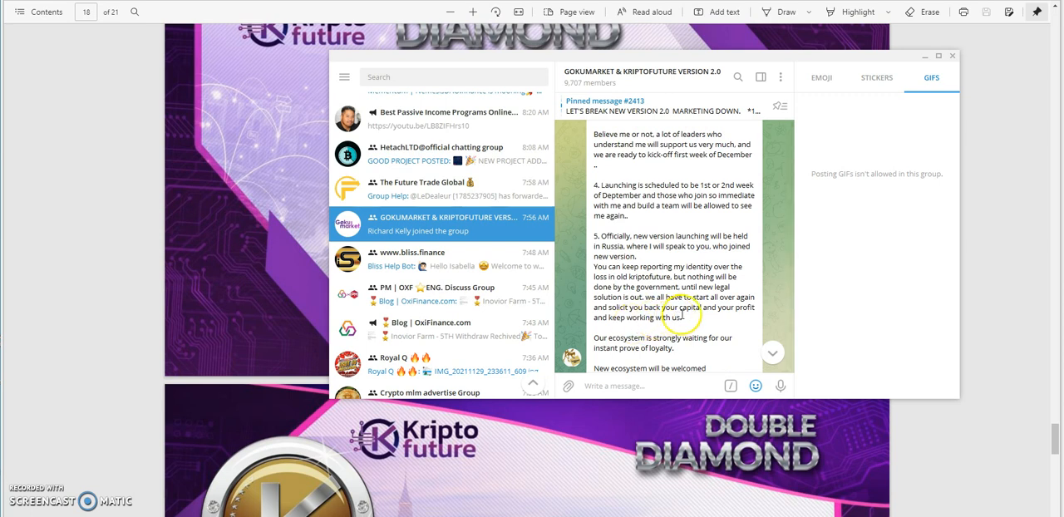
mouse_move(638, 334)
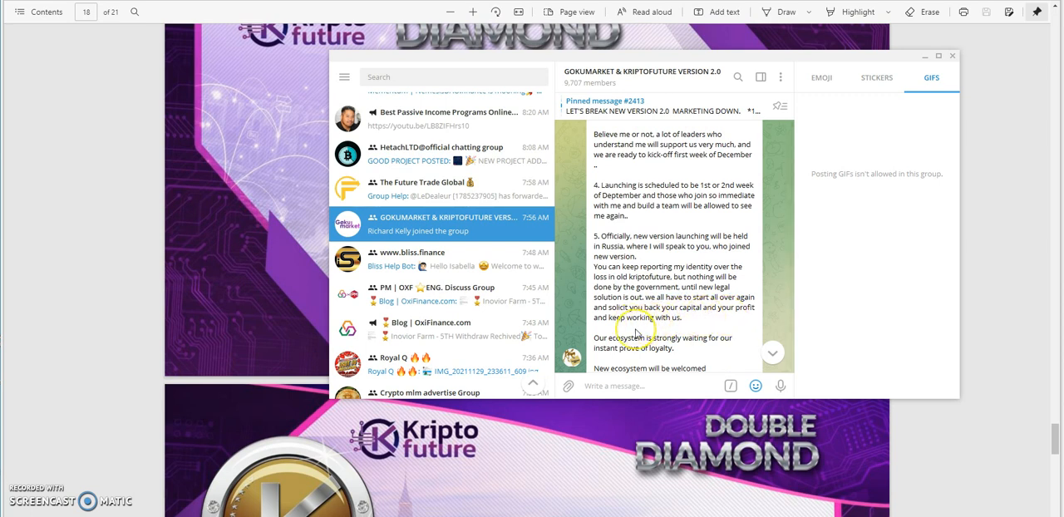
scroll(down, 3)
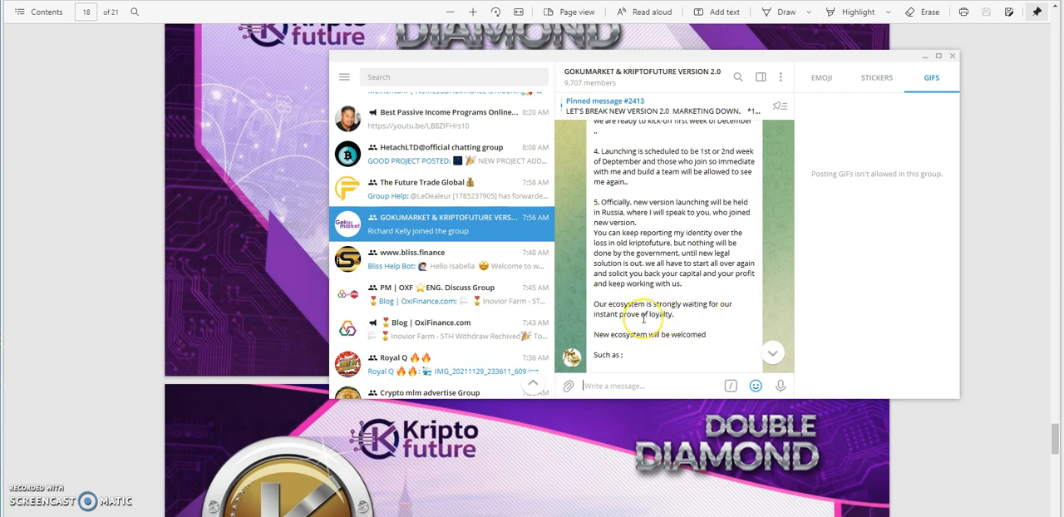
scroll(down, 3)
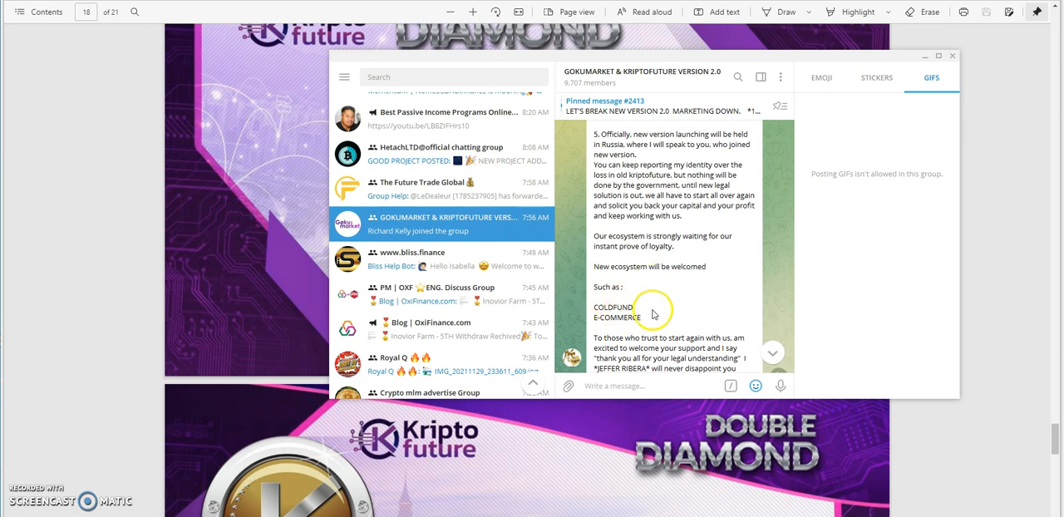
scroll(down, 3)
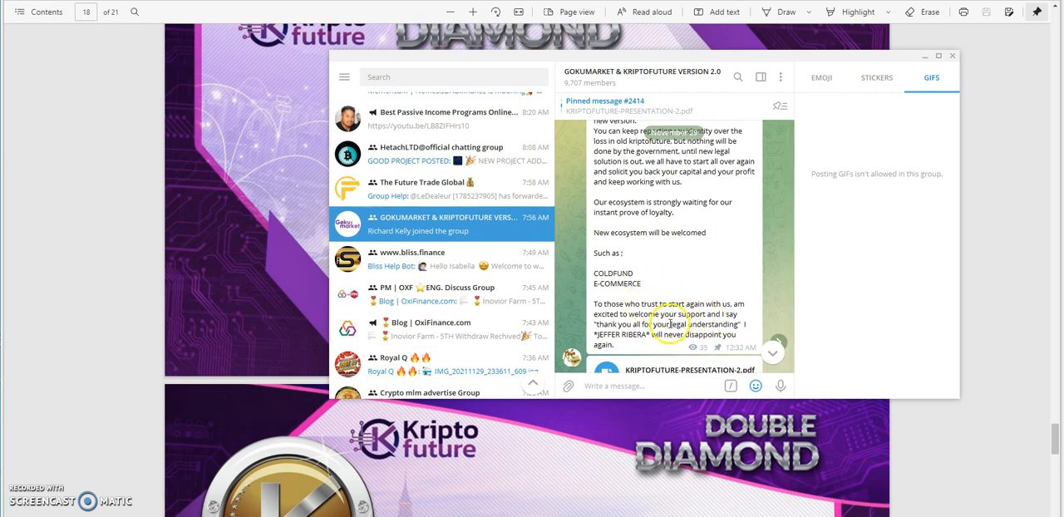
scroll(down, 3)
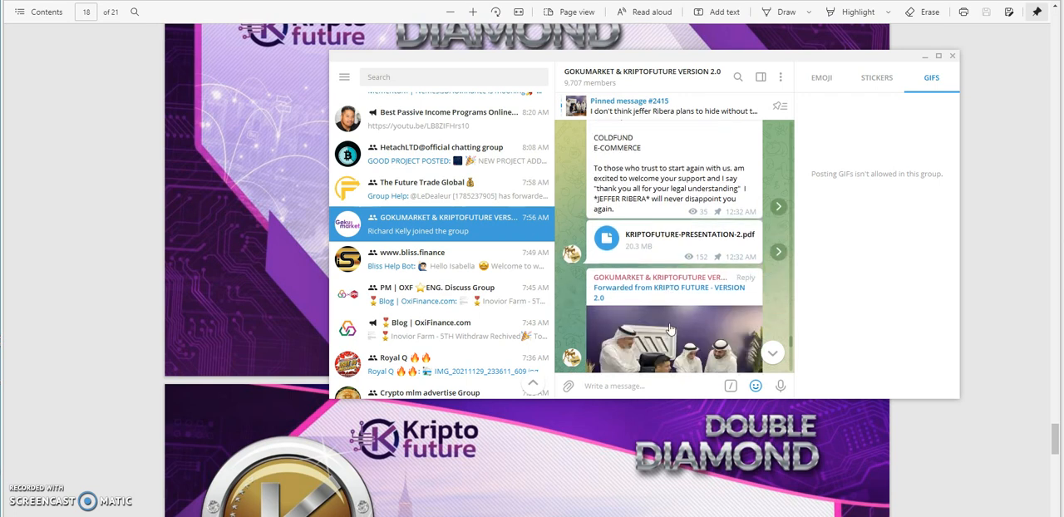
mouse_move(316, 198)
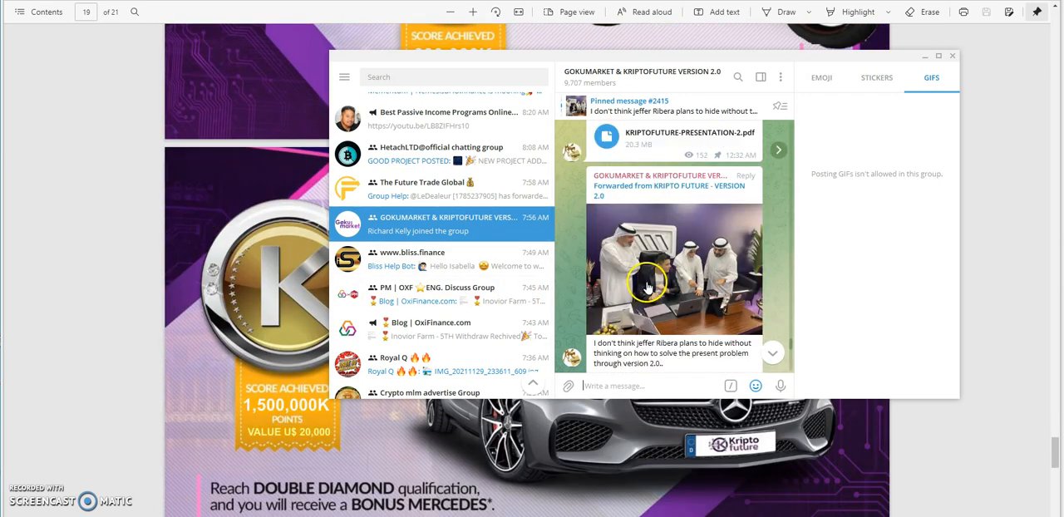
scroll(down, 3)
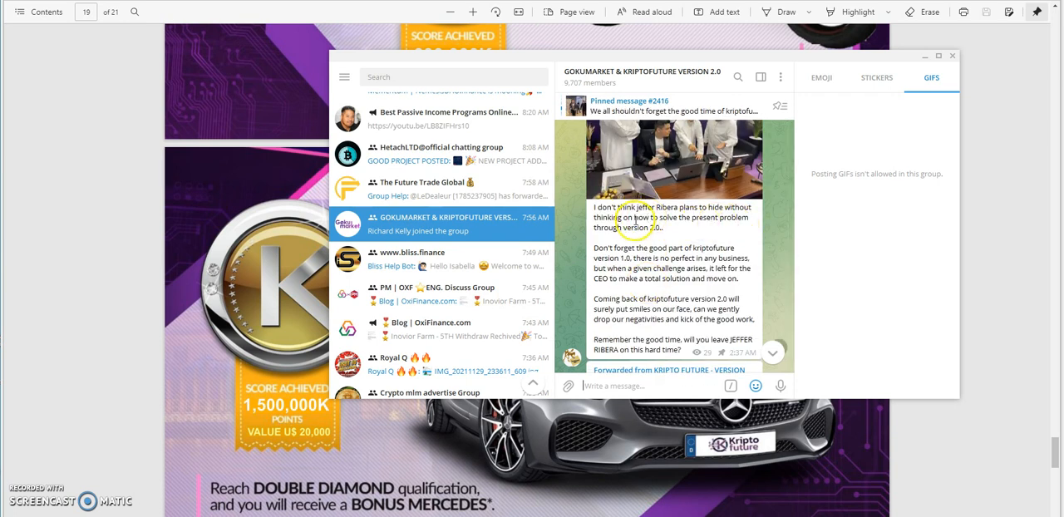
mouse_move(642, 241)
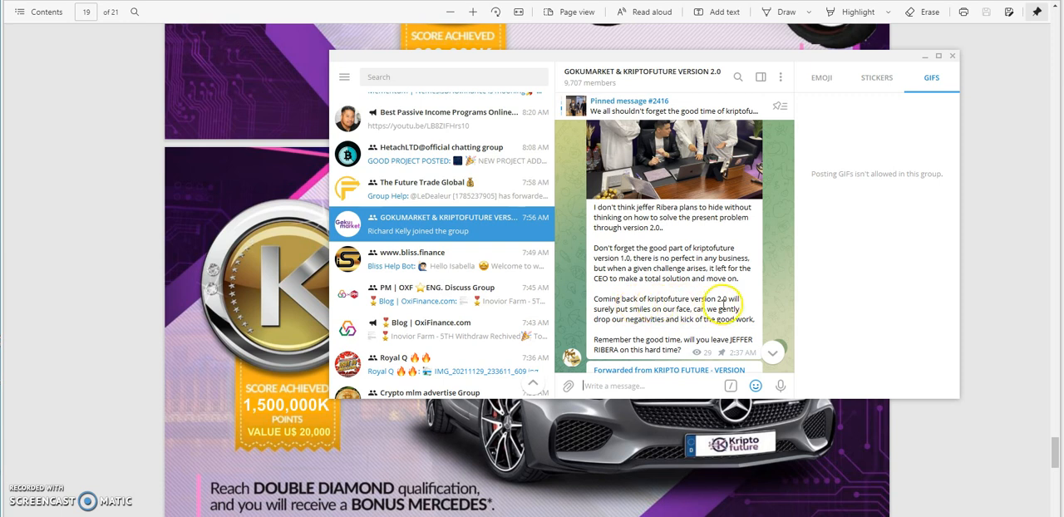
scroll(down, 3)
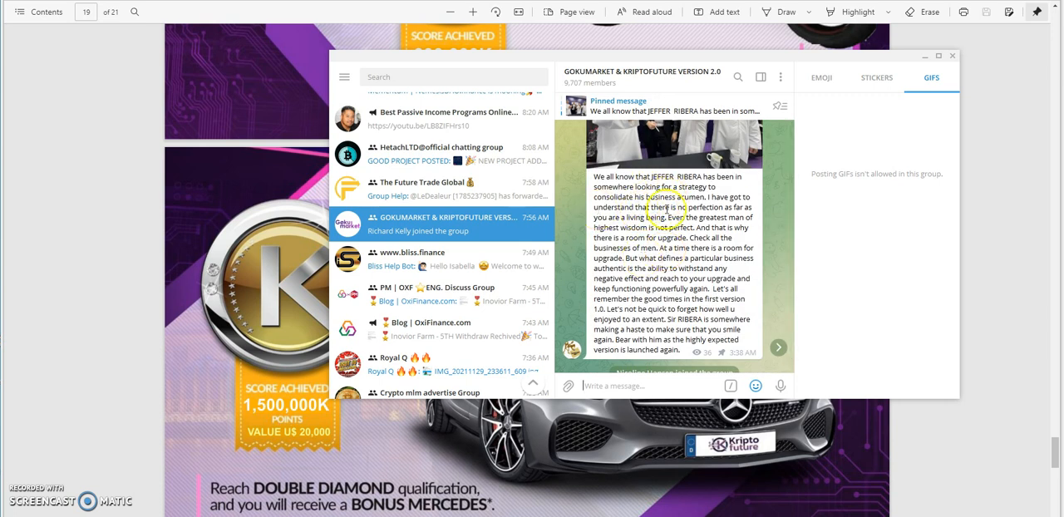
scroll(down, 3)
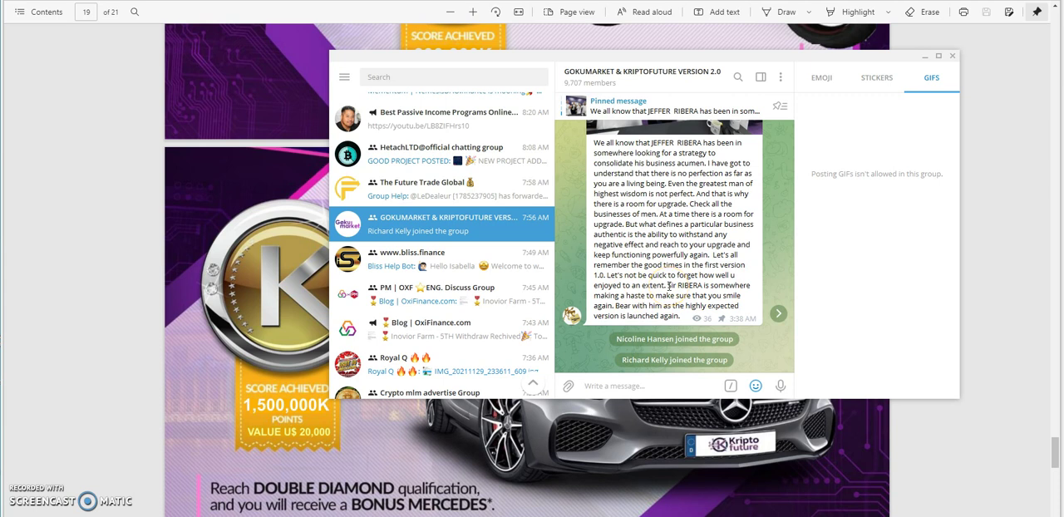
scroll(down, 3)
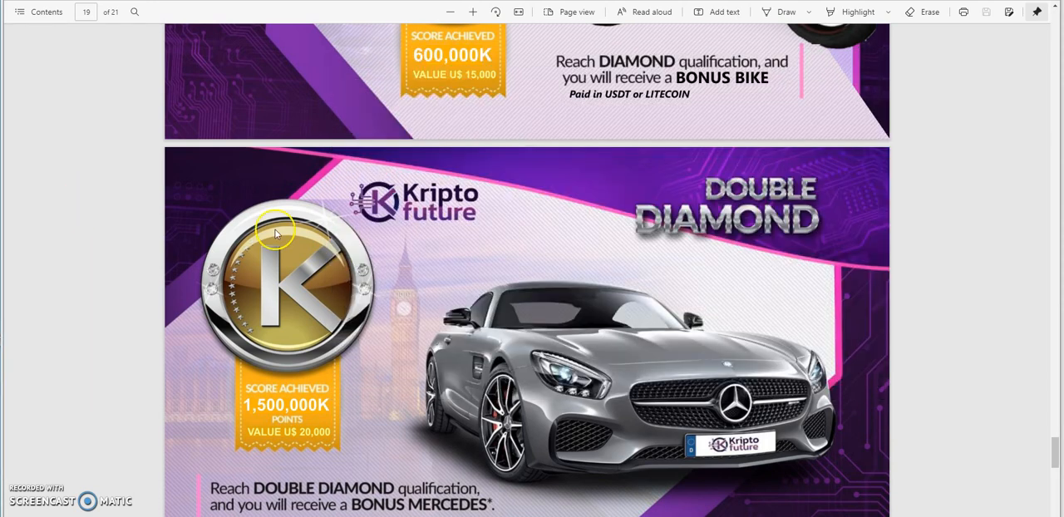
Scroll the Kripto Future PDF down to page 20, the System Rules slide on withdrawals and fees.
scroll(down, 3)
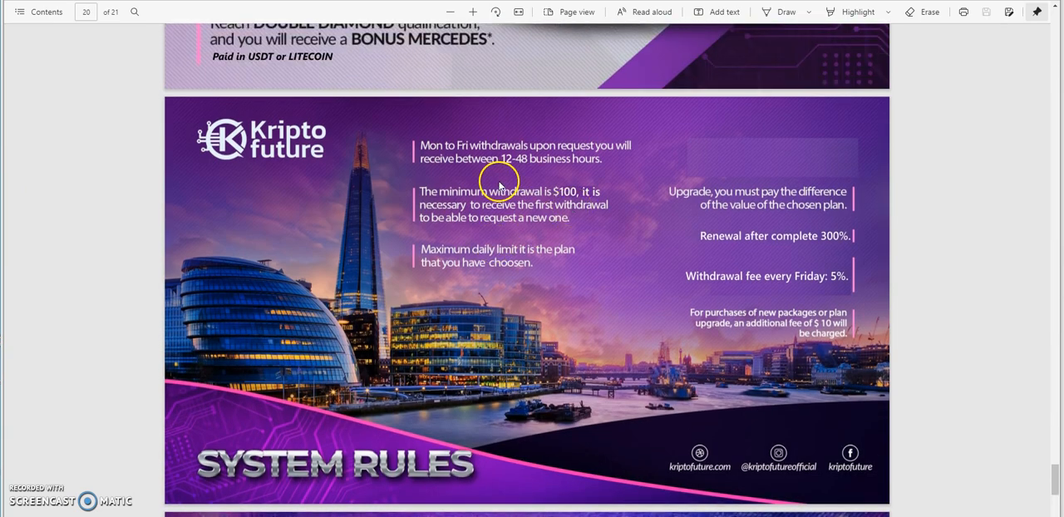
mouse_move(607, 159)
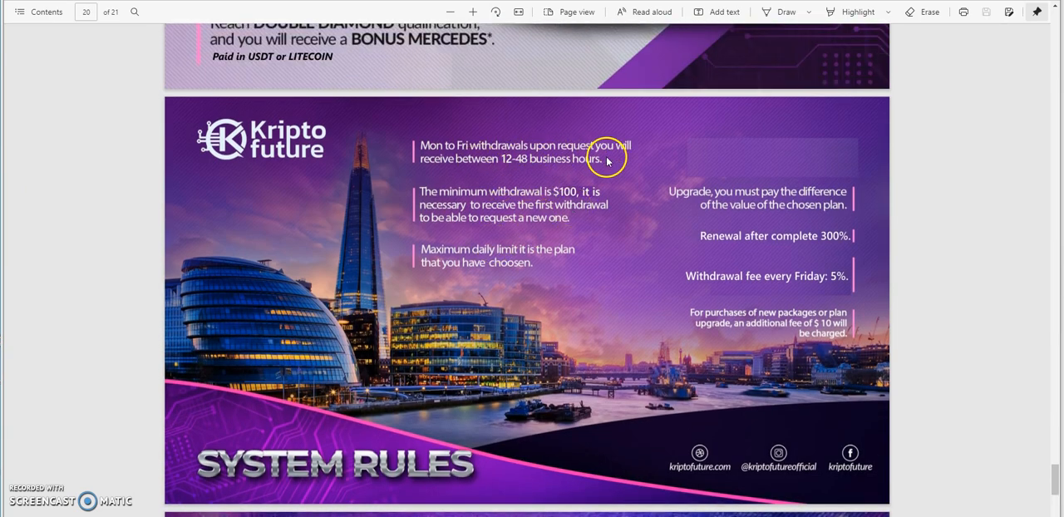
mouse_move(545, 171)
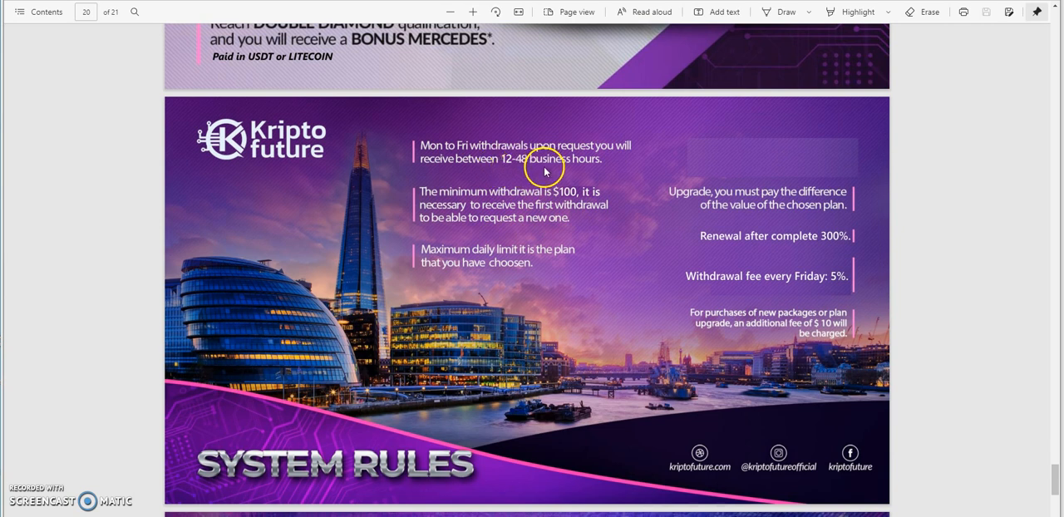
mouse_move(541, 185)
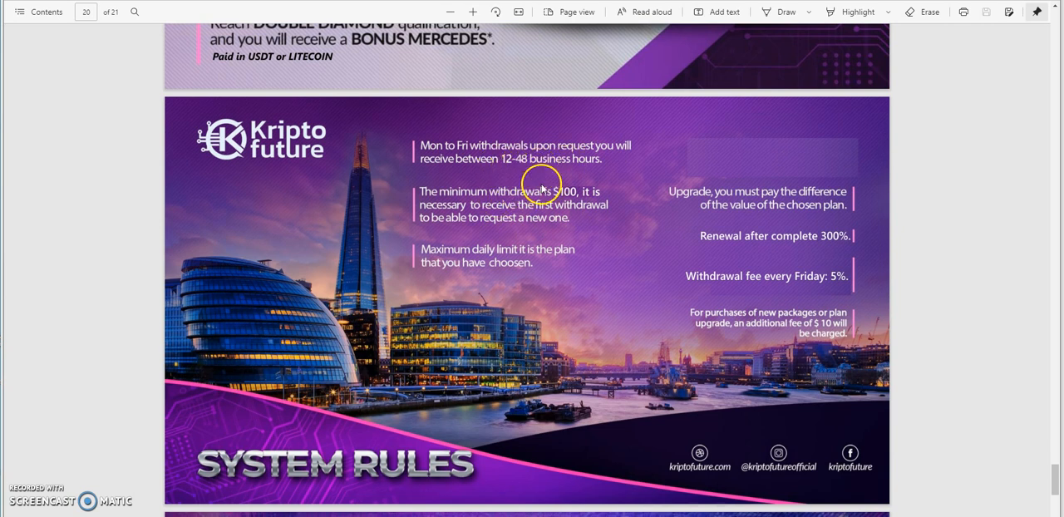
mouse_move(535, 206)
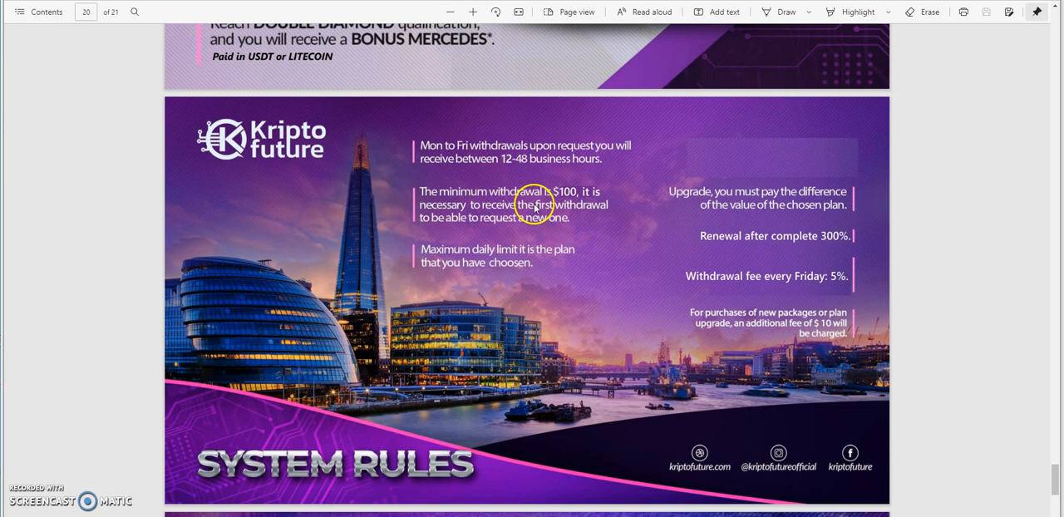
mouse_move(758, 253)
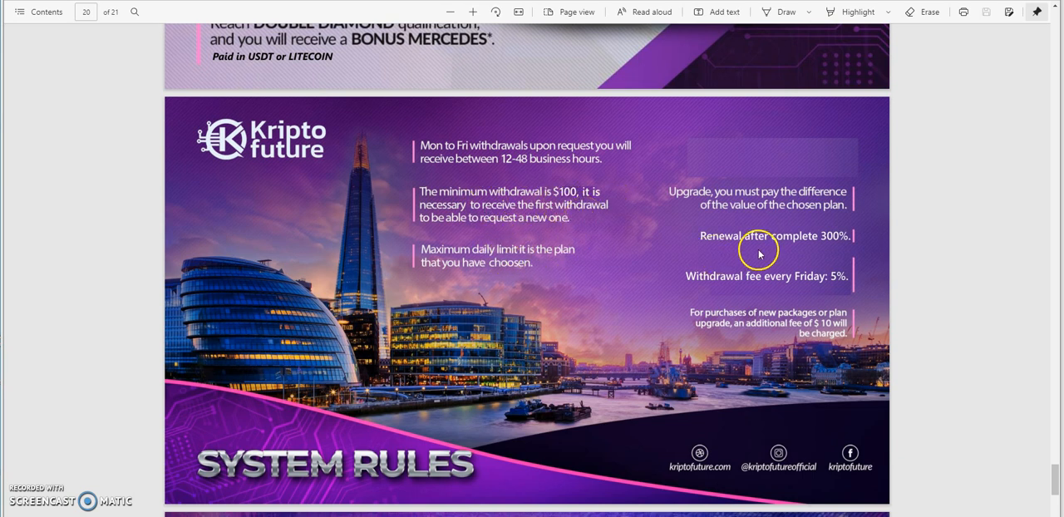
mouse_move(824, 243)
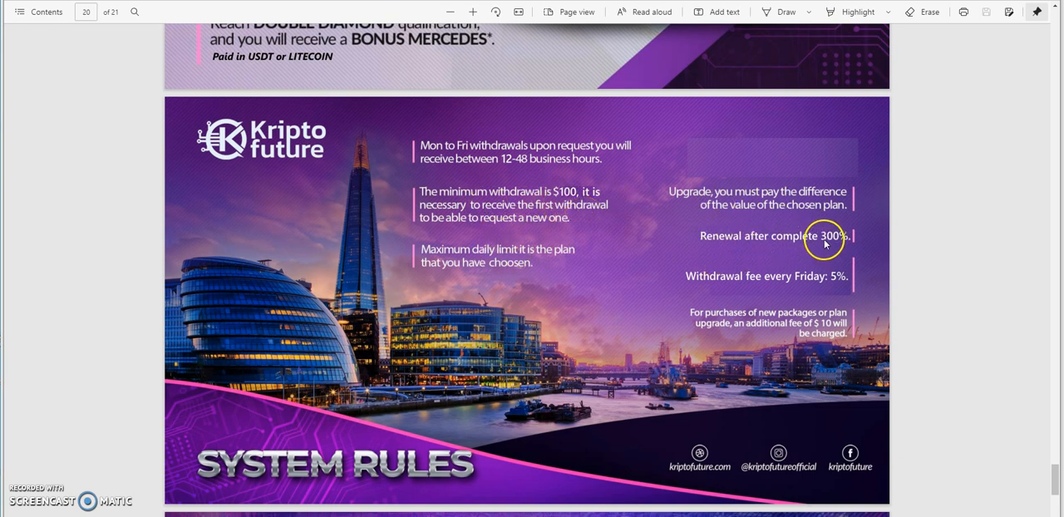
mouse_move(811, 242)
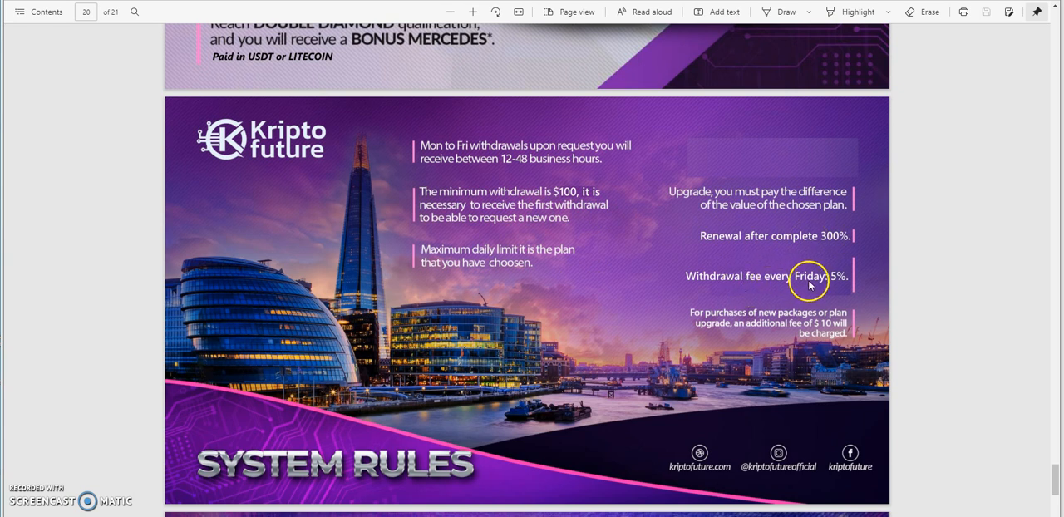
mouse_move(828, 291)
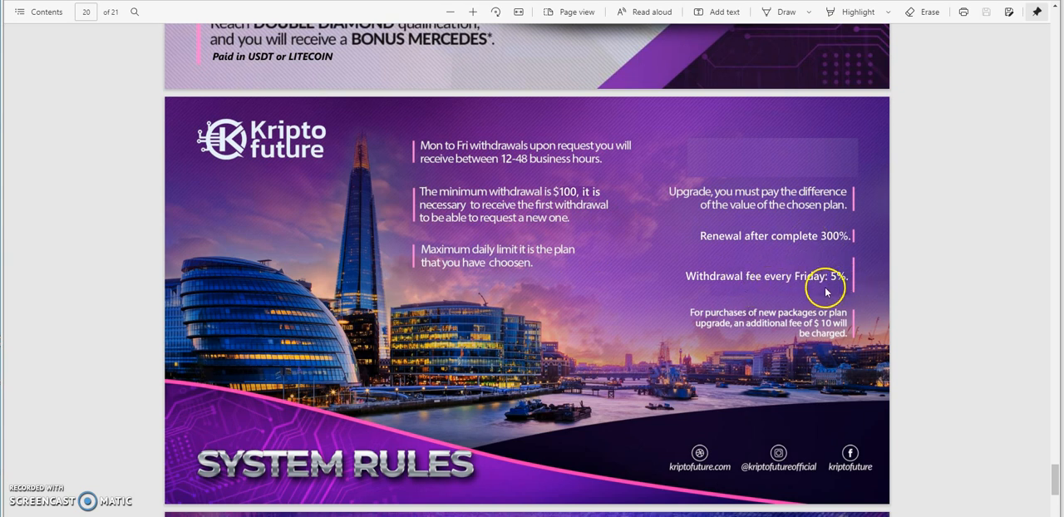
mouse_move(851, 286)
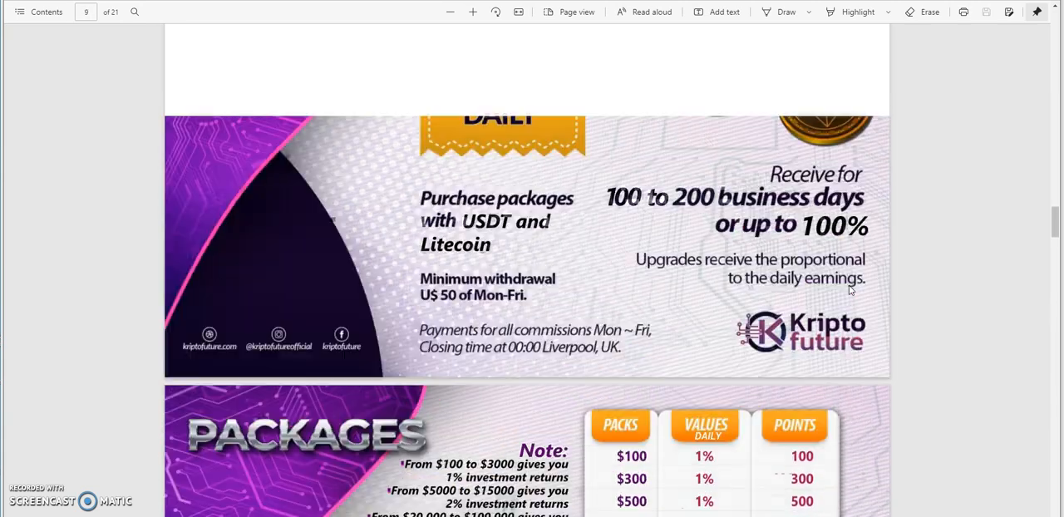
Scroll the PDF back up past the Daily Income slide to page 1, the Version 2.0 cover.
scroll(up, 3)
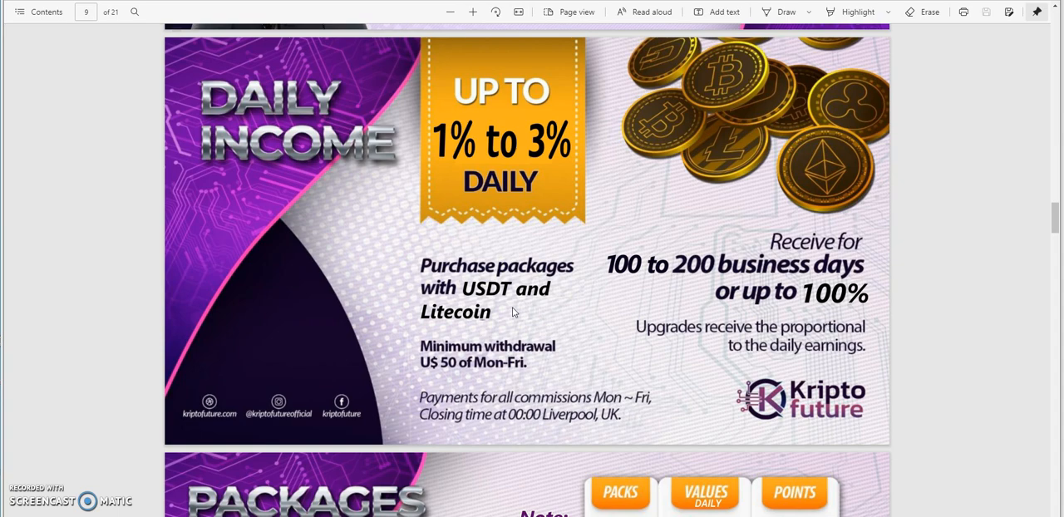
scroll(up, 3)
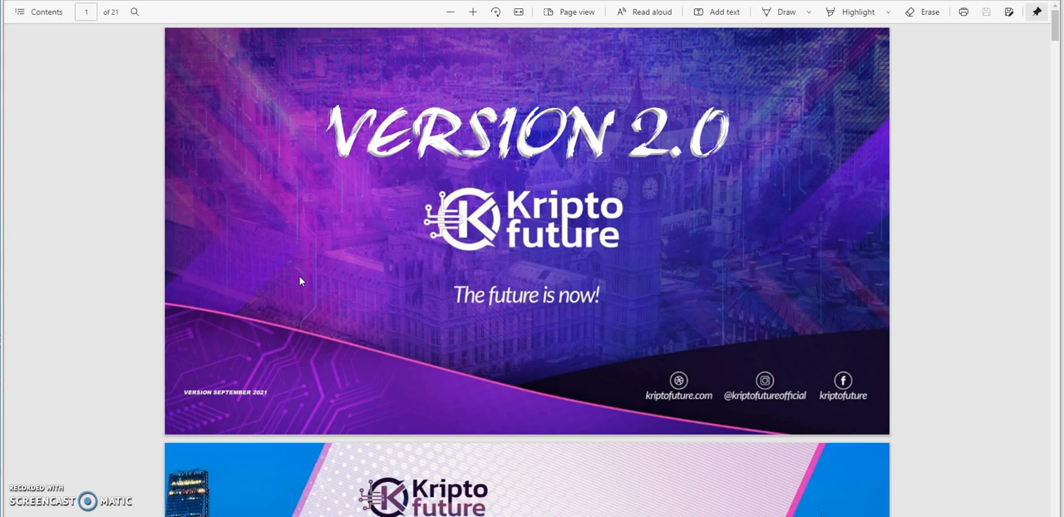
mouse_move(309, 276)
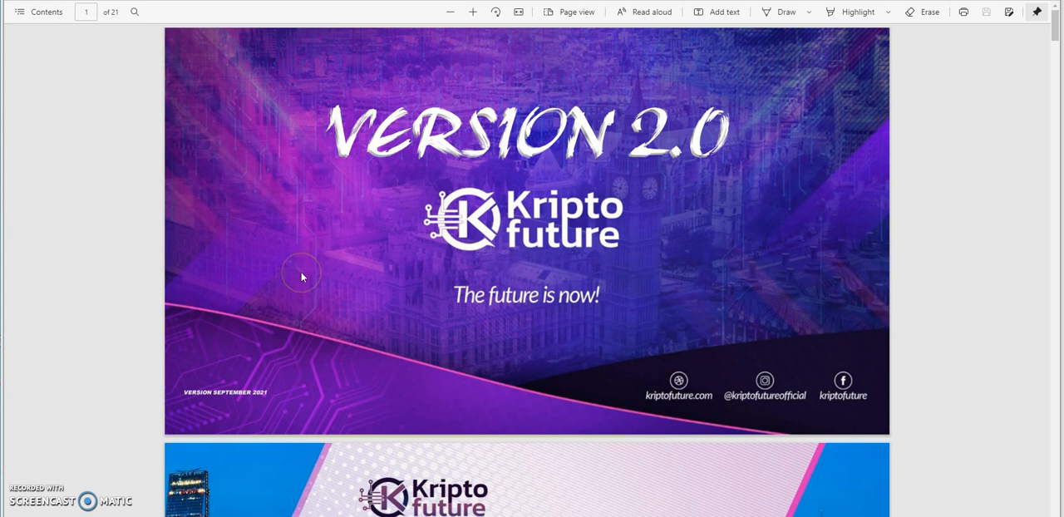
mouse_move(303, 277)
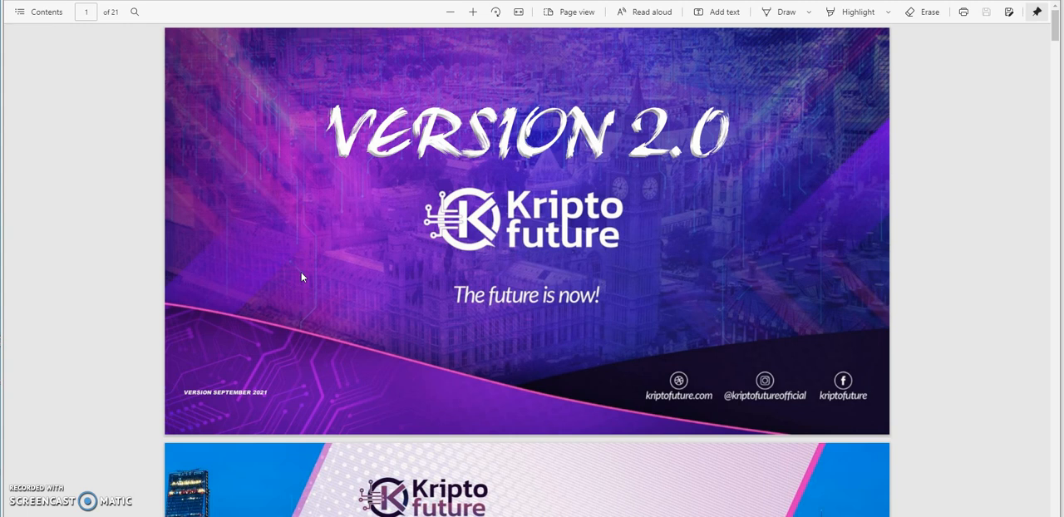